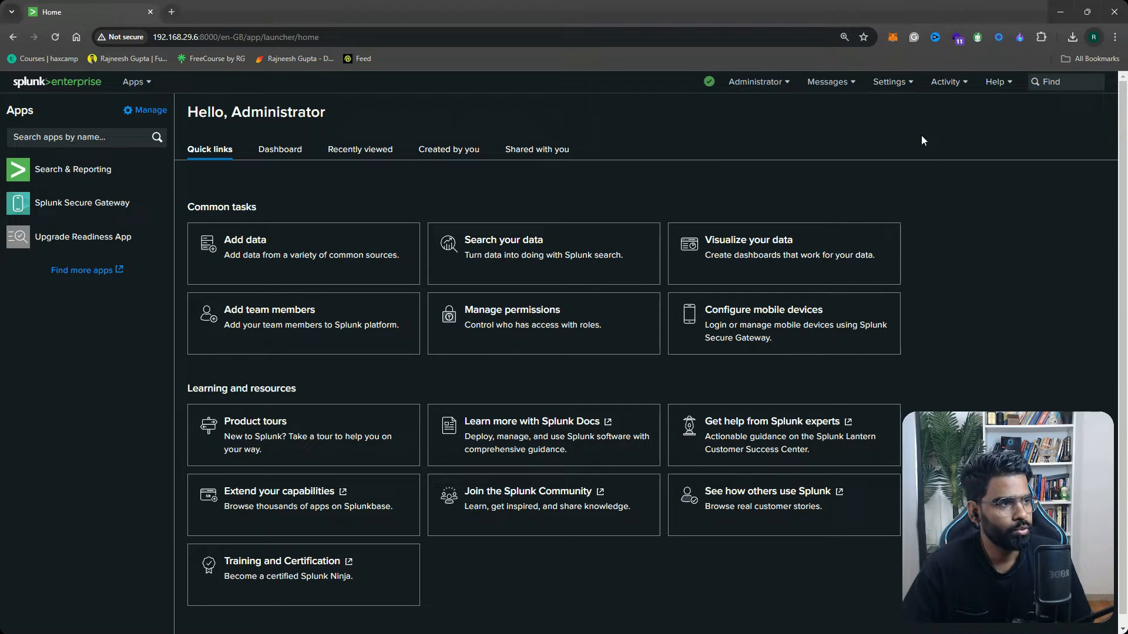
Reach the Add Data page from the Settings menu
click(888, 82)
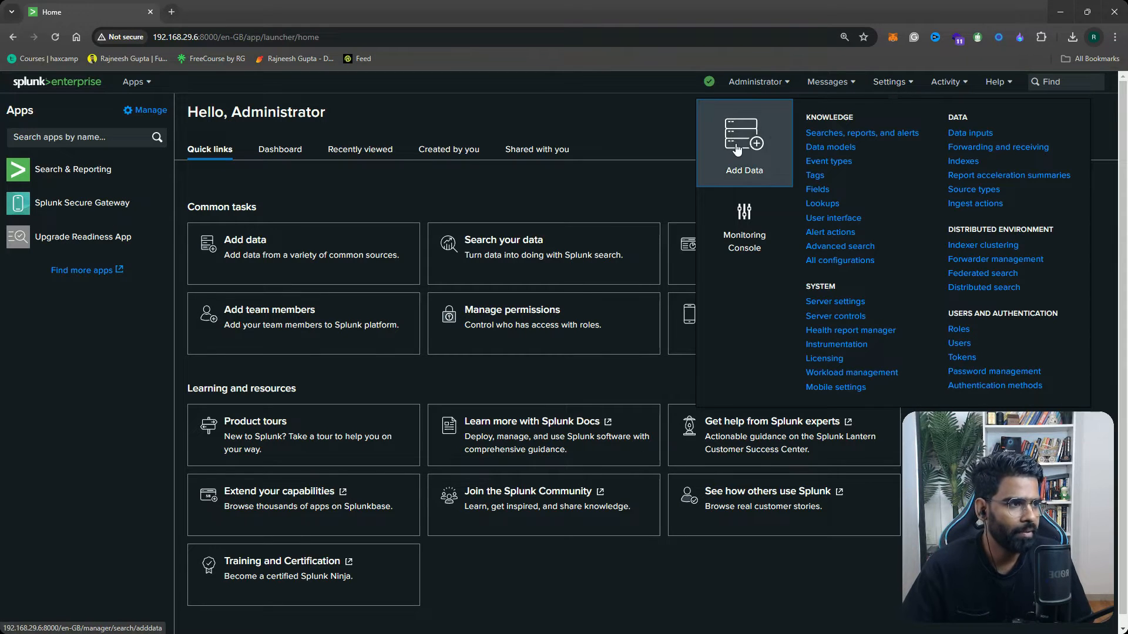
click(743, 142)
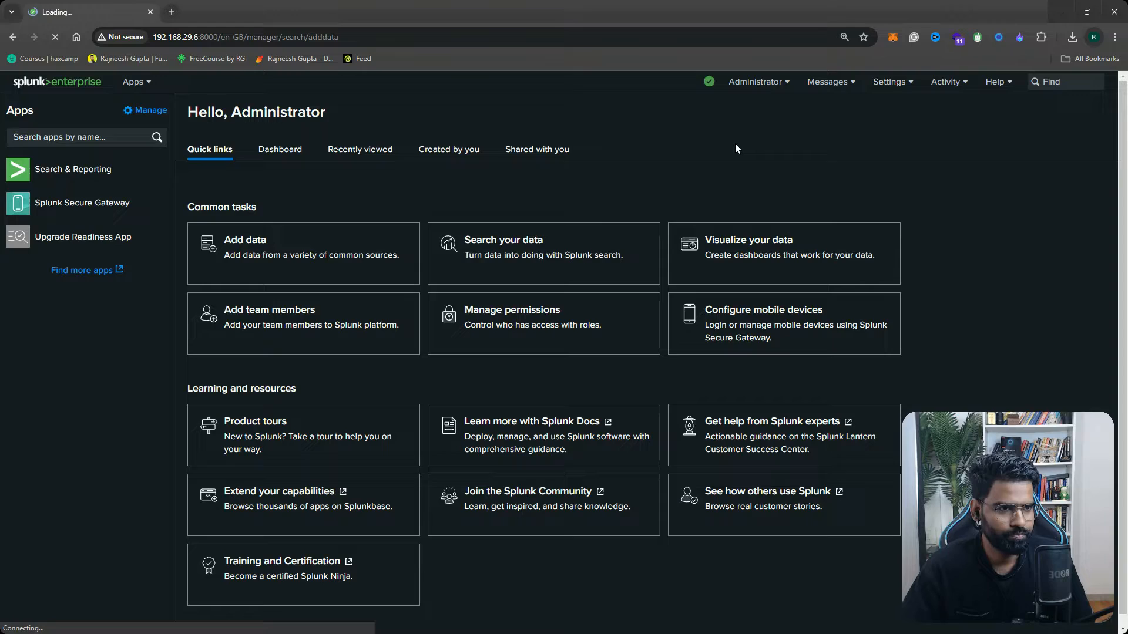
click(244, 239)
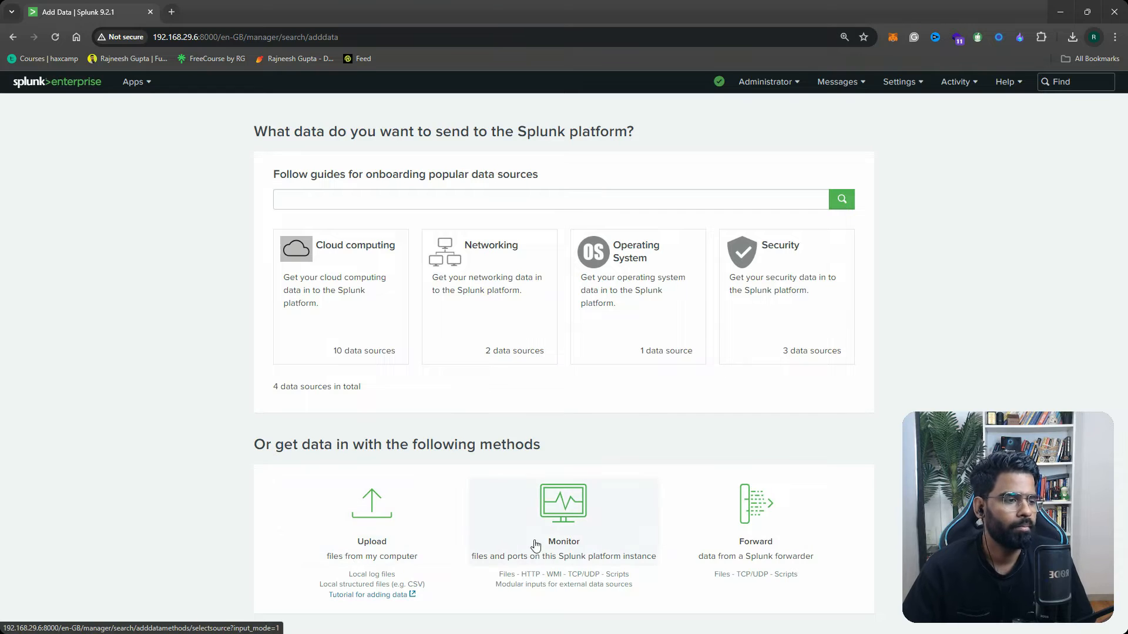
mouse_move(367, 537)
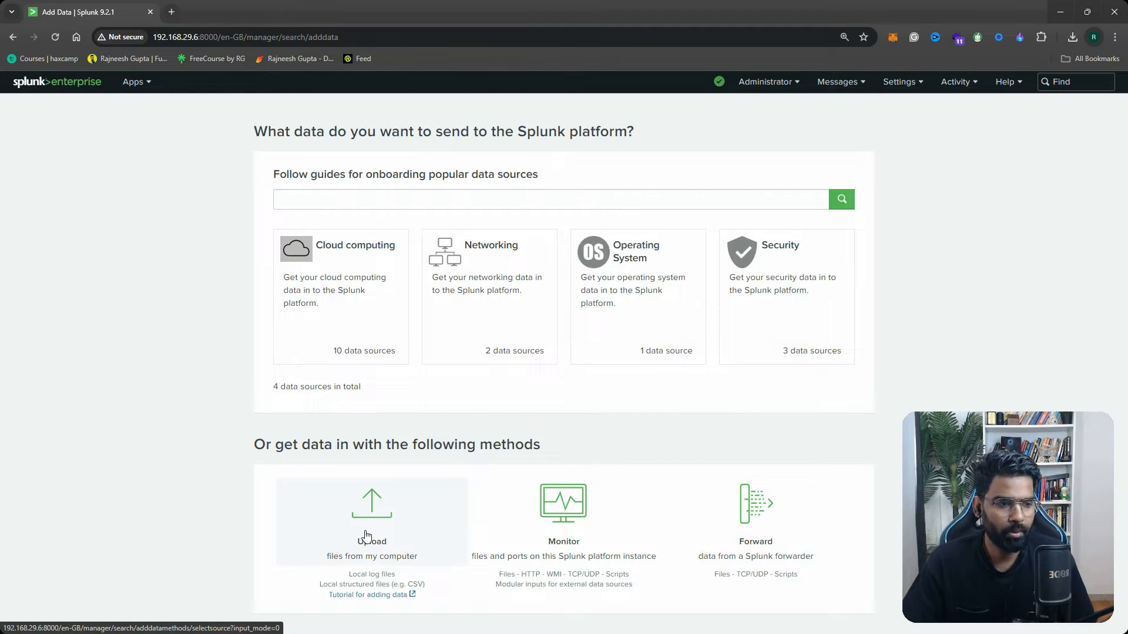
Upload dns_log_analysis.gz from this computer and continue to the Set Source Type step
click(371, 521)
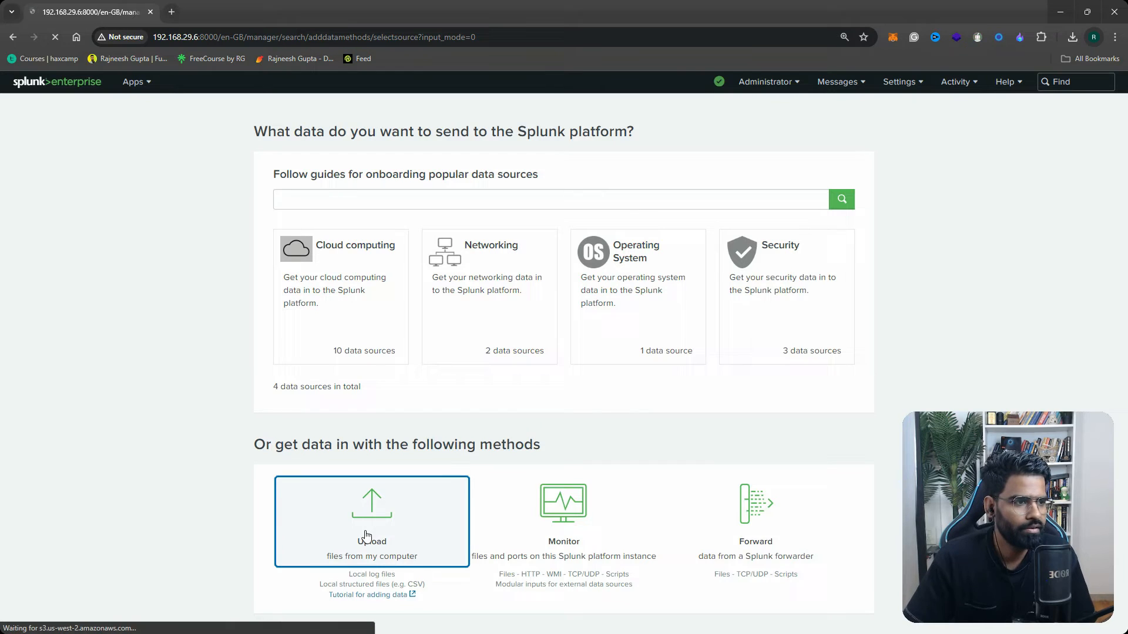
click(369, 536)
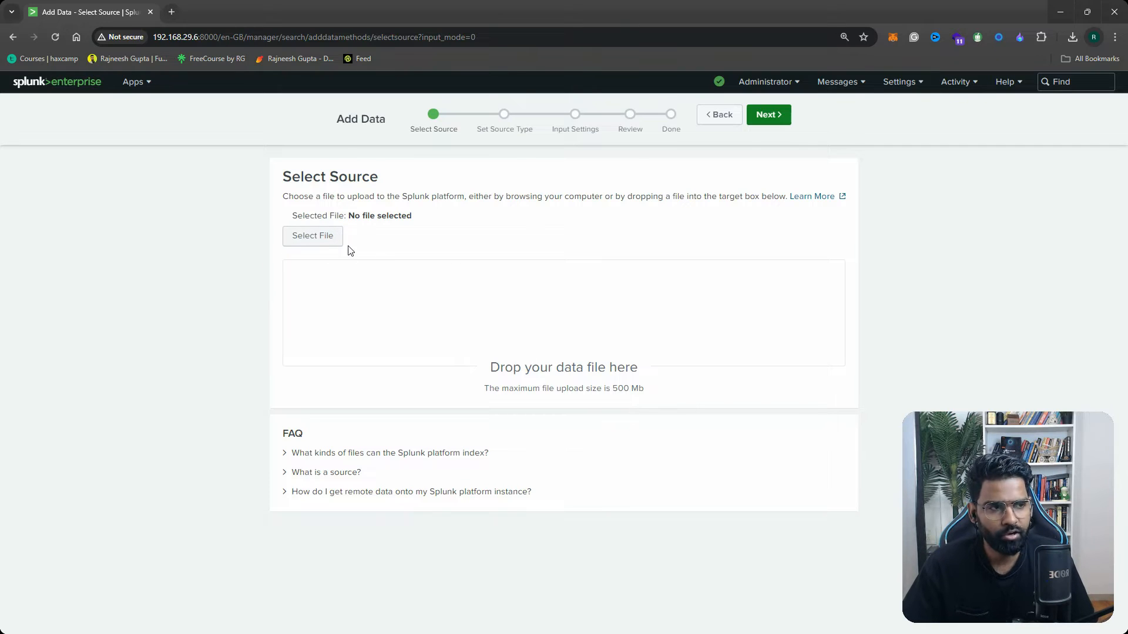
mouse_move(355, 268)
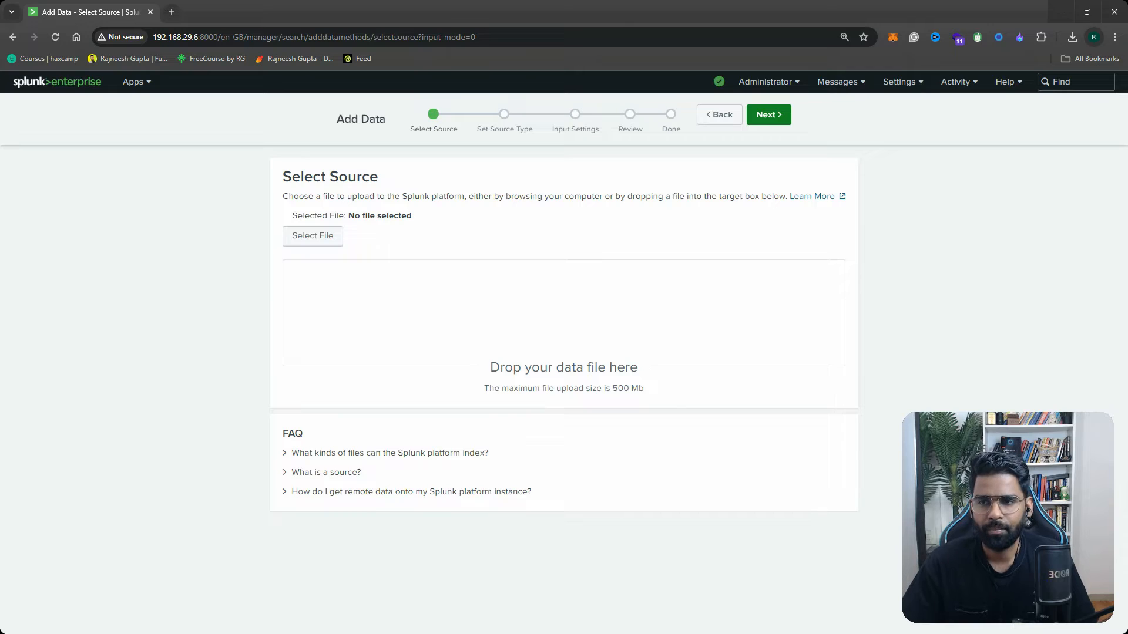
click(312, 235)
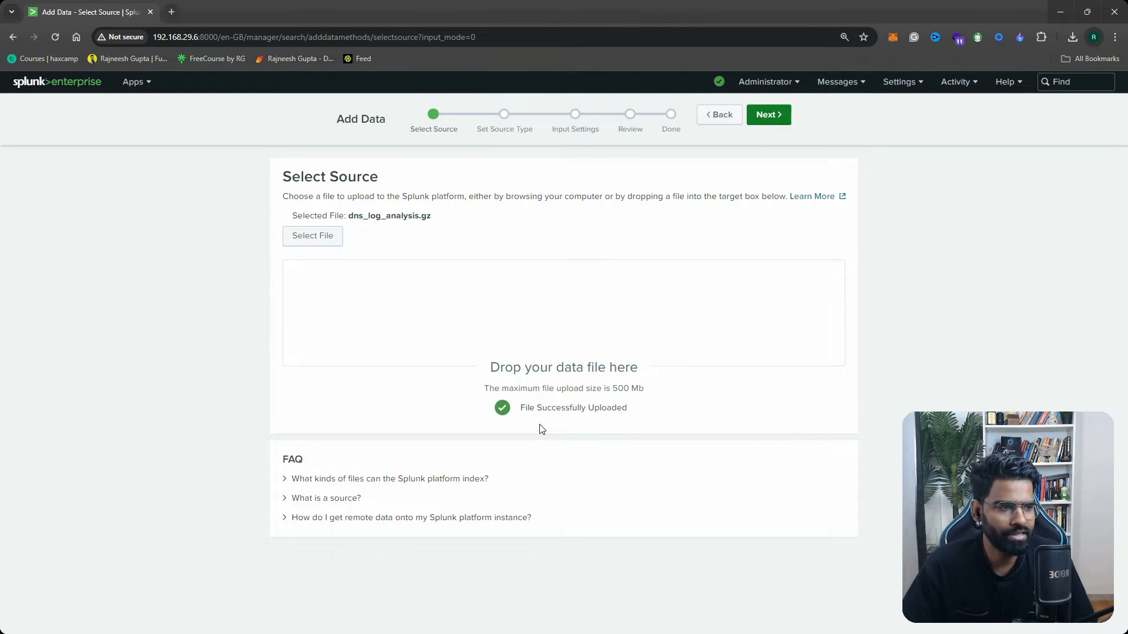
mouse_move(648, 409)
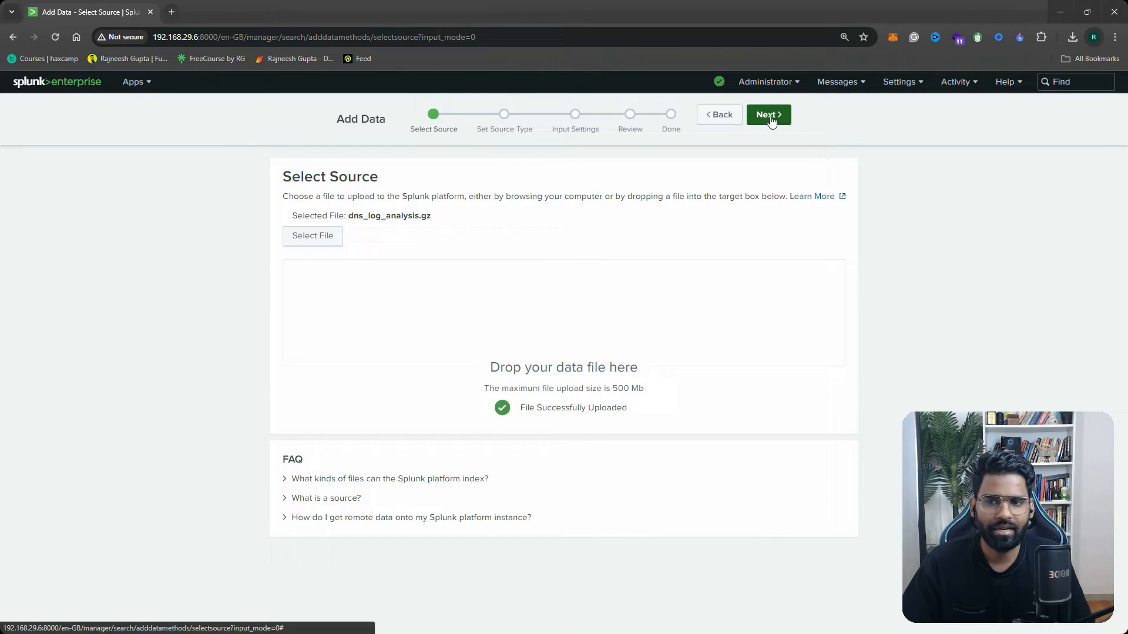
click(768, 115)
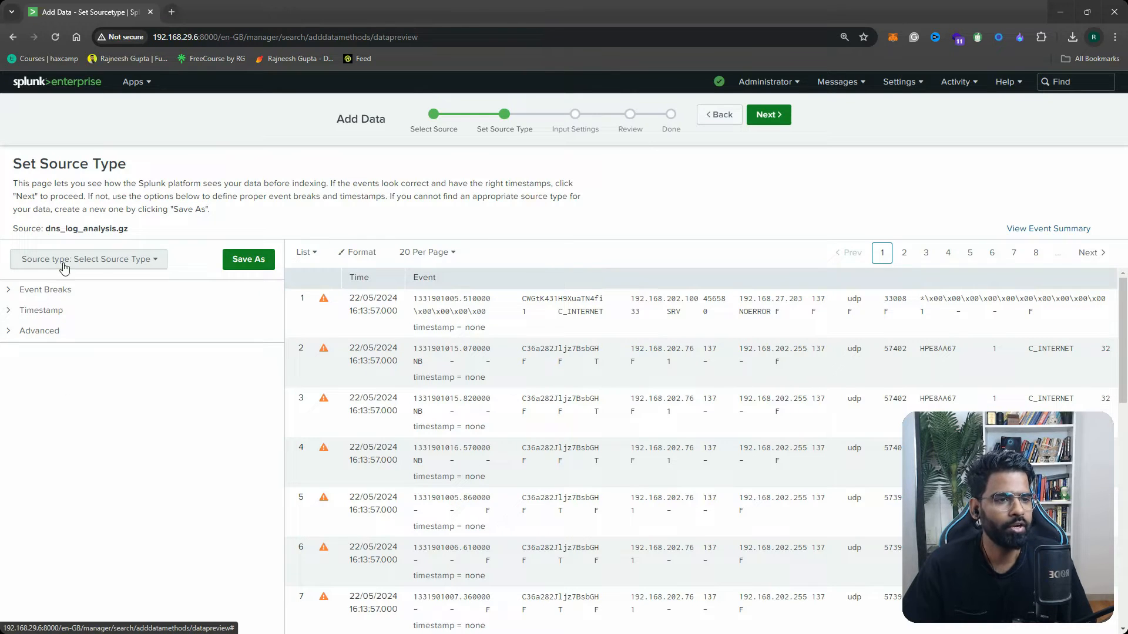
Start saving a new source type via Save As next to the selector
click(88, 258)
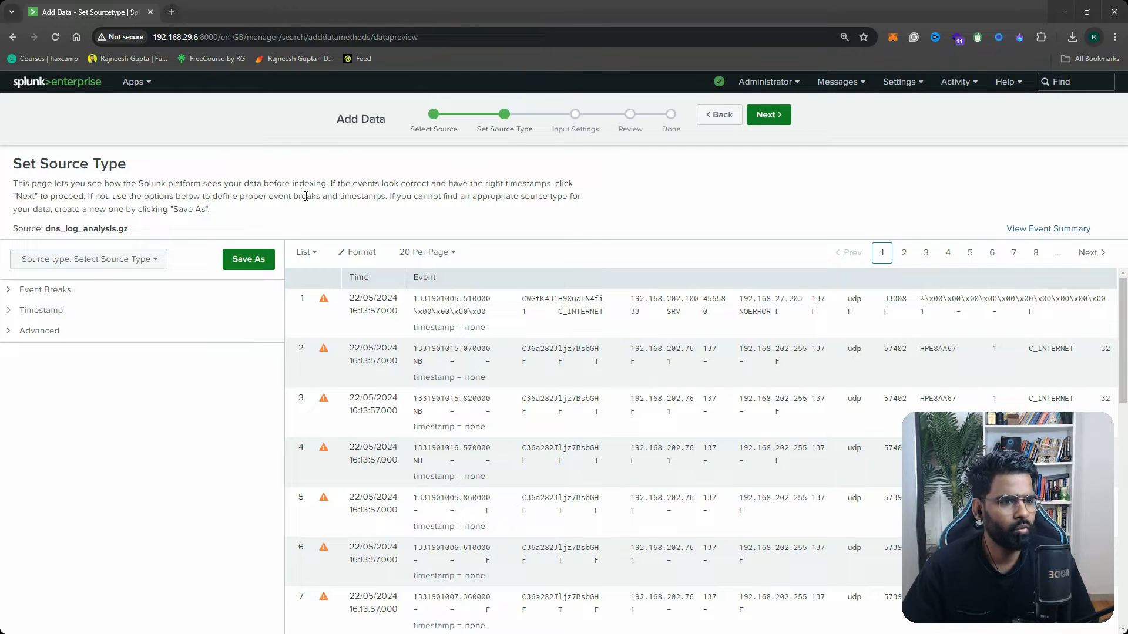
mouse_move(54, 387)
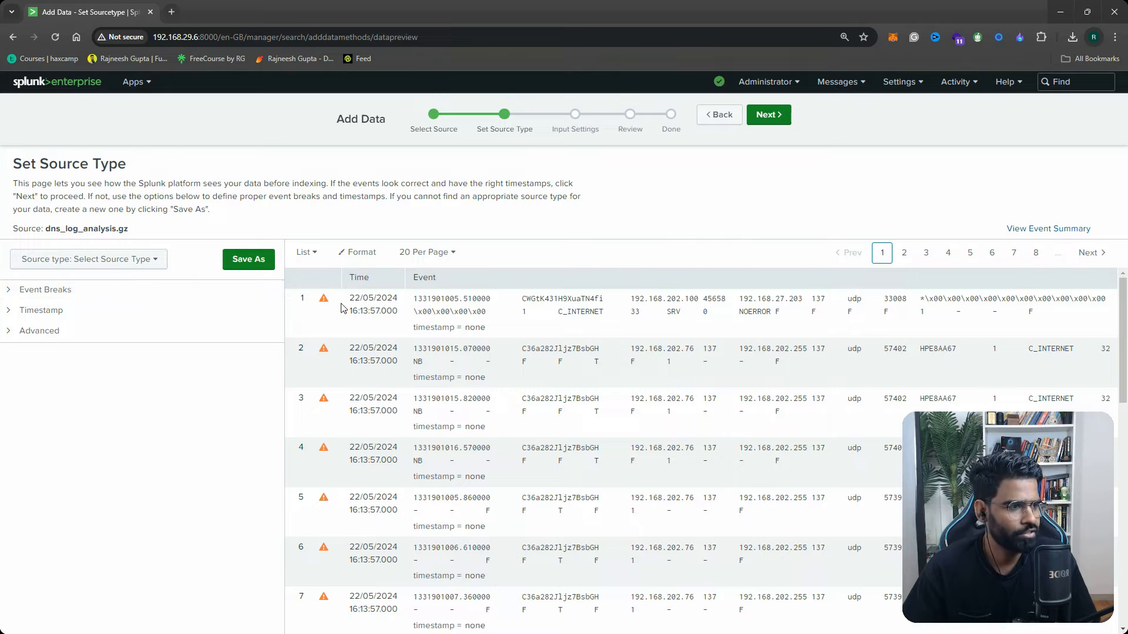
click(248, 259)
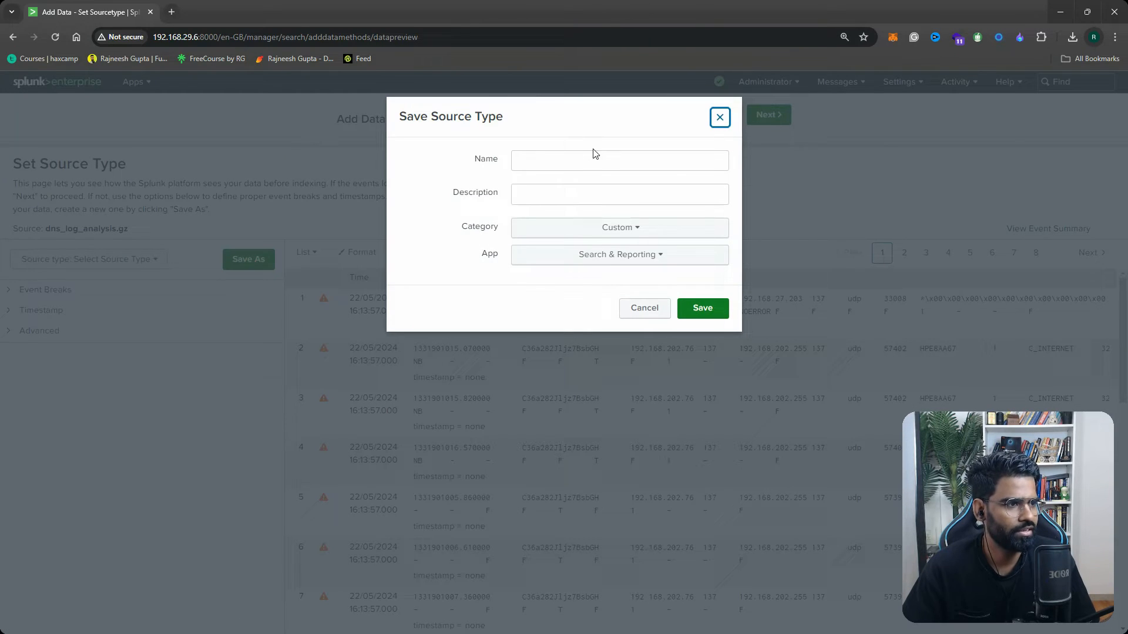
Save a new source type named DNS_Log described as a sample DNS log file
click(620, 160)
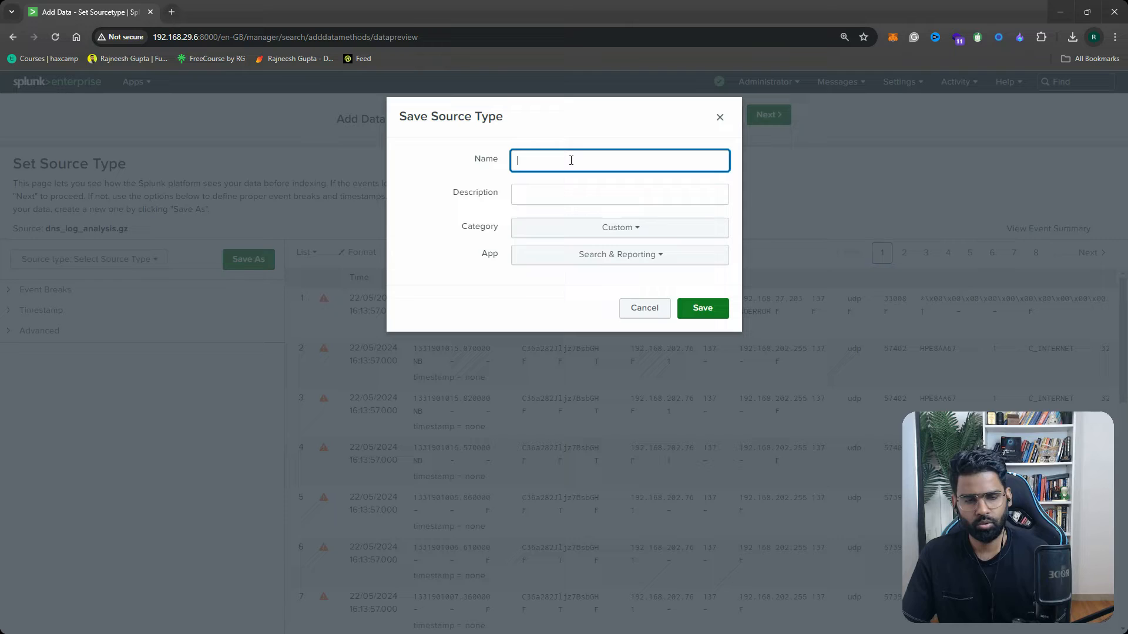
text(DNS_Log)
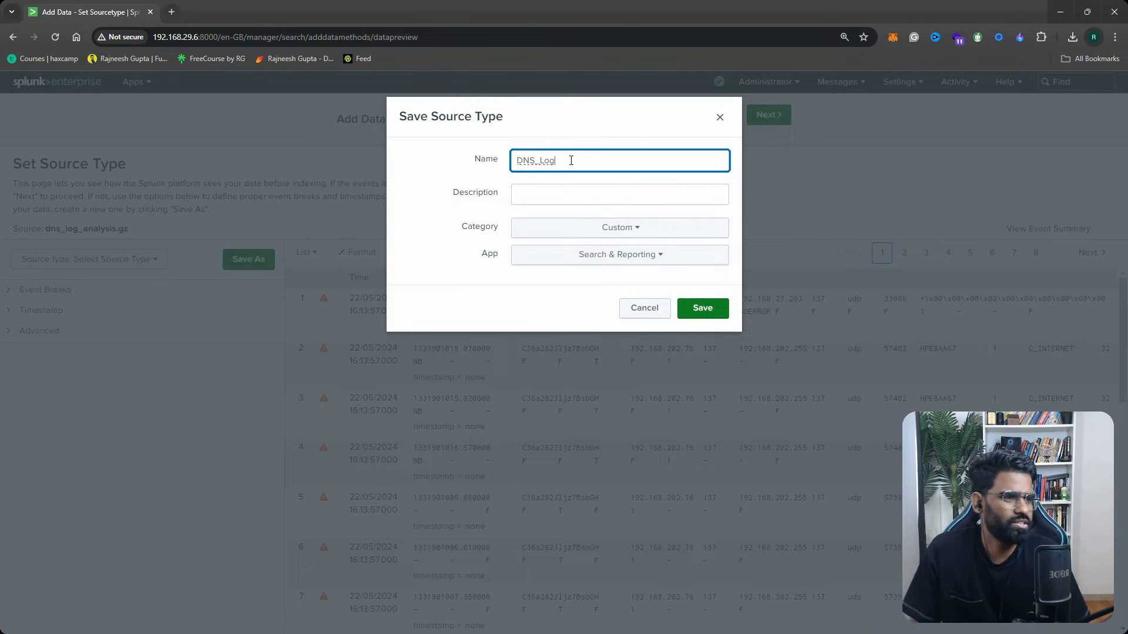
click(619, 195)
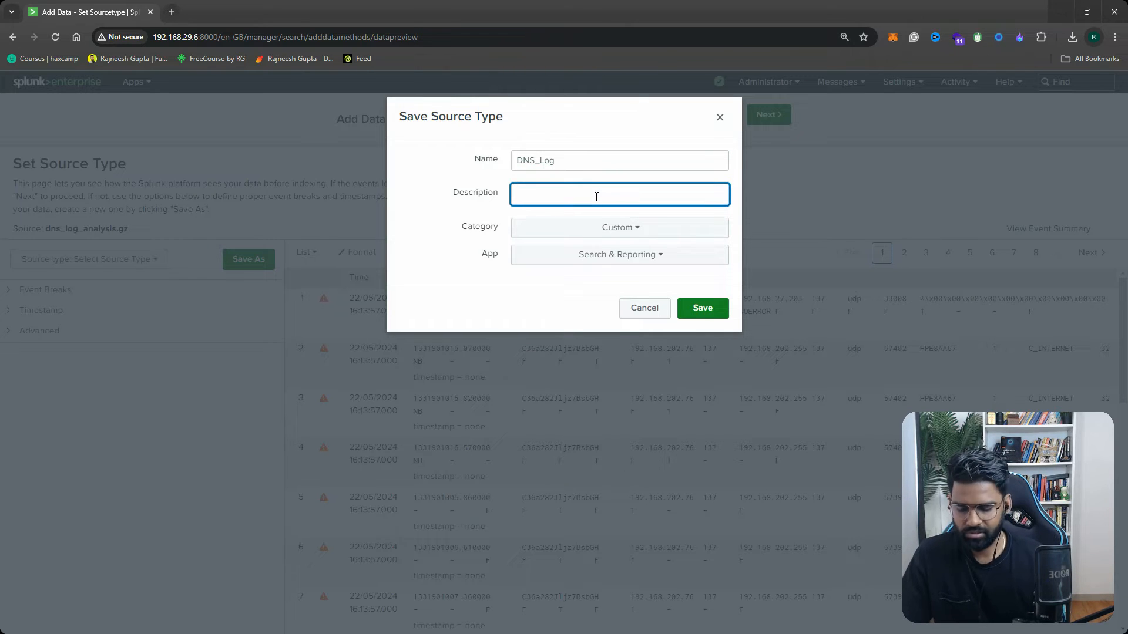
text(its sample DNS)
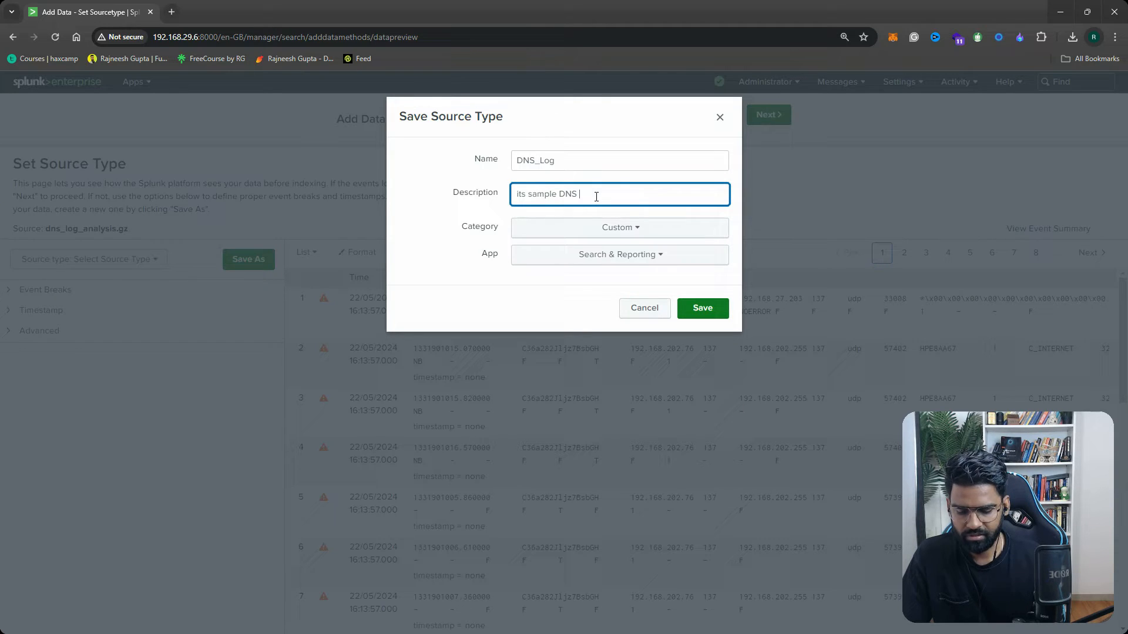
text(lo)
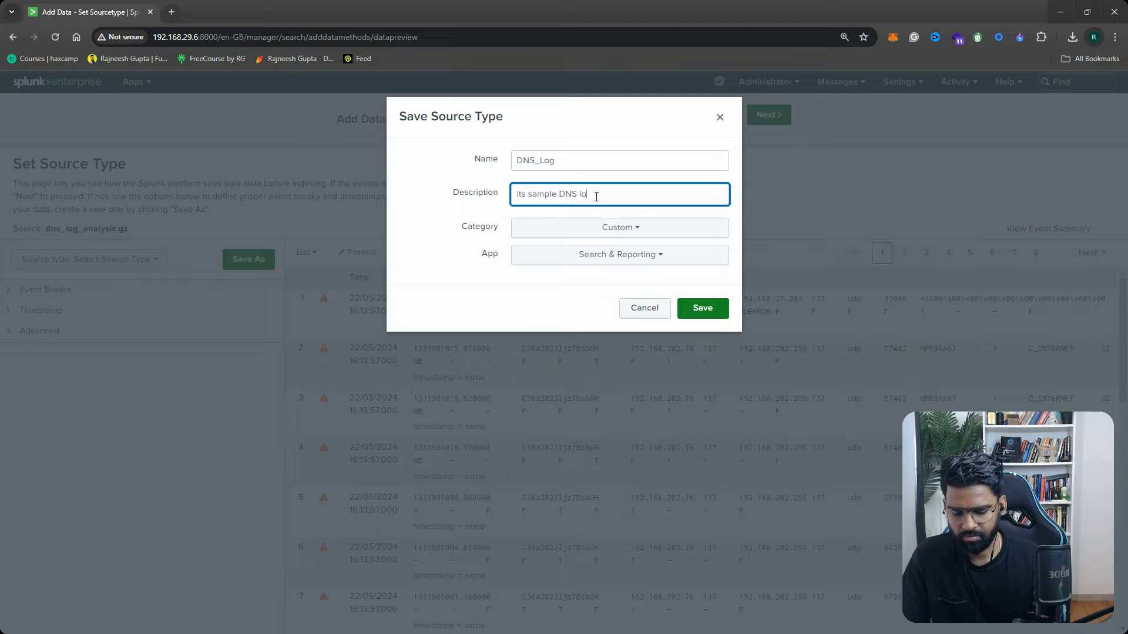
text(g file)
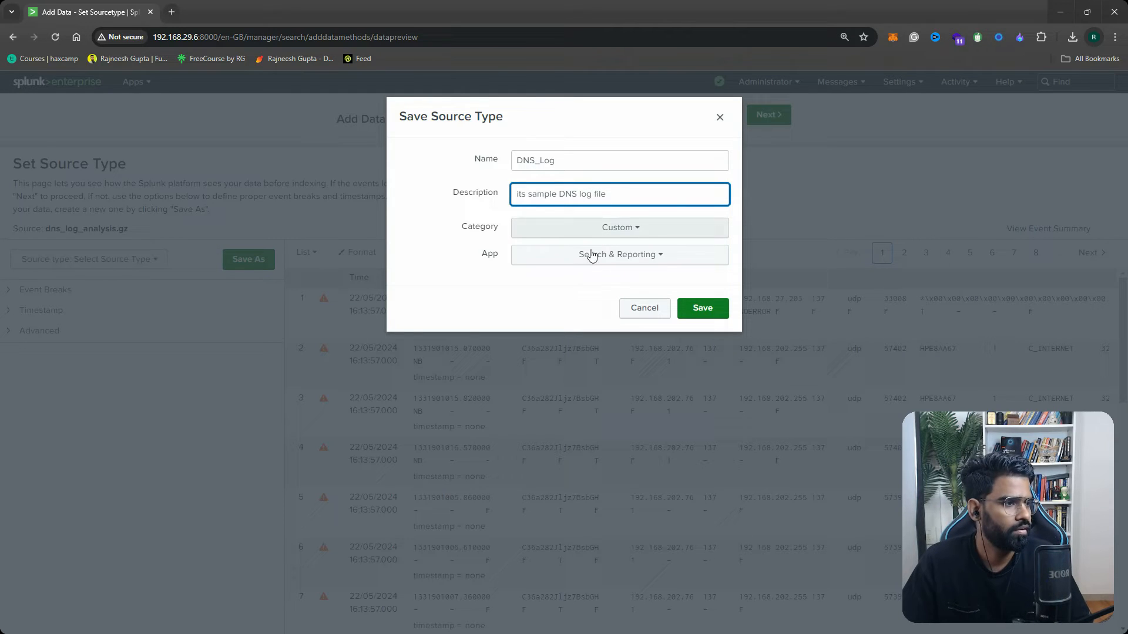
click(702, 307)
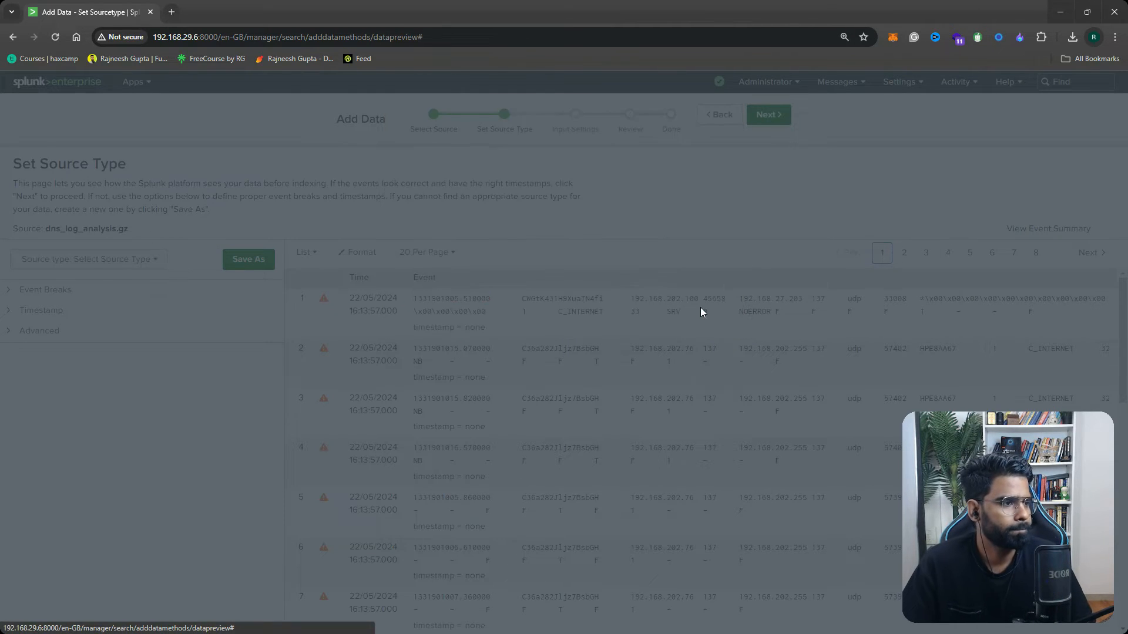
Pass input settings and review, submit the DNS log upload, and start searching its events
click(768, 116)
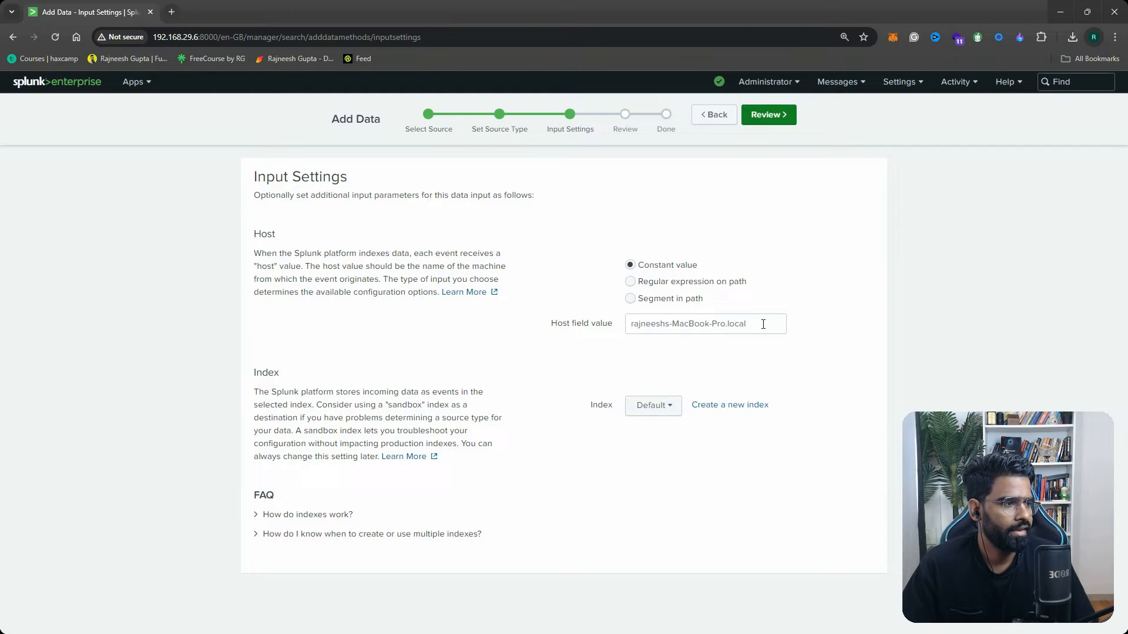
triple_click(687, 324)
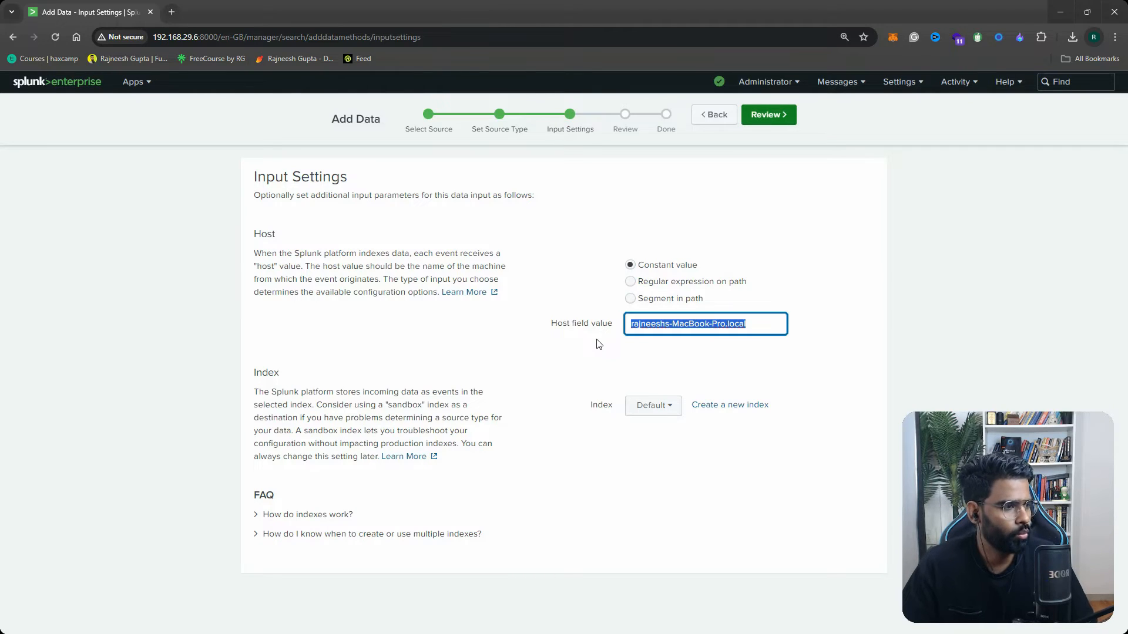
click(602, 359)
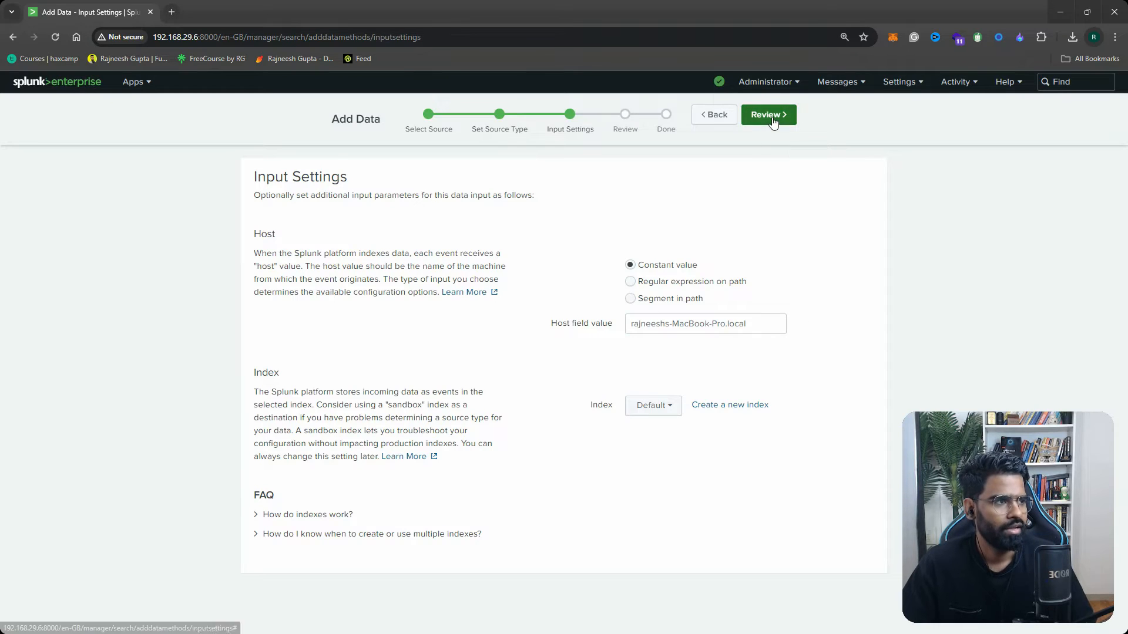
click(768, 115)
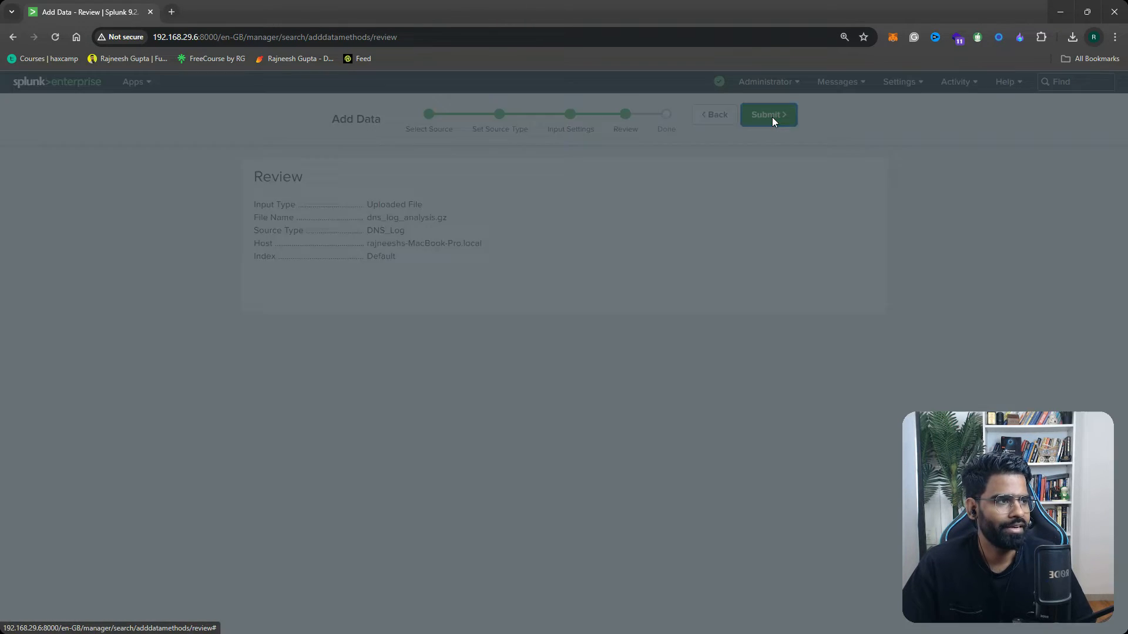
click(768, 115)
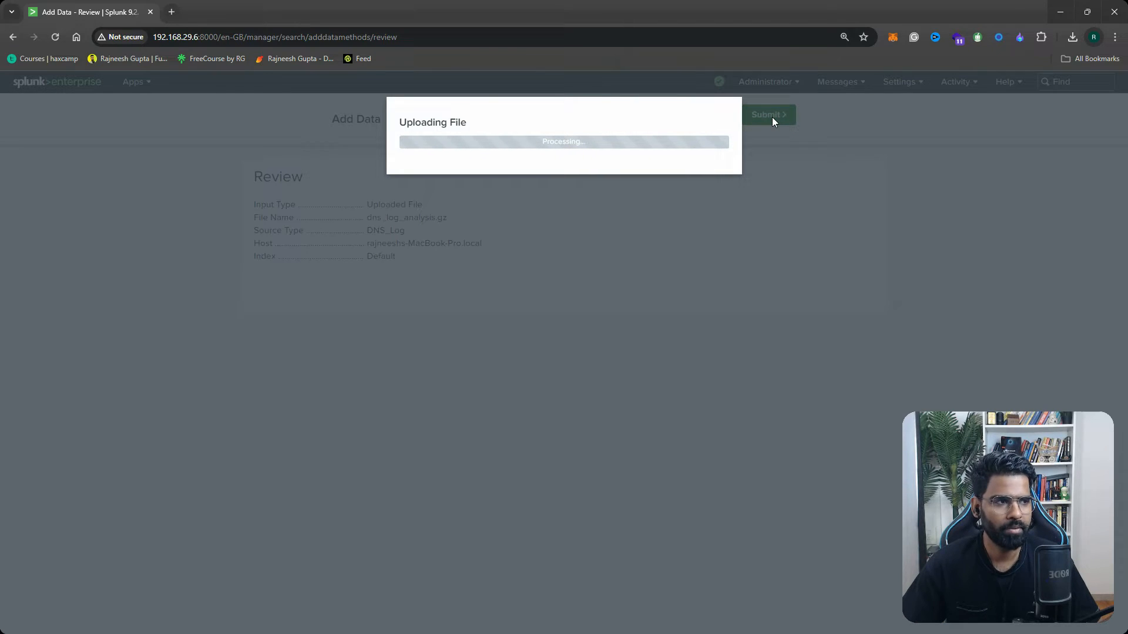
click(768, 116)
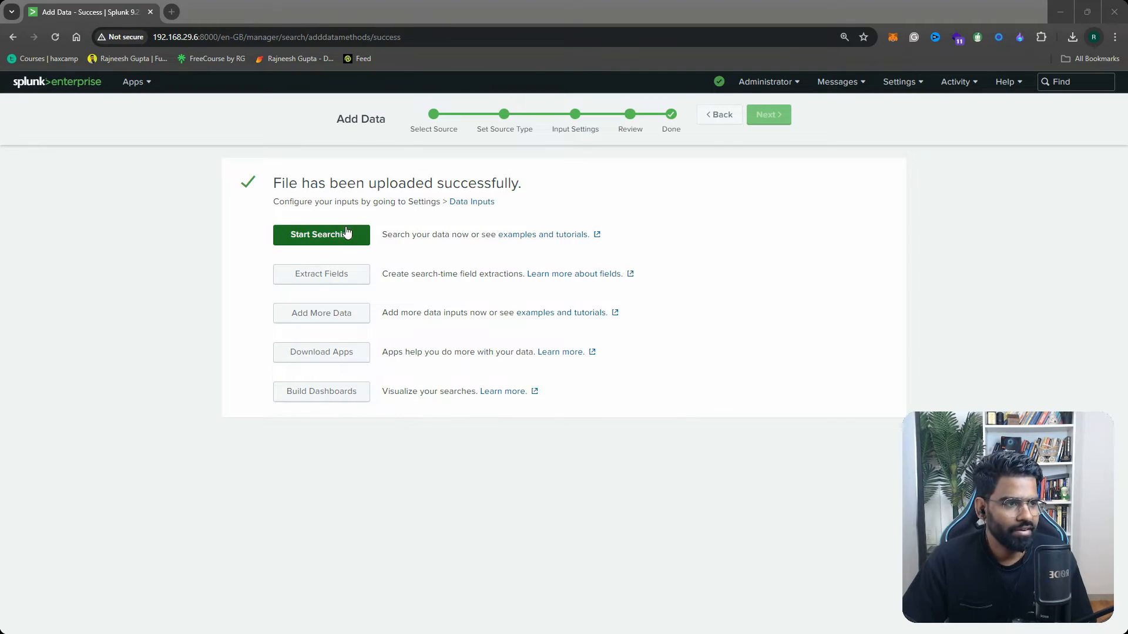
click(320, 234)
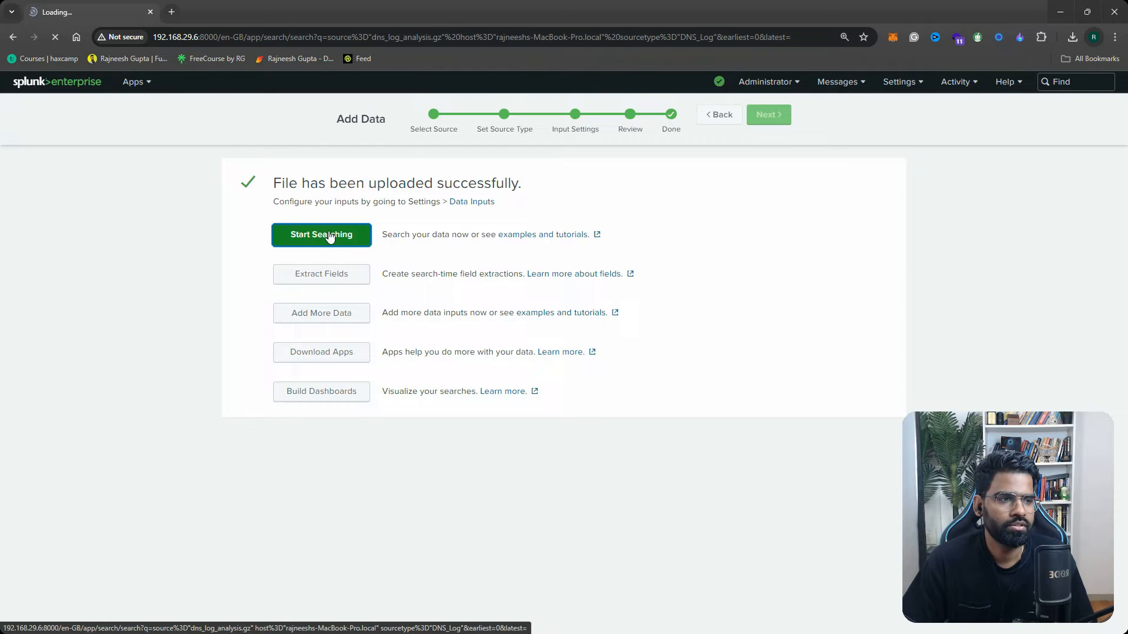
click(321, 235)
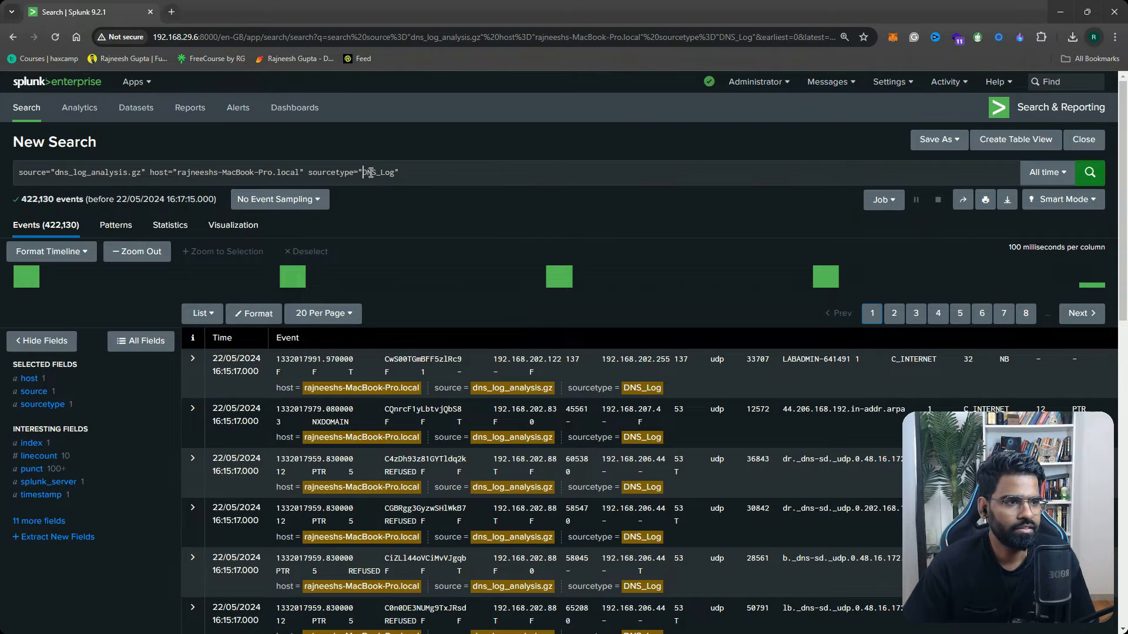
click(418, 179)
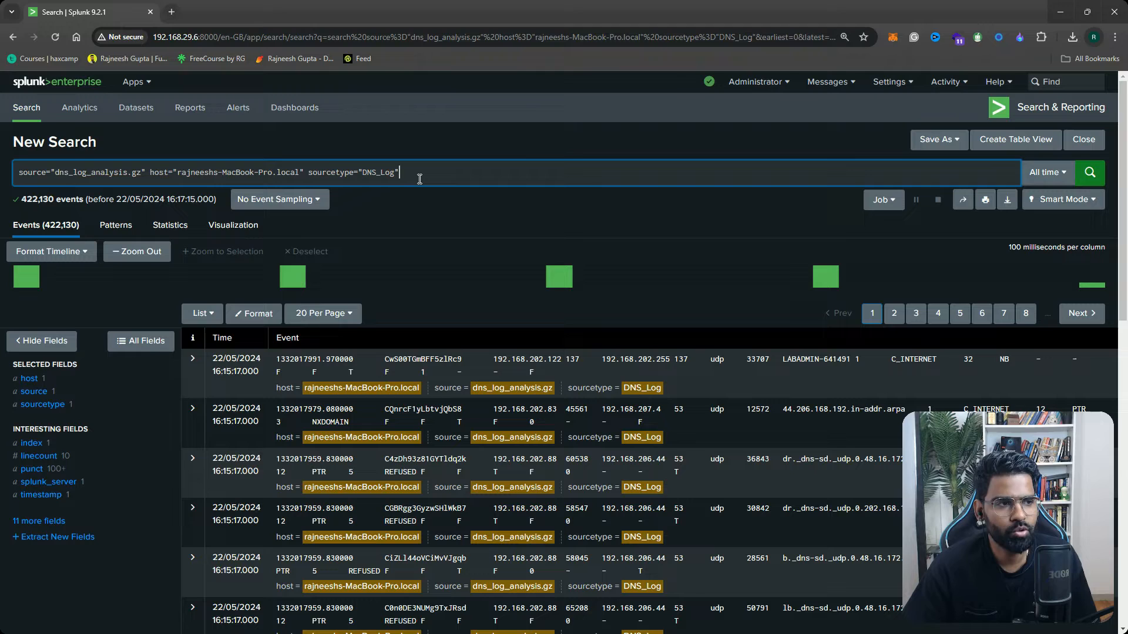
mouse_move(298, 347)
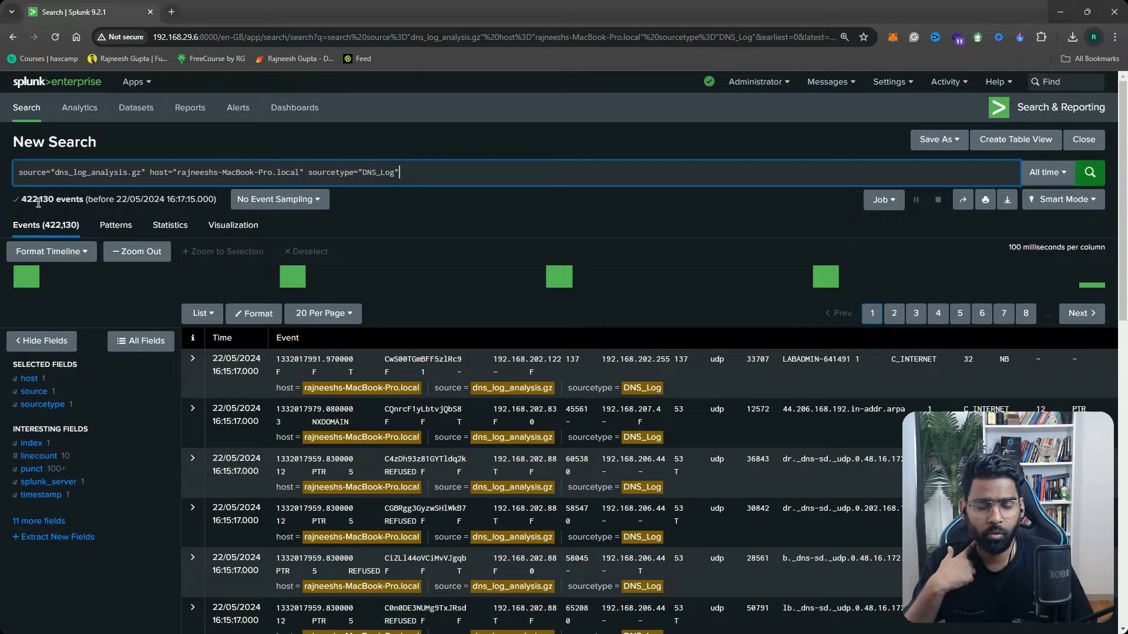
mouse_move(656, 290)
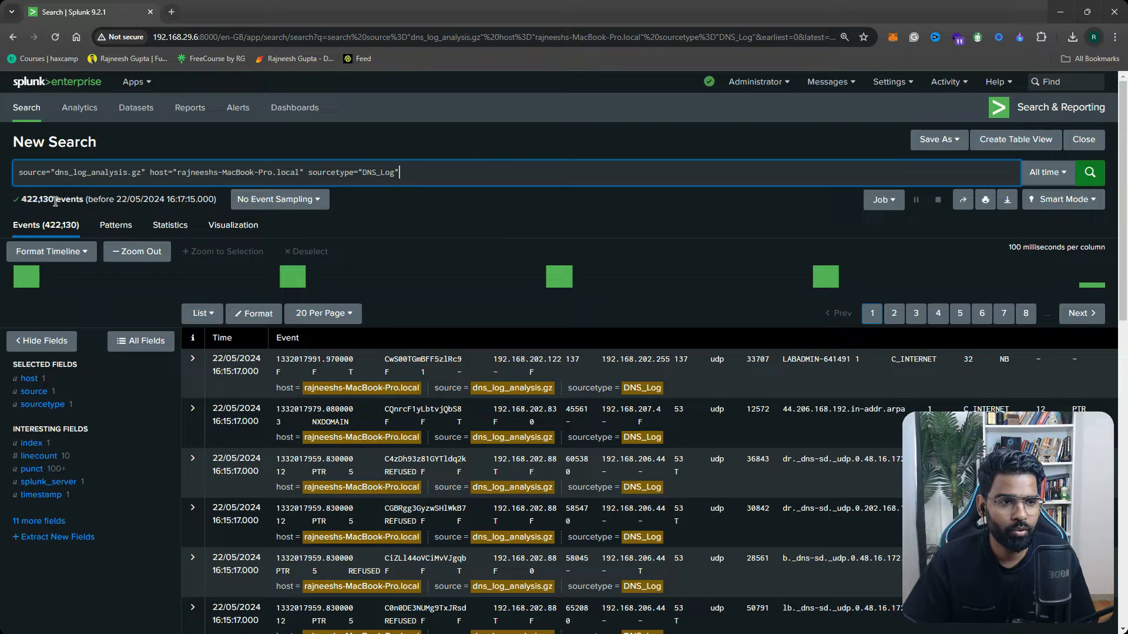
mouse_move(197, 366)
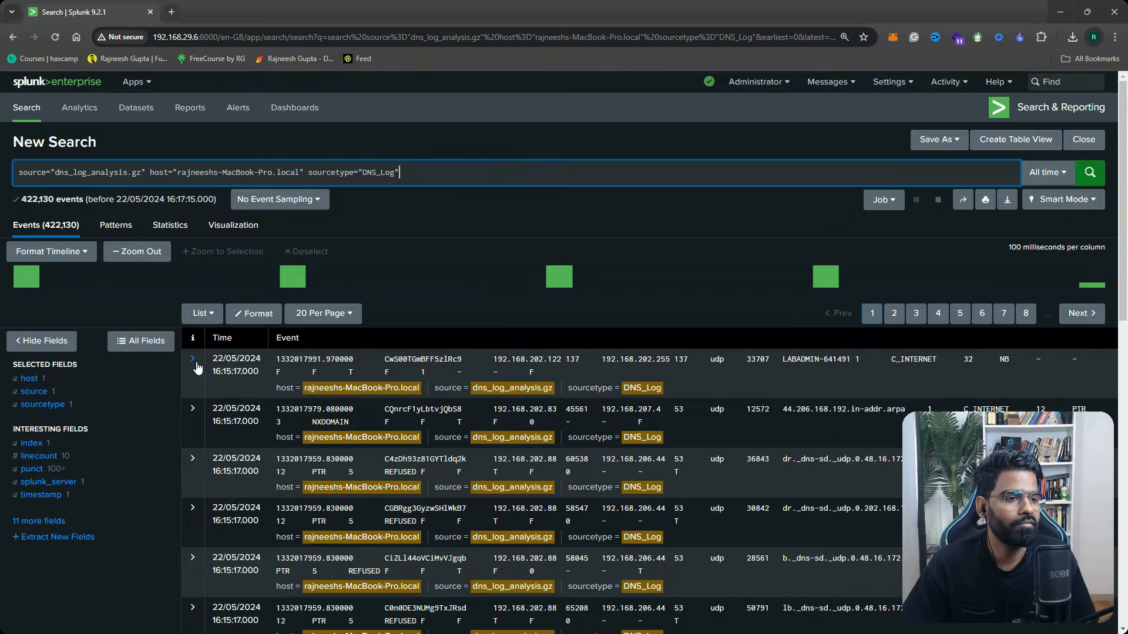
click(193, 360)
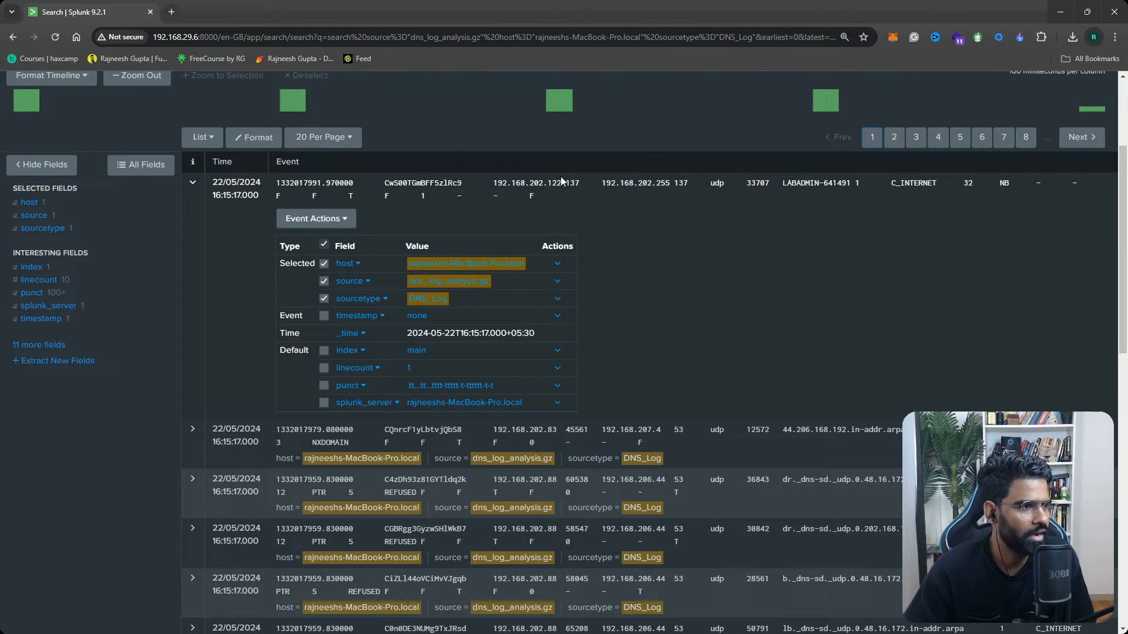
mouse_move(489, 182)
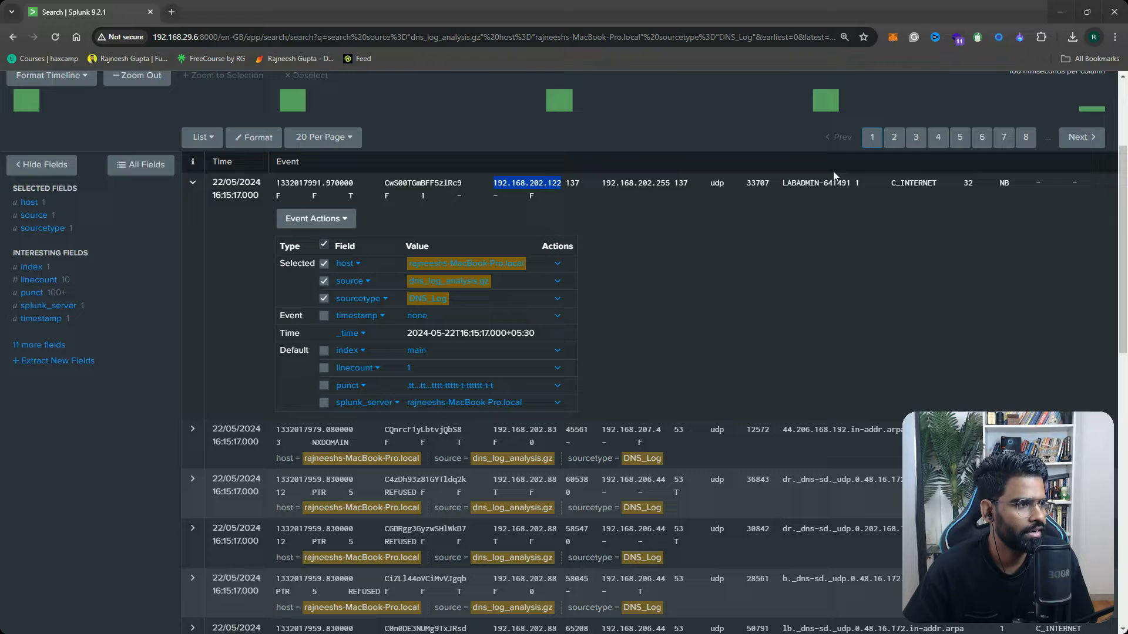
scroll(down, 3)
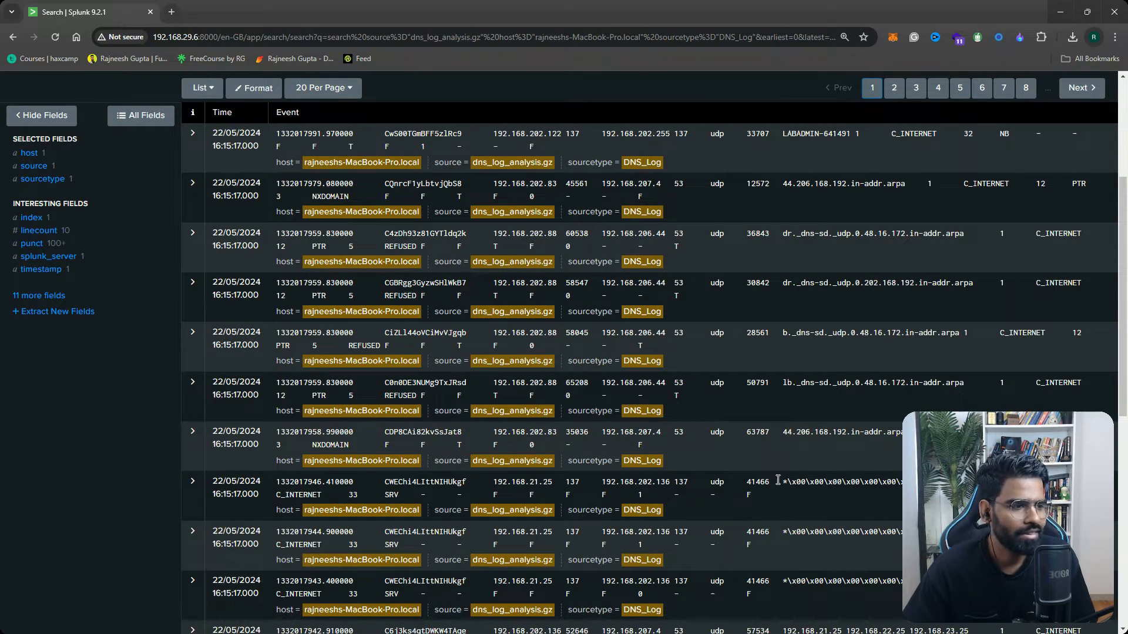
click(193, 431)
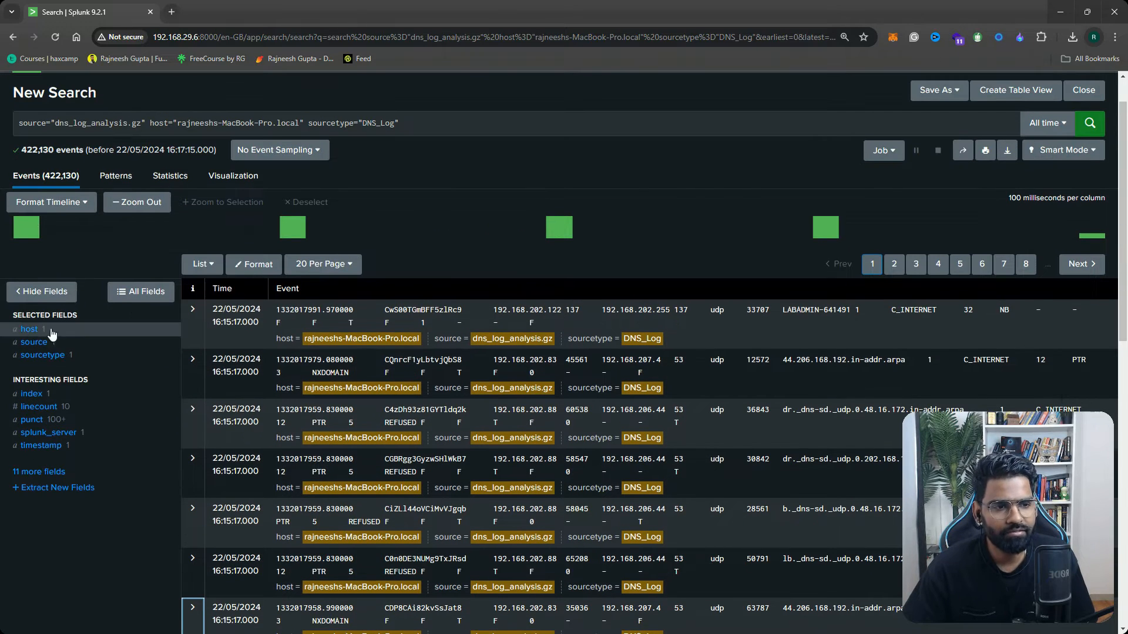
mouse_move(77, 433)
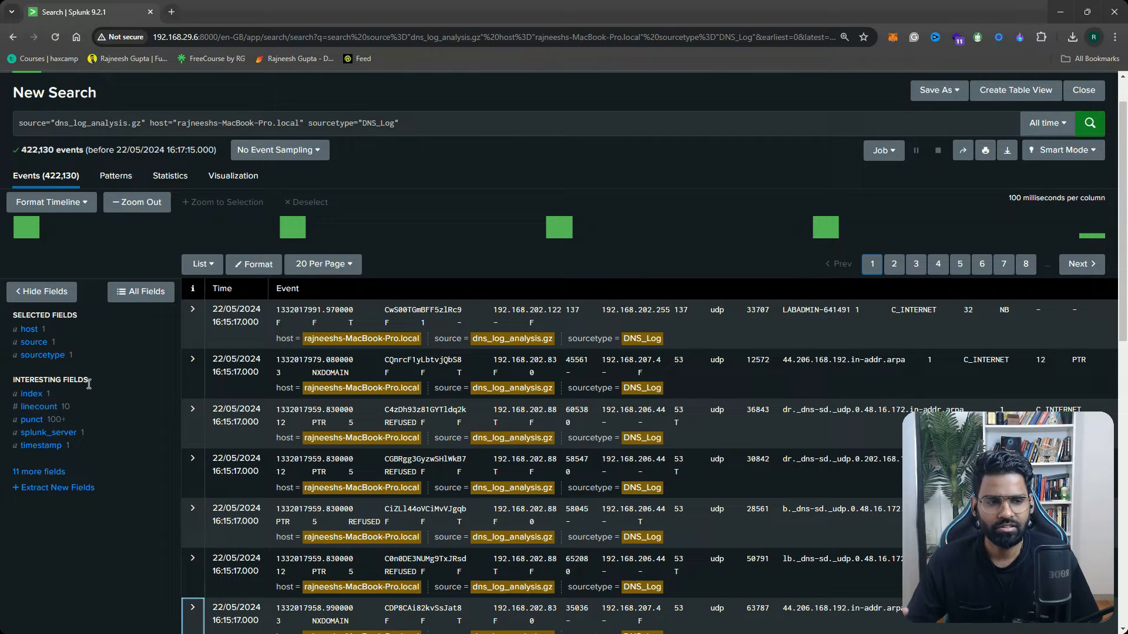
mouse_move(112, 444)
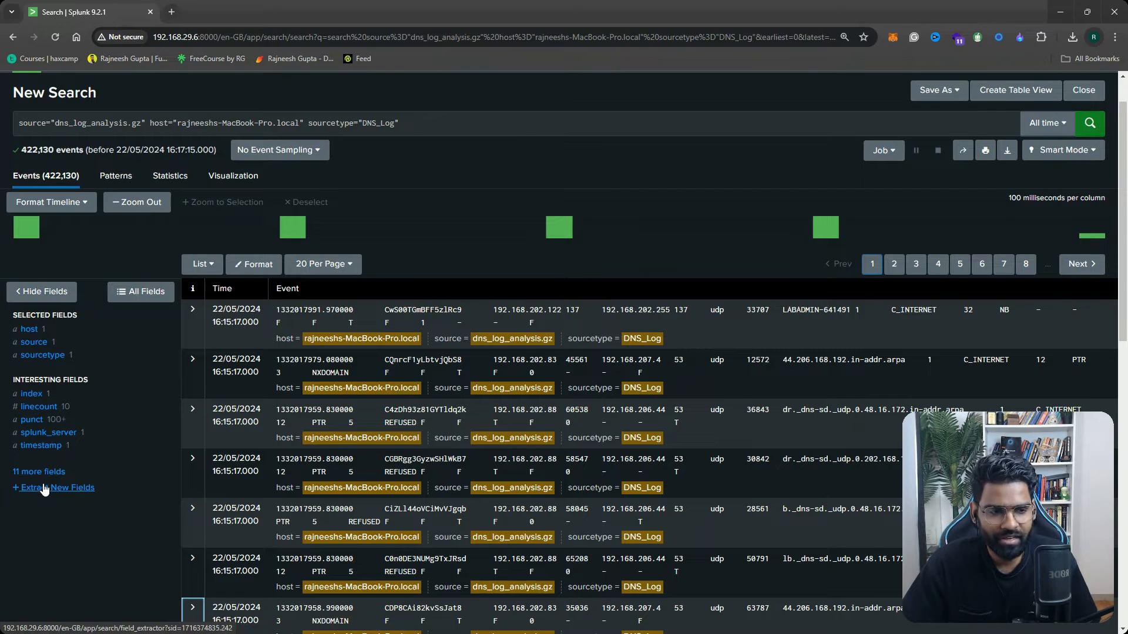
Launch the field extractor with the first DNS event as sample, then return to the search results
click(57, 488)
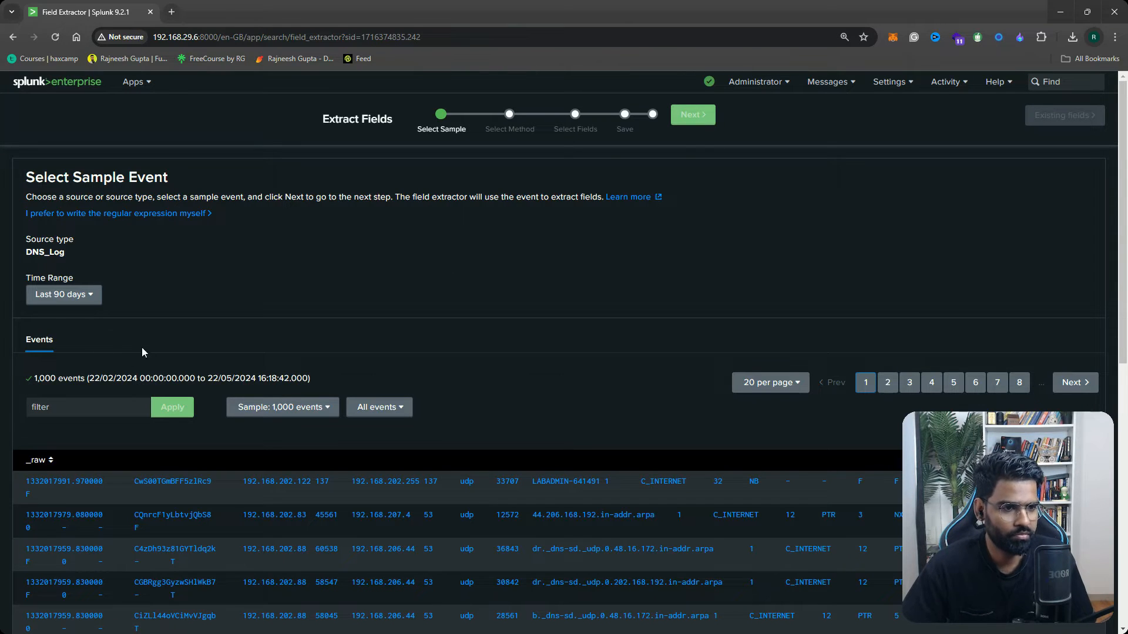
mouse_move(451, 381)
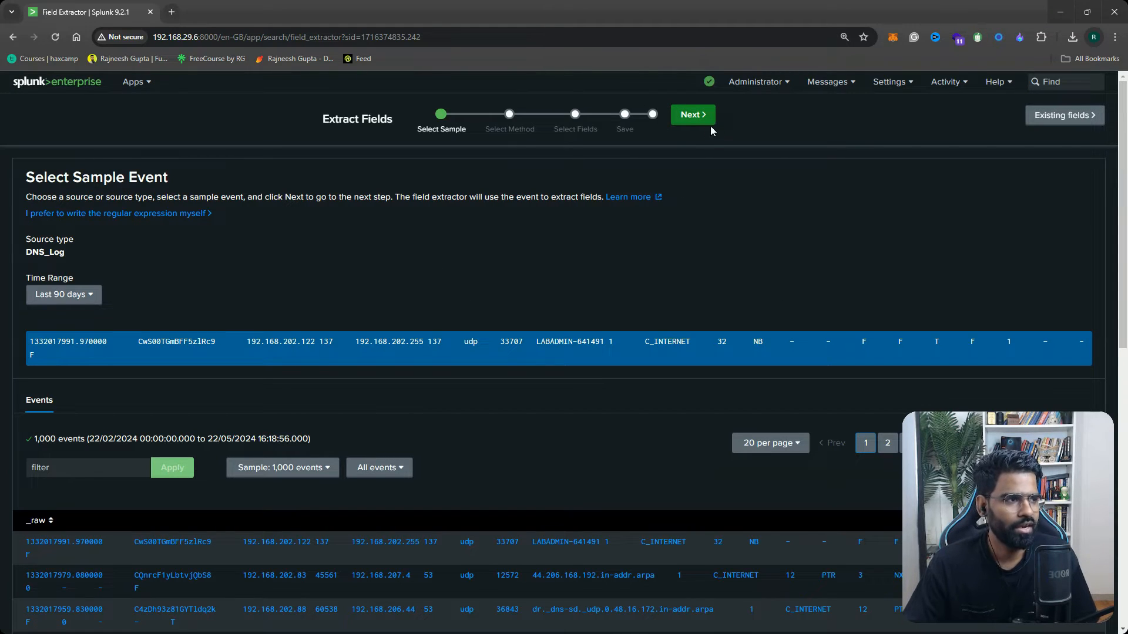
click(691, 115)
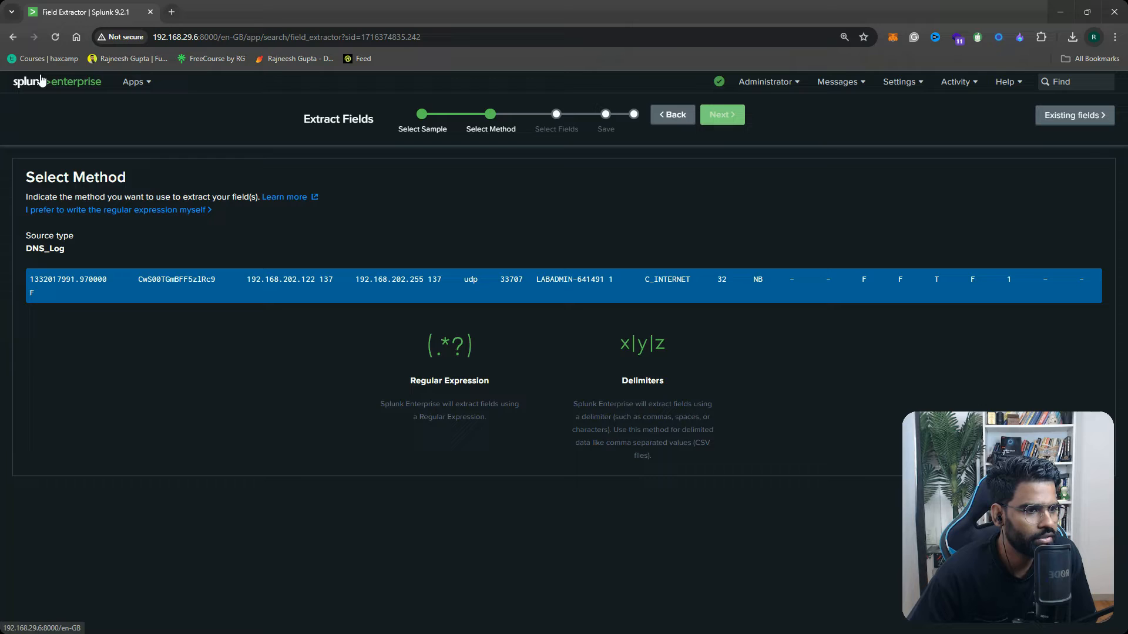
click(26, 36)
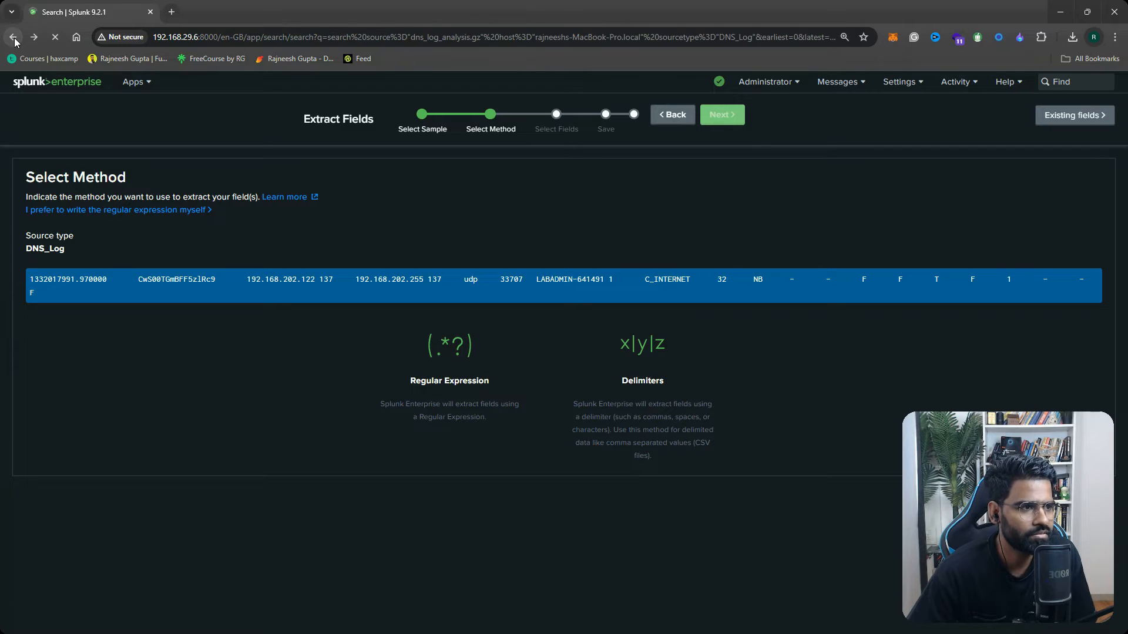
Scroll through the 422,130 DNS_Log events and relaunch Extract New Fields from the sidebar
click(17, 36)
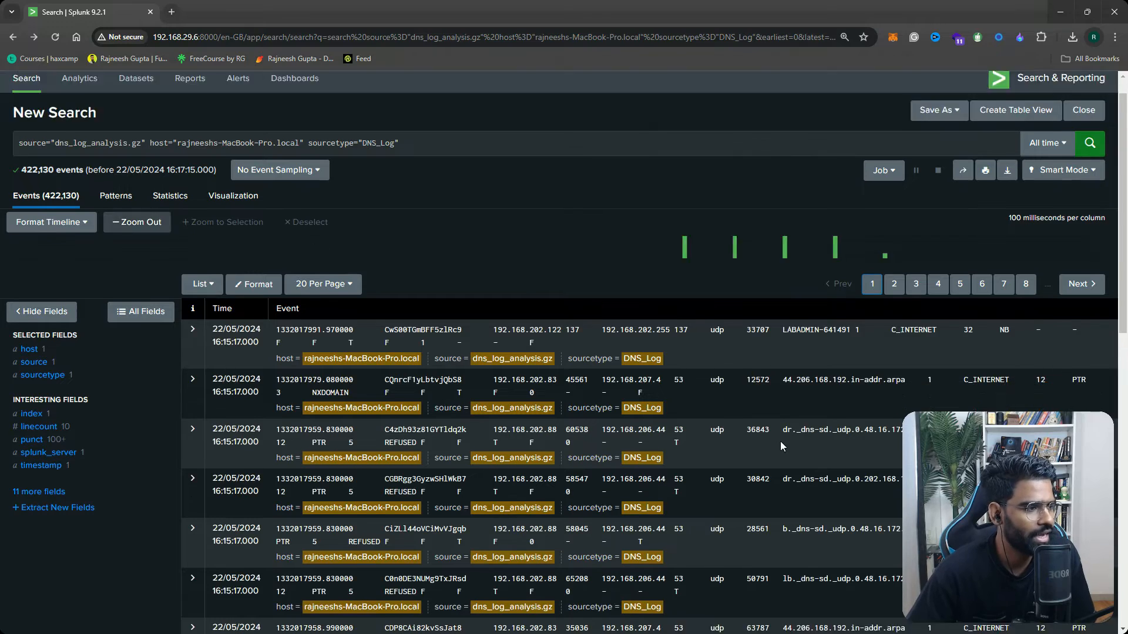
scroll(down, 3)
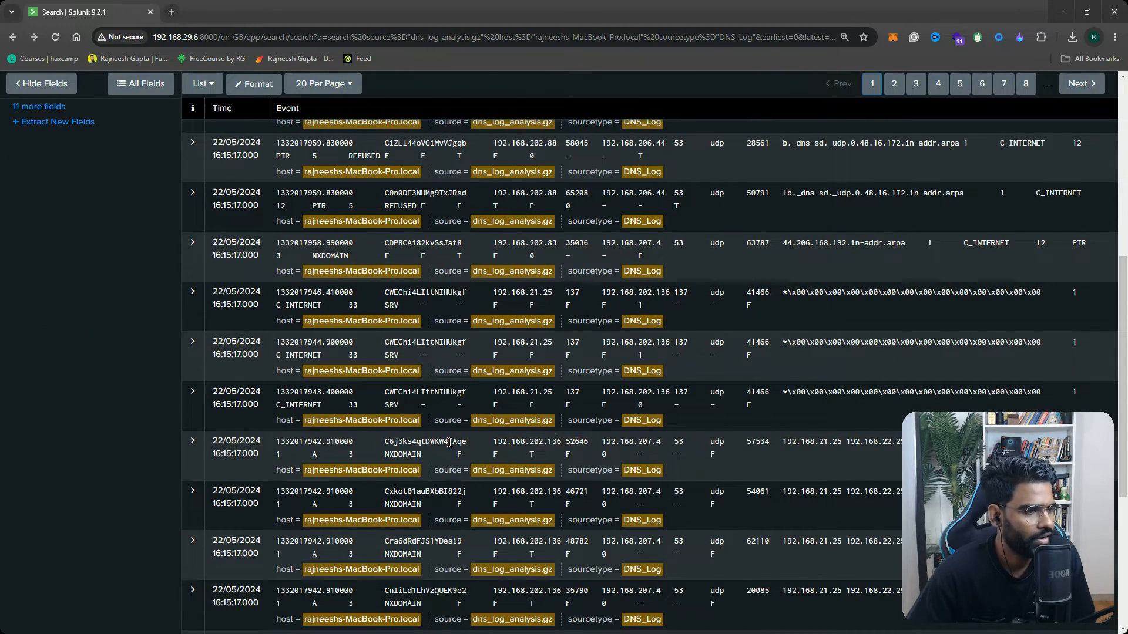
scroll(down, 3)
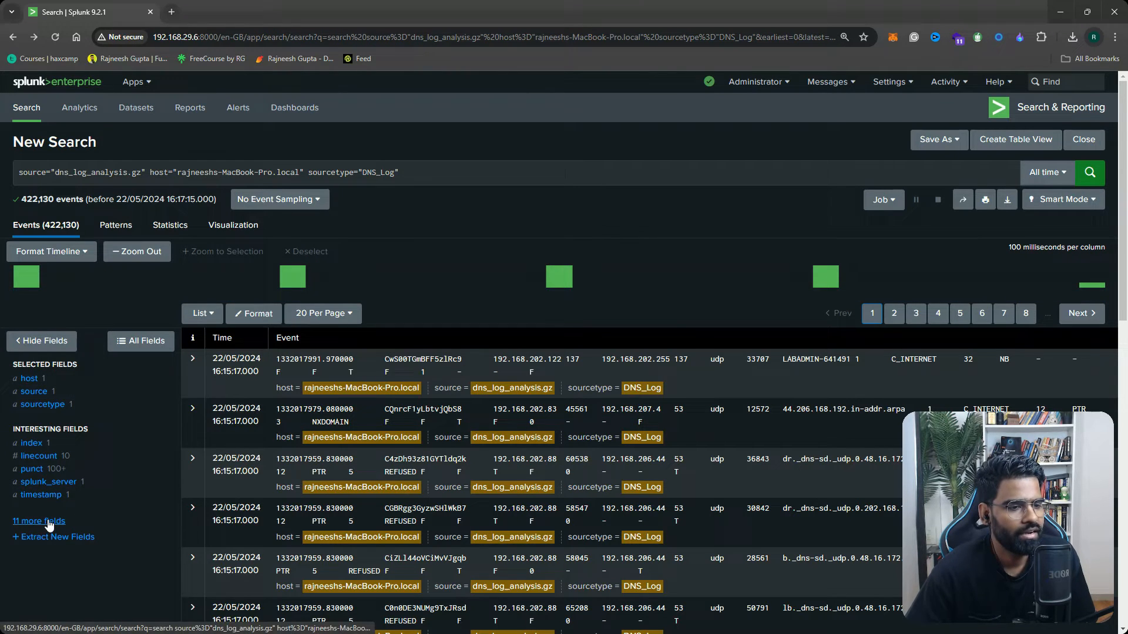
click(54, 537)
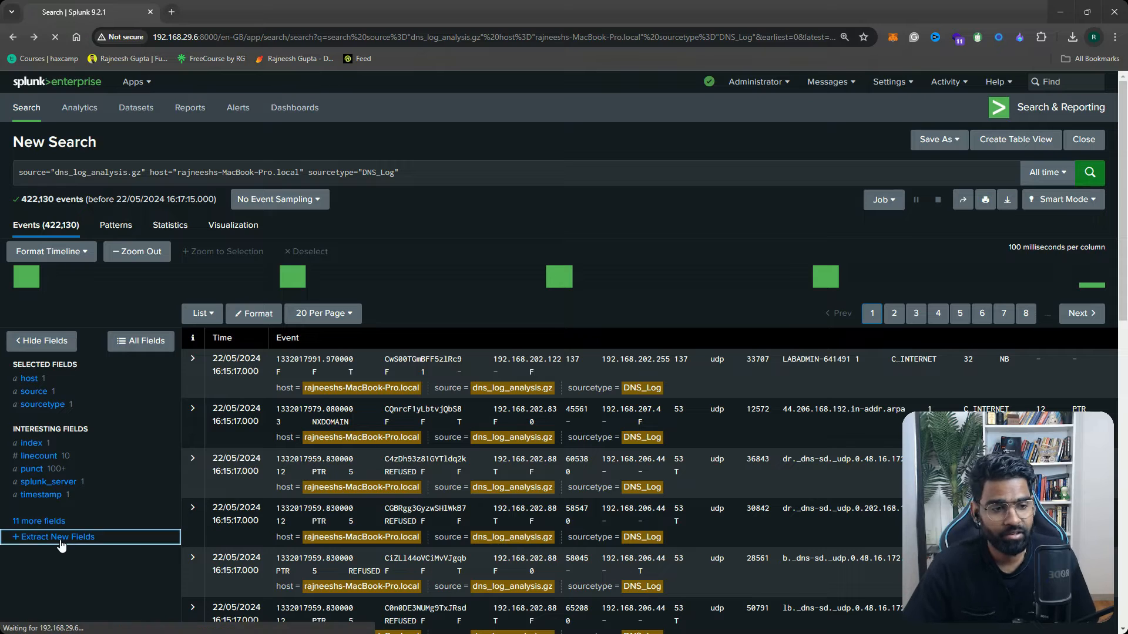
Choose the NXDOMAIN event for 44.206.168.192.in-addr.arpa as the extraction sample and continue
click(57, 537)
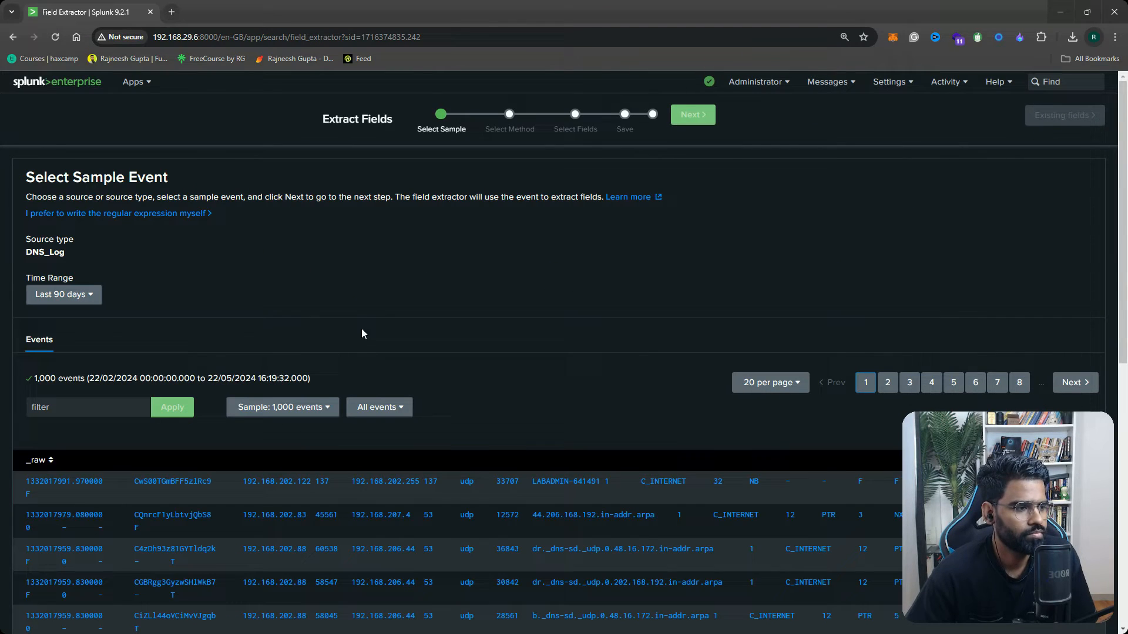
scroll(down, 3)
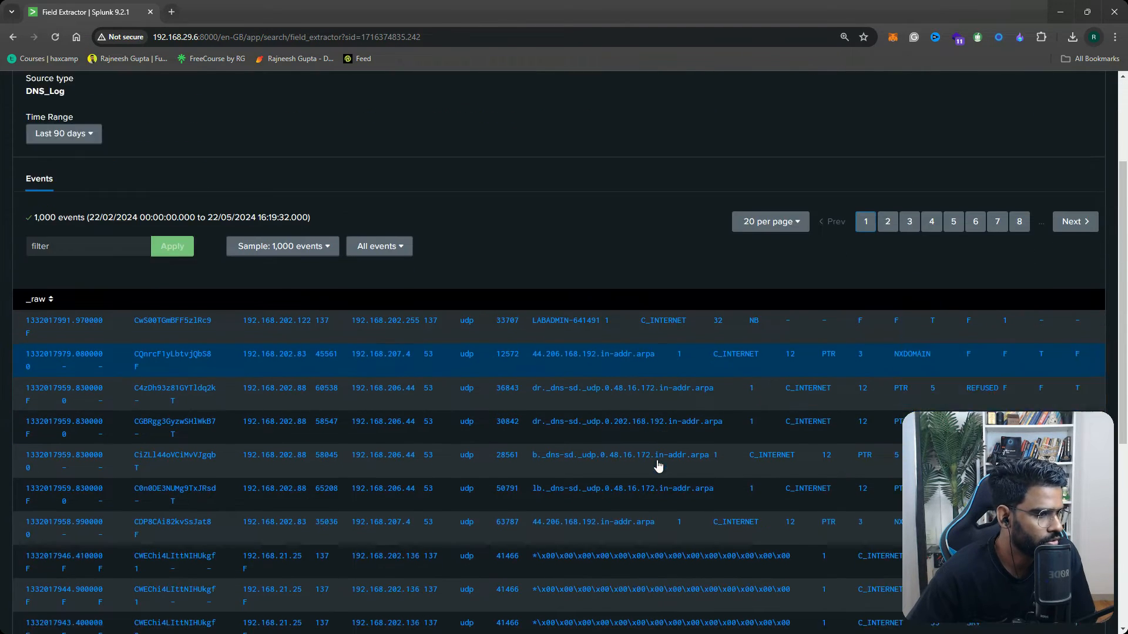
scroll(down, 3)
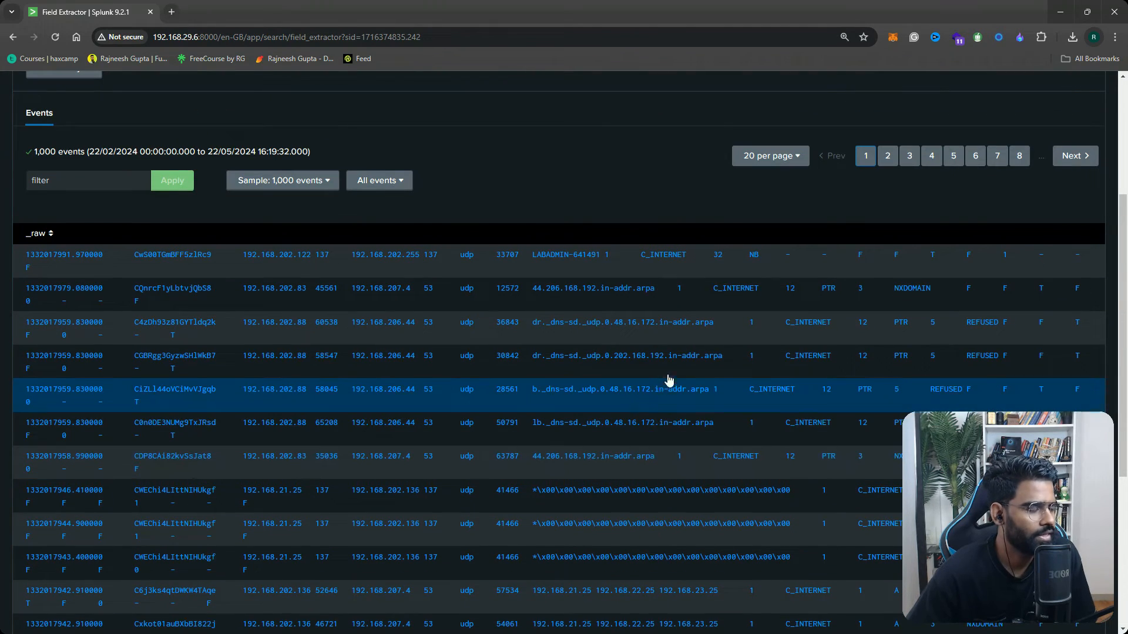
mouse_move(589, 343)
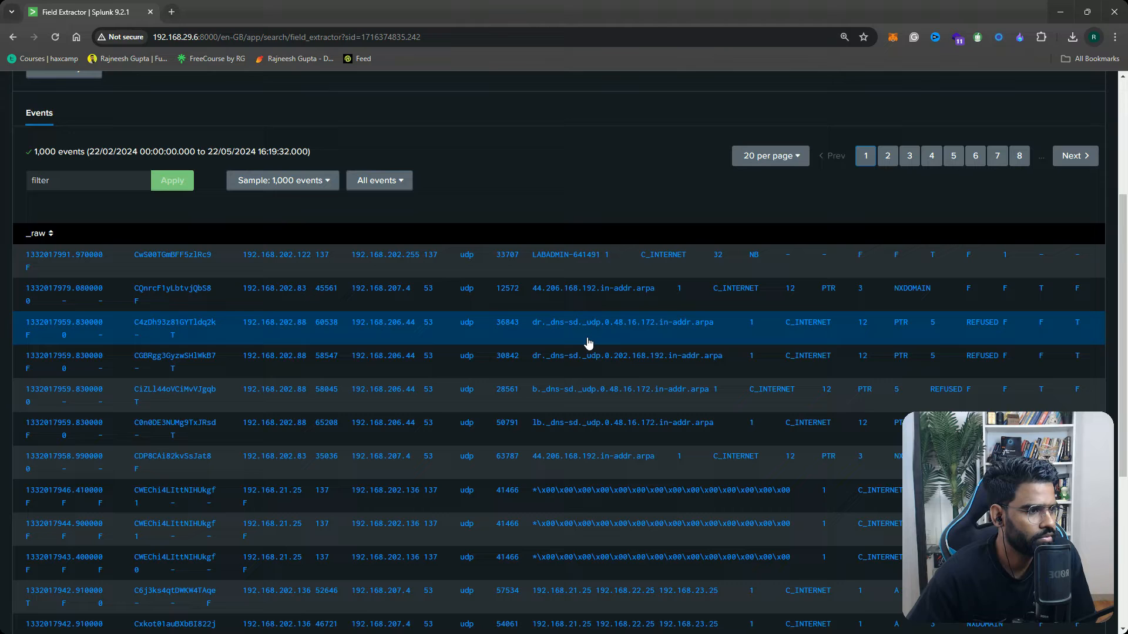
mouse_move(632, 432)
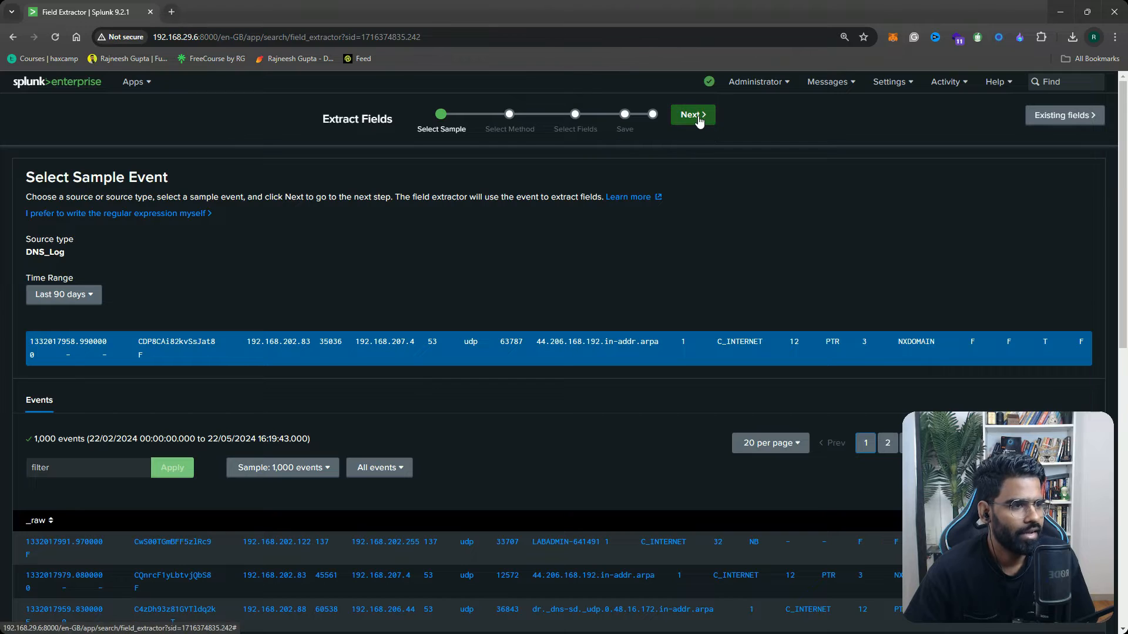
click(691, 115)
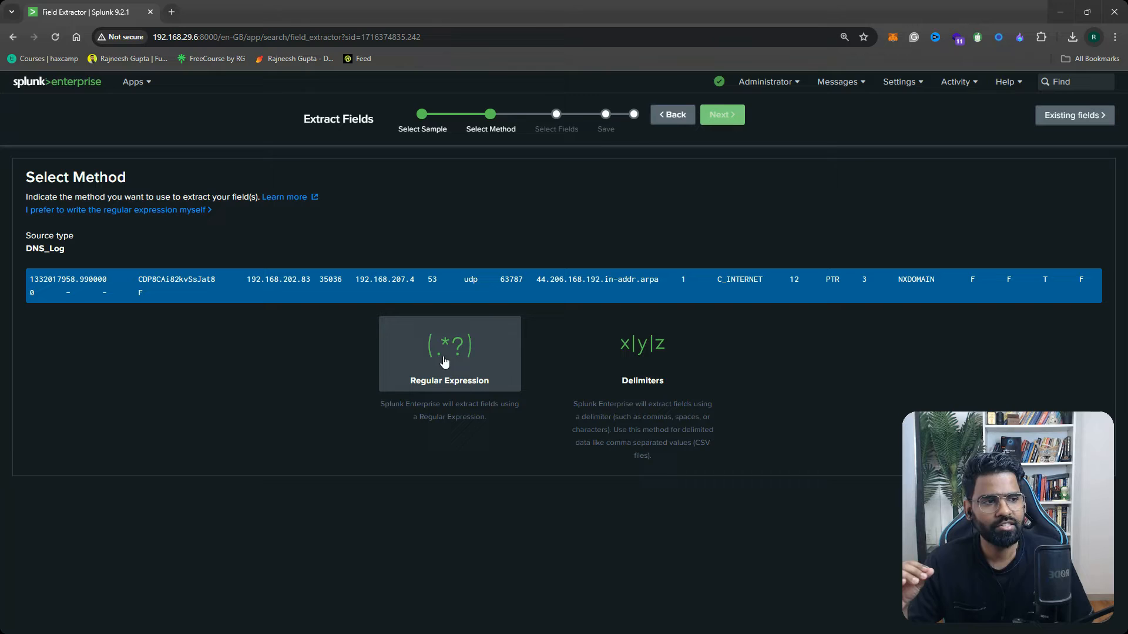
Pick regular-expression extraction and move to the Select Fields step
click(448, 353)
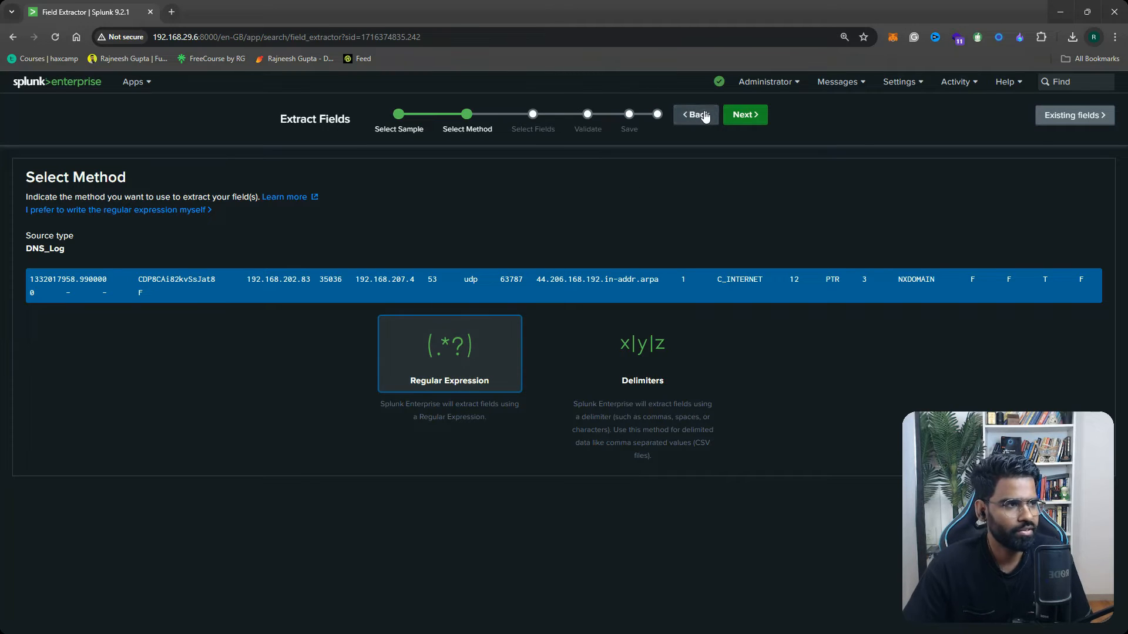
click(744, 115)
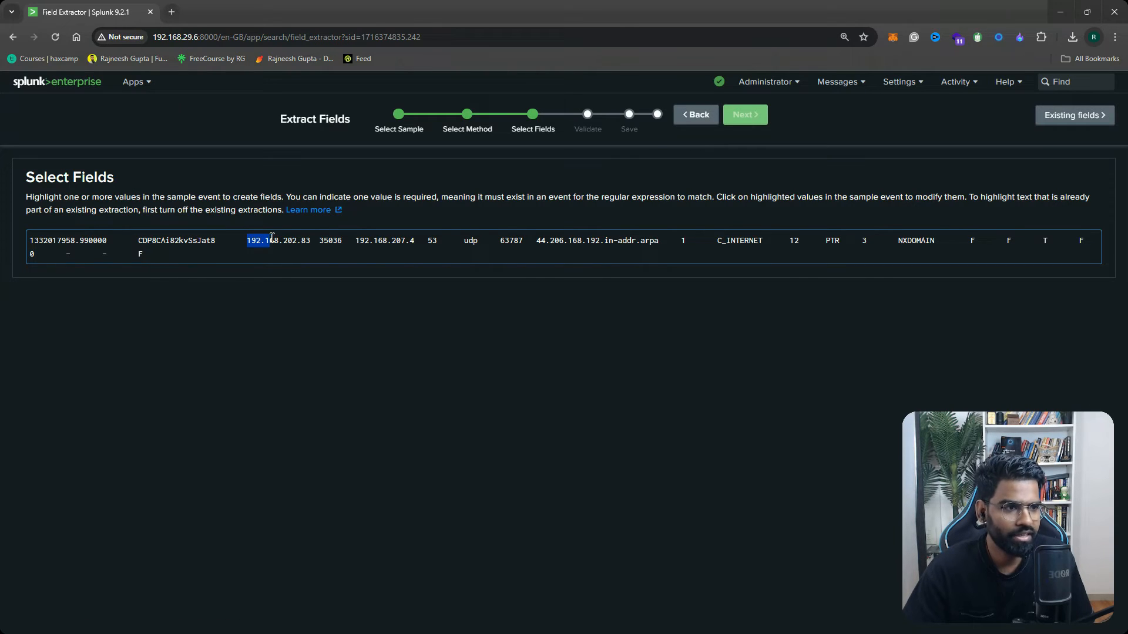
Extract 192.168.202.83 as src_ip and the destination address as dst_ip
click(280, 239)
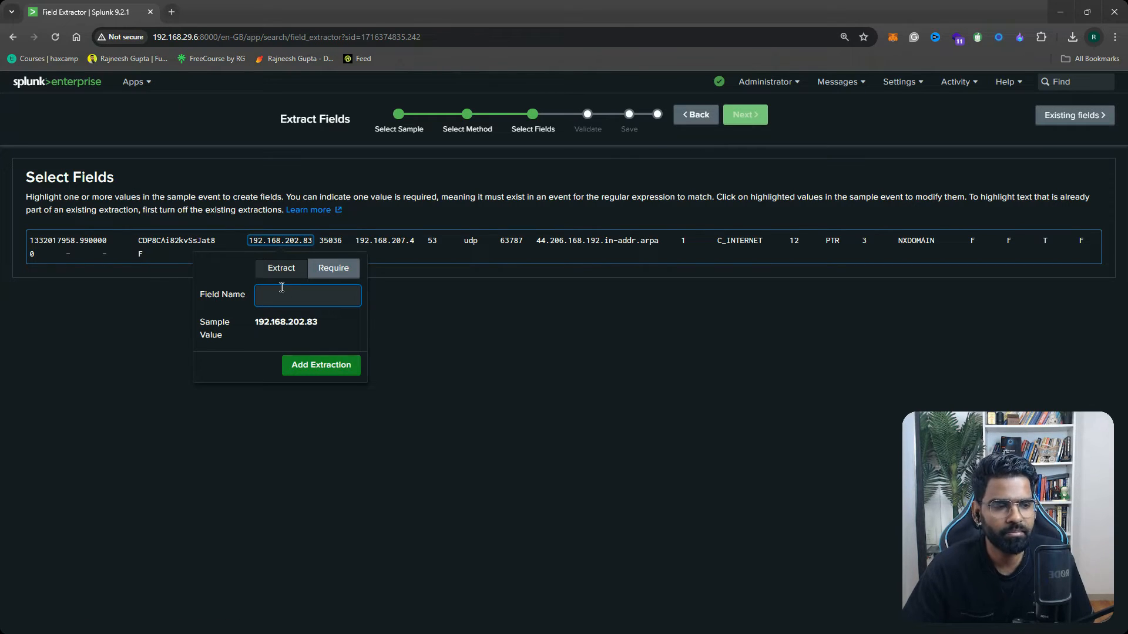
text(src_ip)
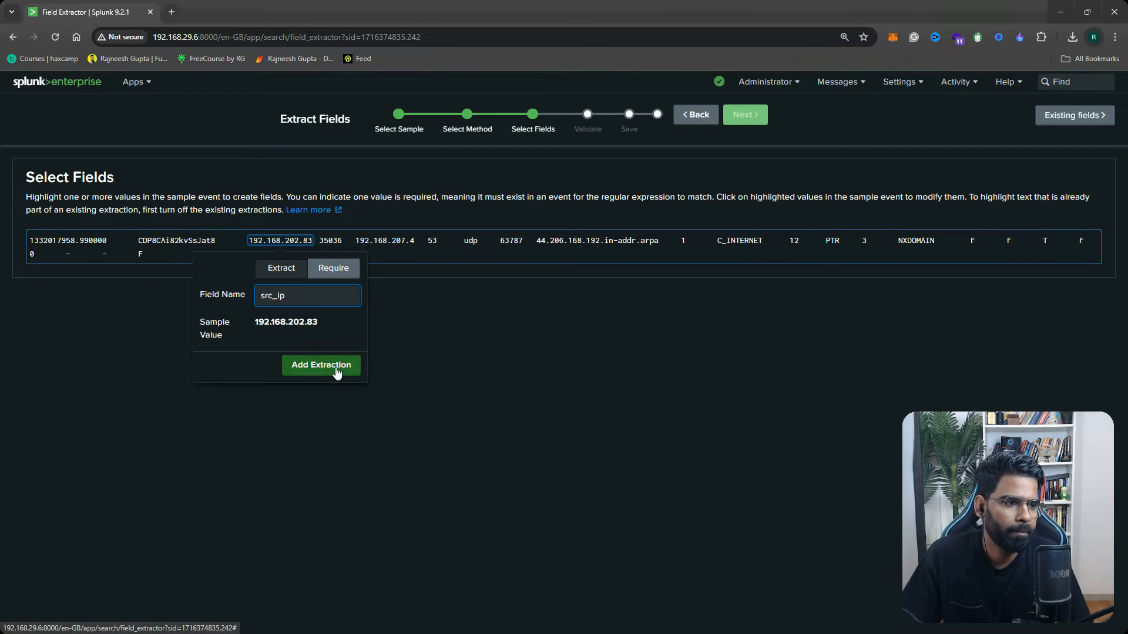
click(321, 364)
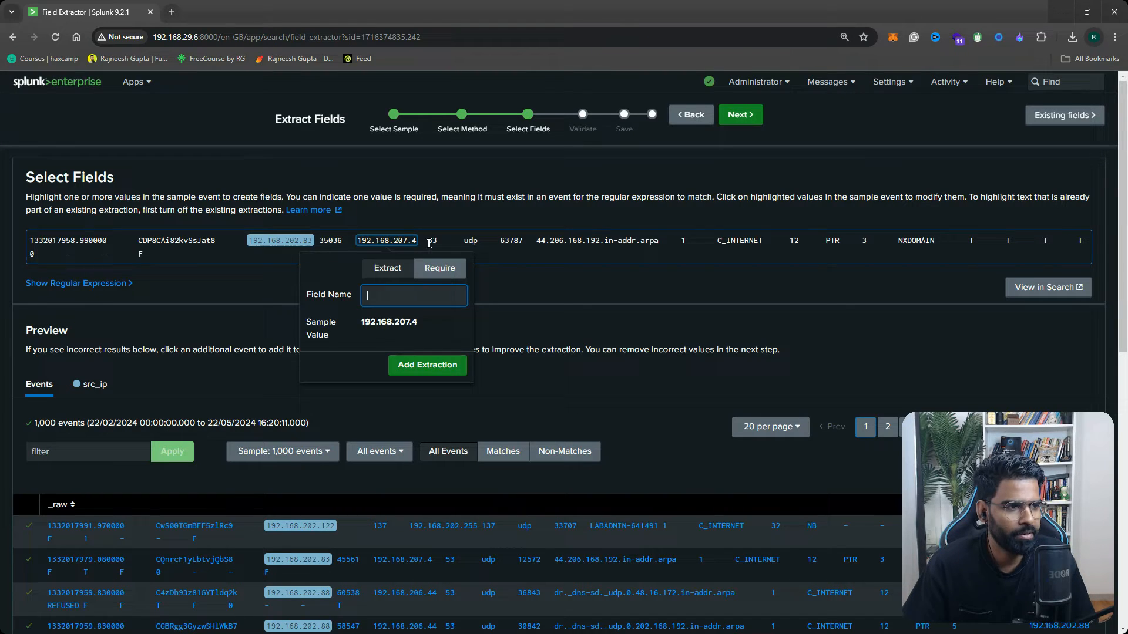
mouse_move(434, 252)
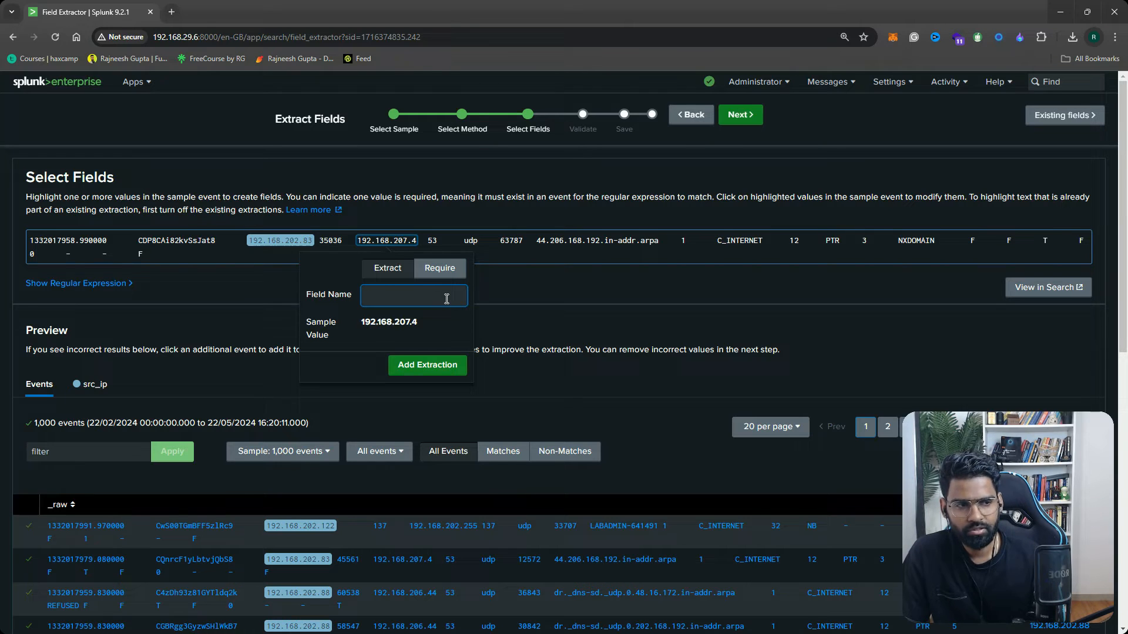
text(dst_)
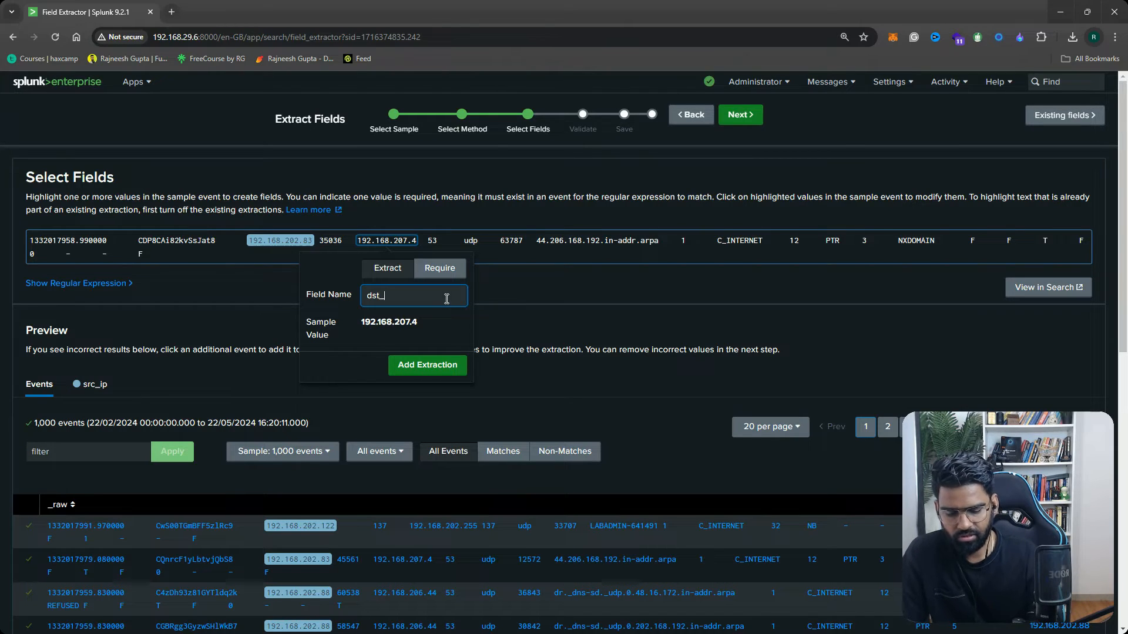
text(ip)
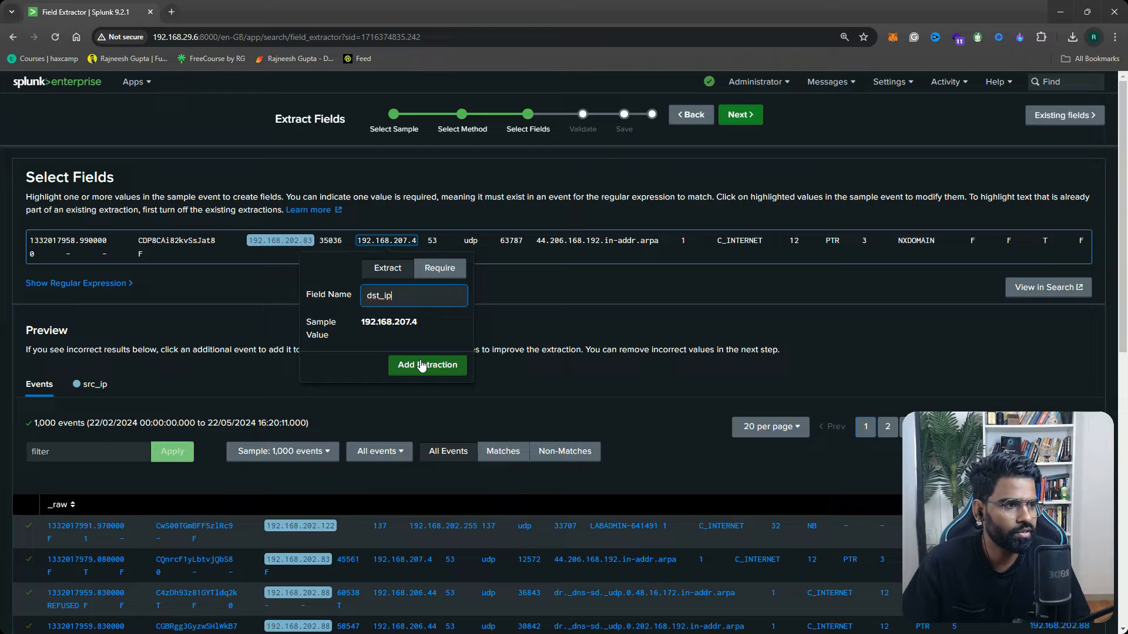
click(428, 365)
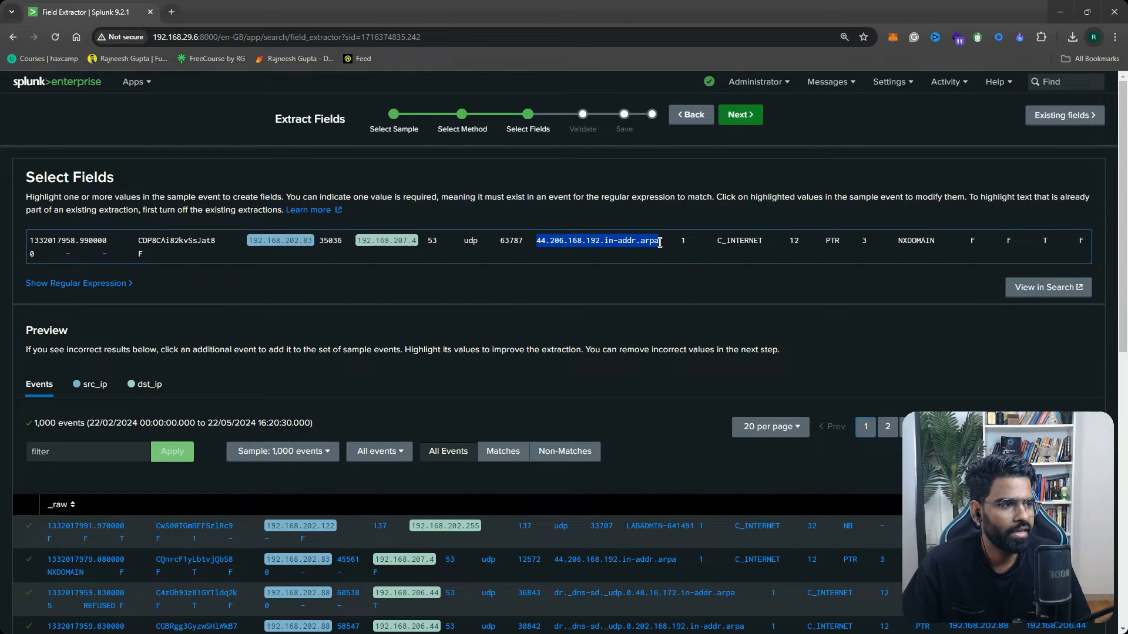
Extract the queried domain as fqdn and the PTR query type as record_type
click(598, 240)
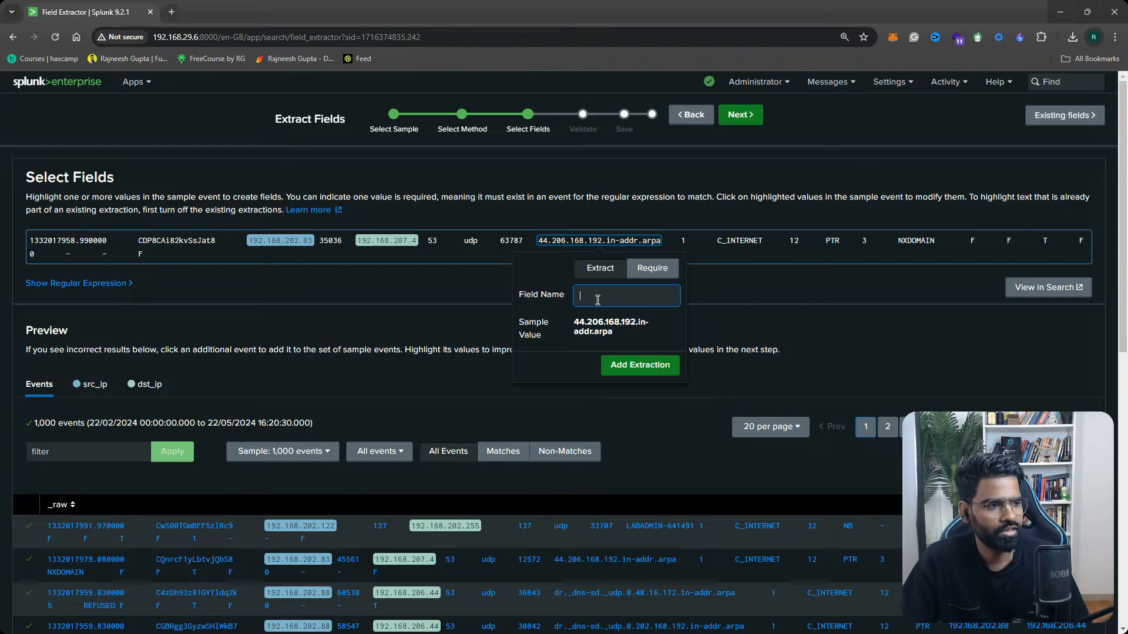
text(fqdn)
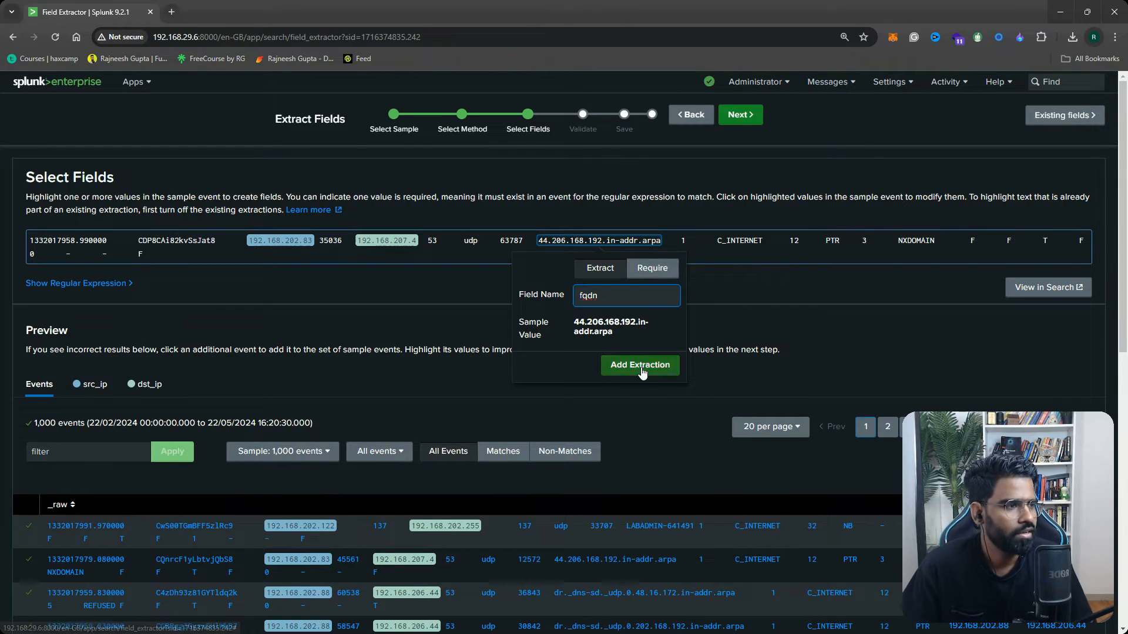
click(640, 365)
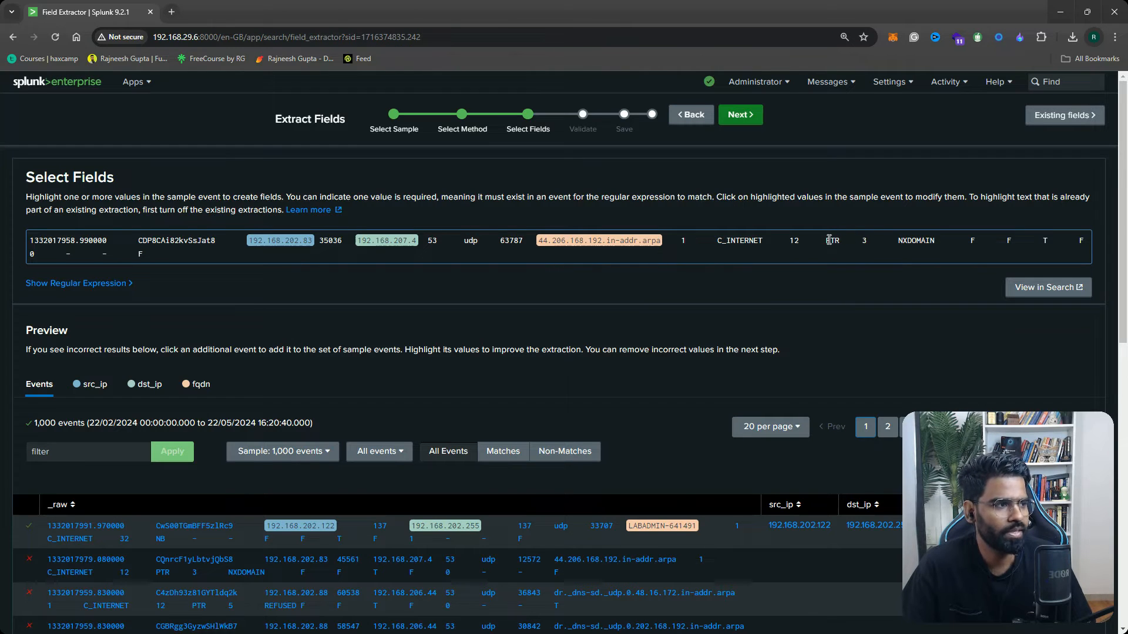
click(834, 240)
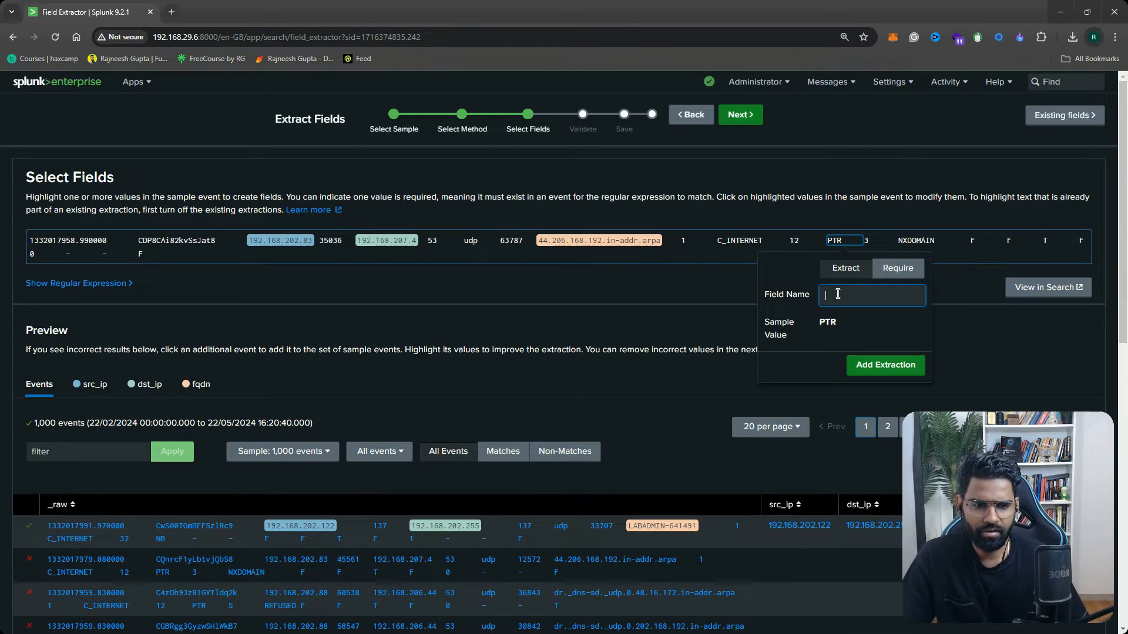
text(record_type)
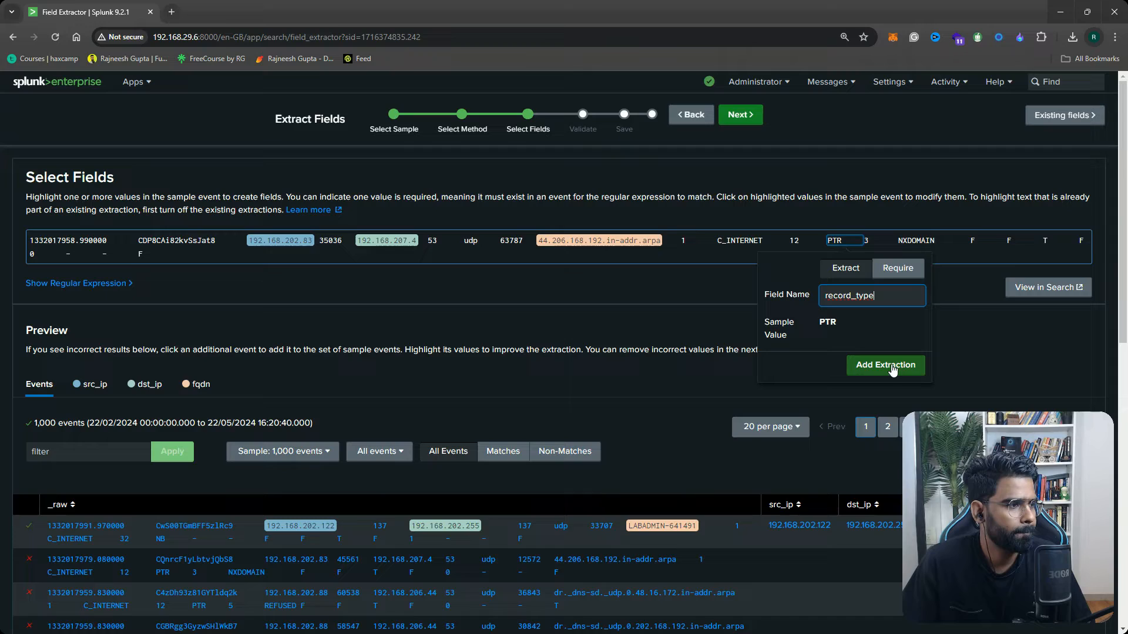
click(885, 364)
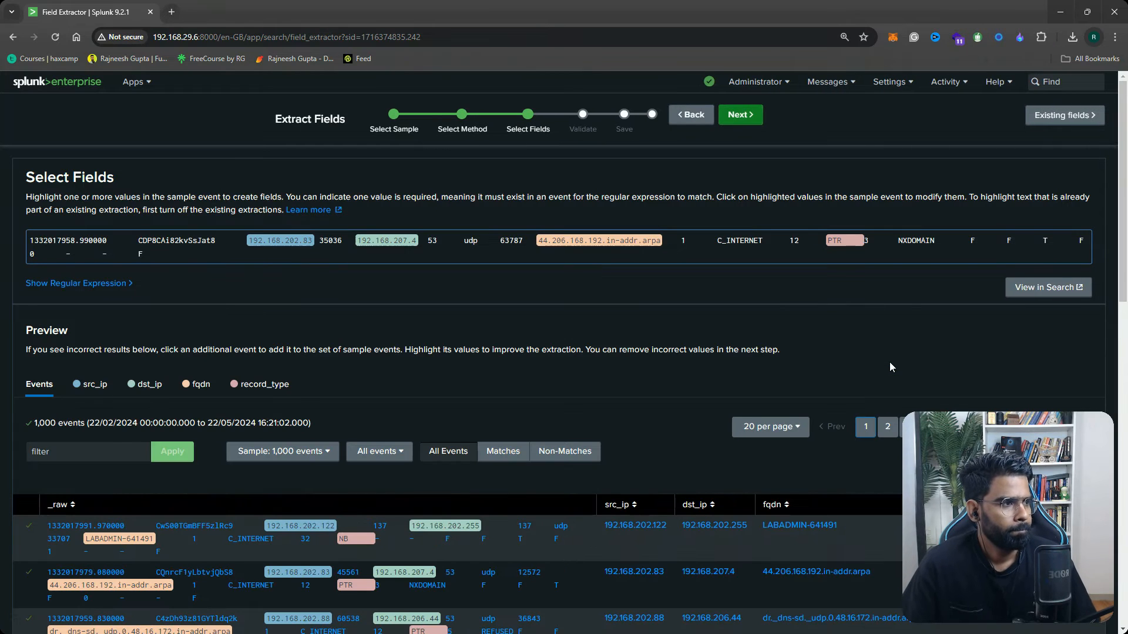
mouse_move(909, 280)
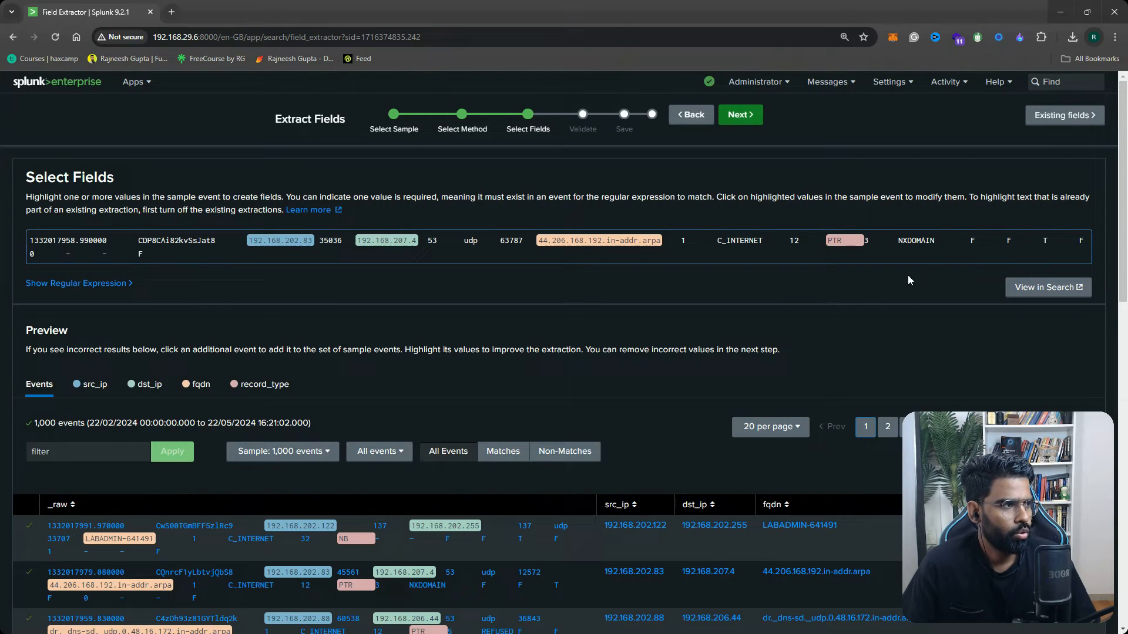
Validate and save the extraction as EXTRACT-src_ip,dst_ip,fqdn,record_type for DNS_Log
click(740, 115)
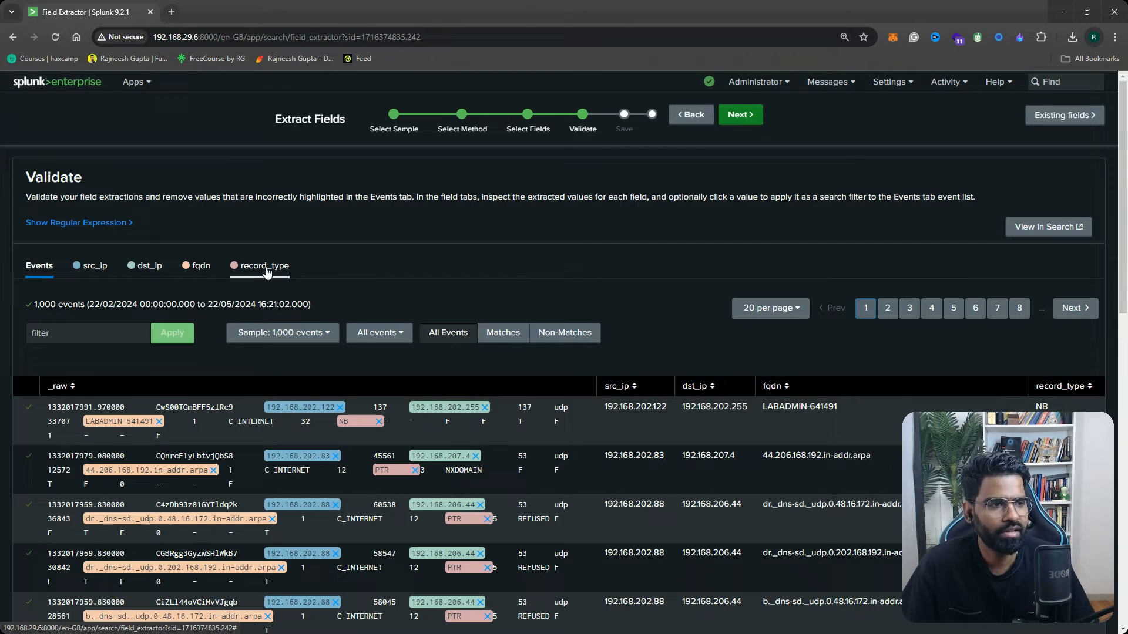
click(740, 115)
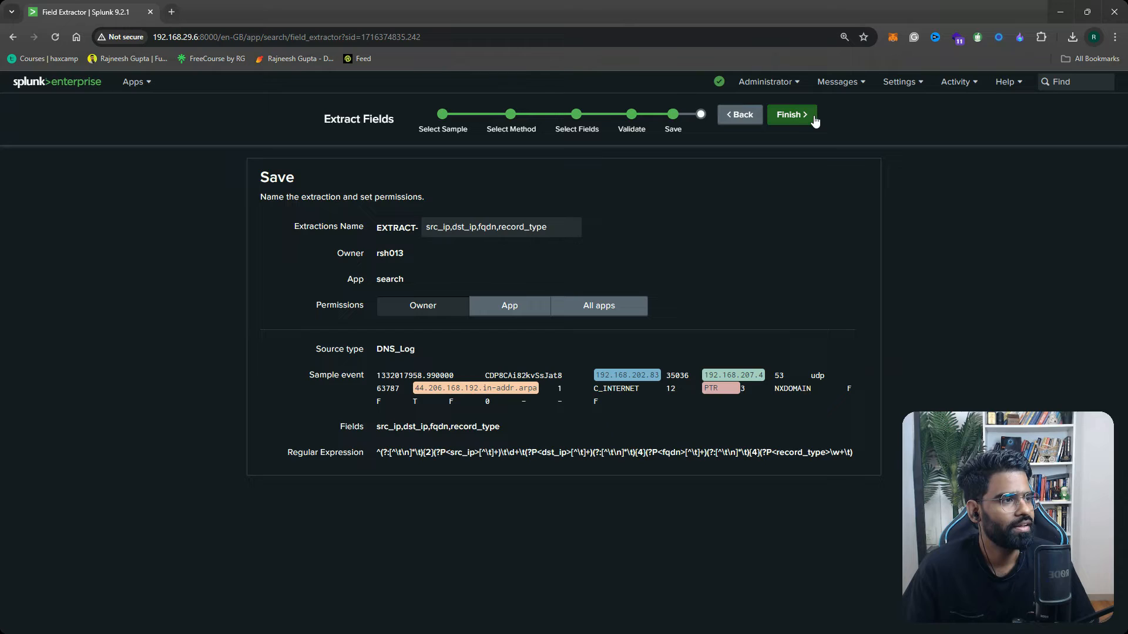
click(792, 115)
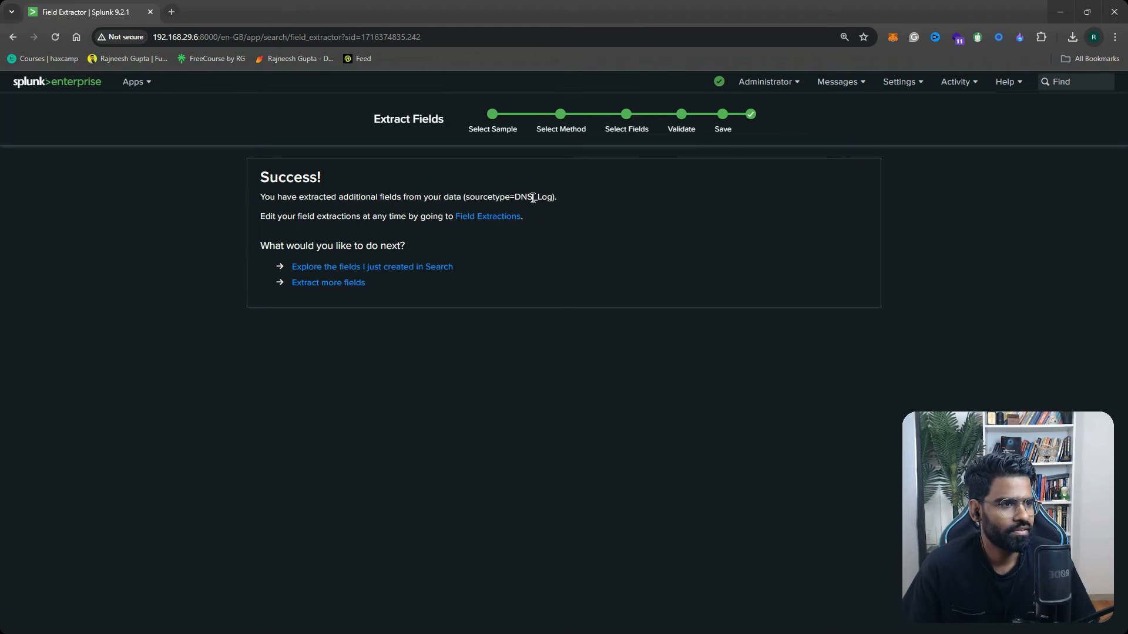
mouse_move(299, 273)
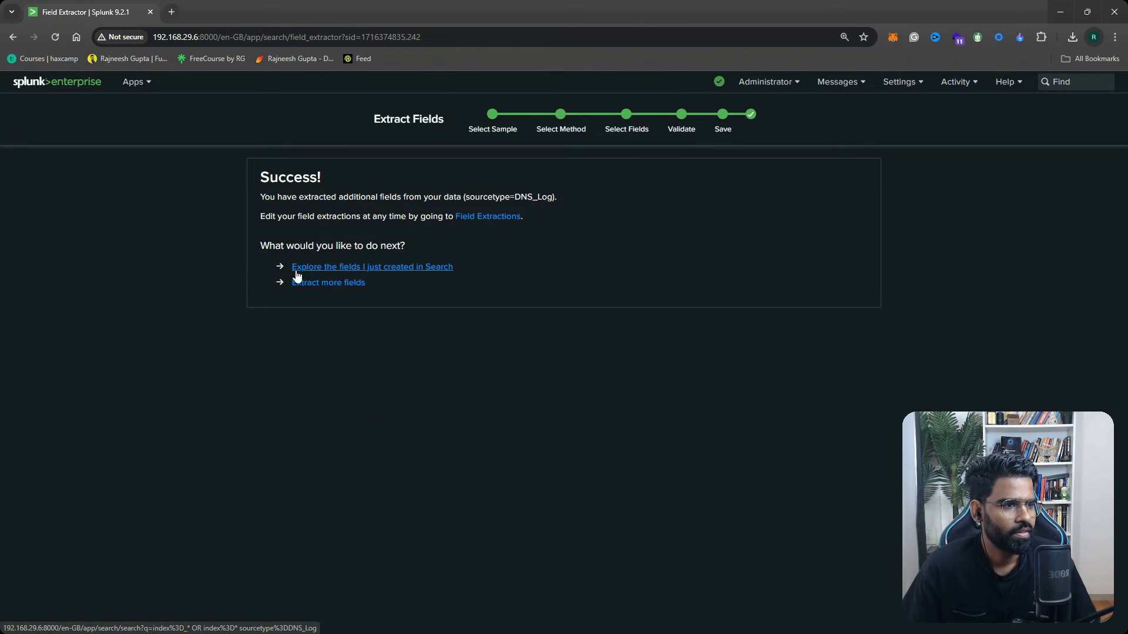
mouse_move(322, 270)
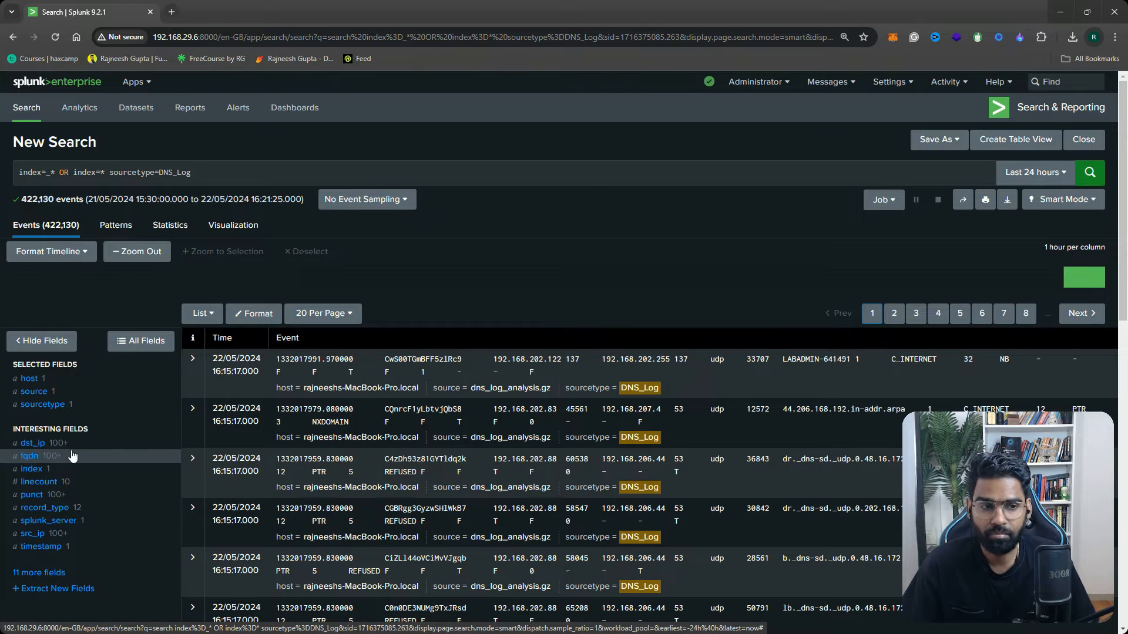
mouse_move(80, 444)
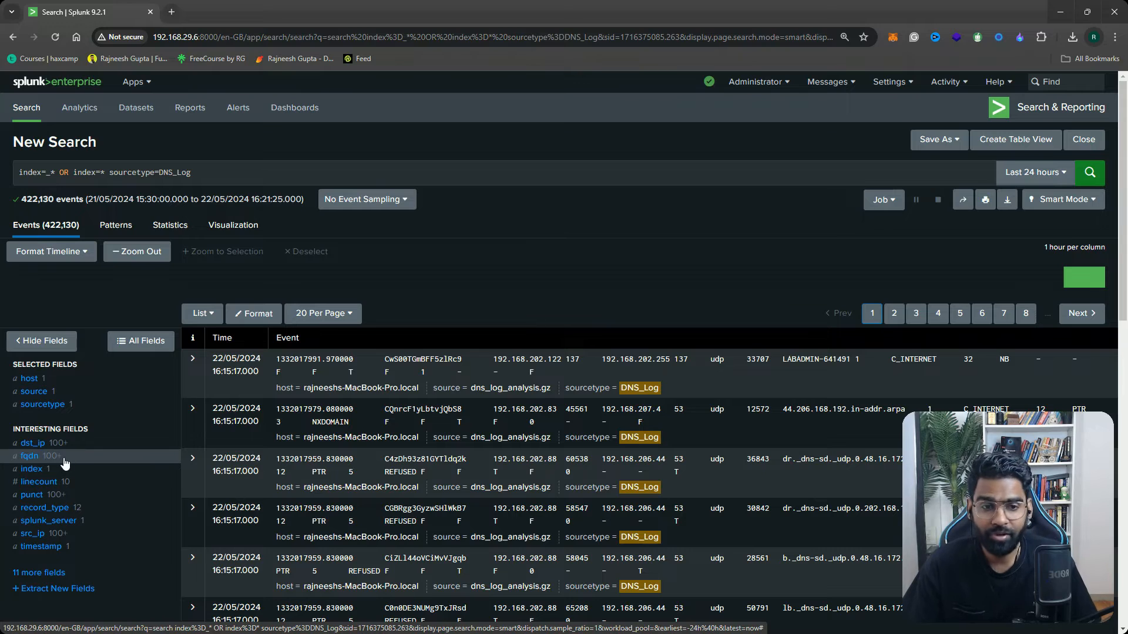
mouse_move(40, 546)
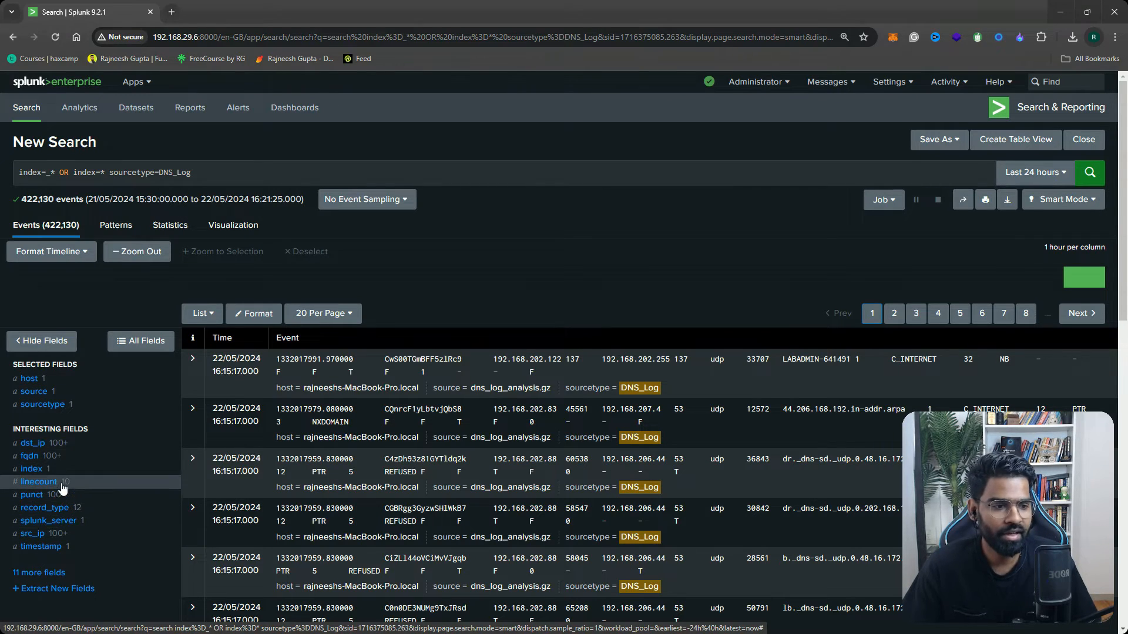
mouse_move(70, 525)
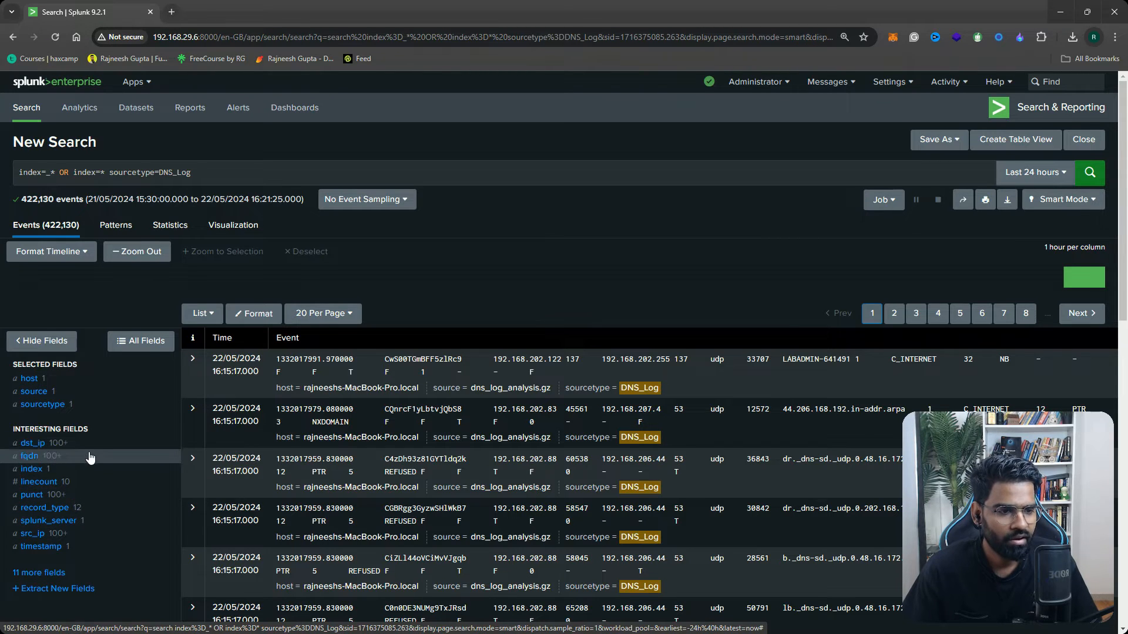
click(44, 508)
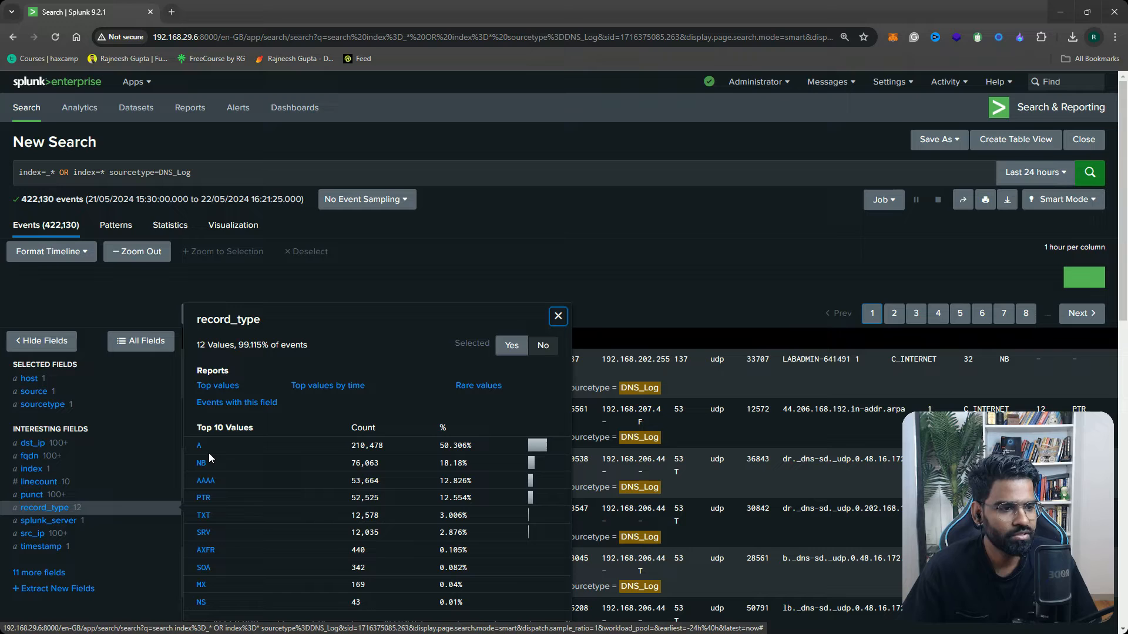
mouse_move(226, 487)
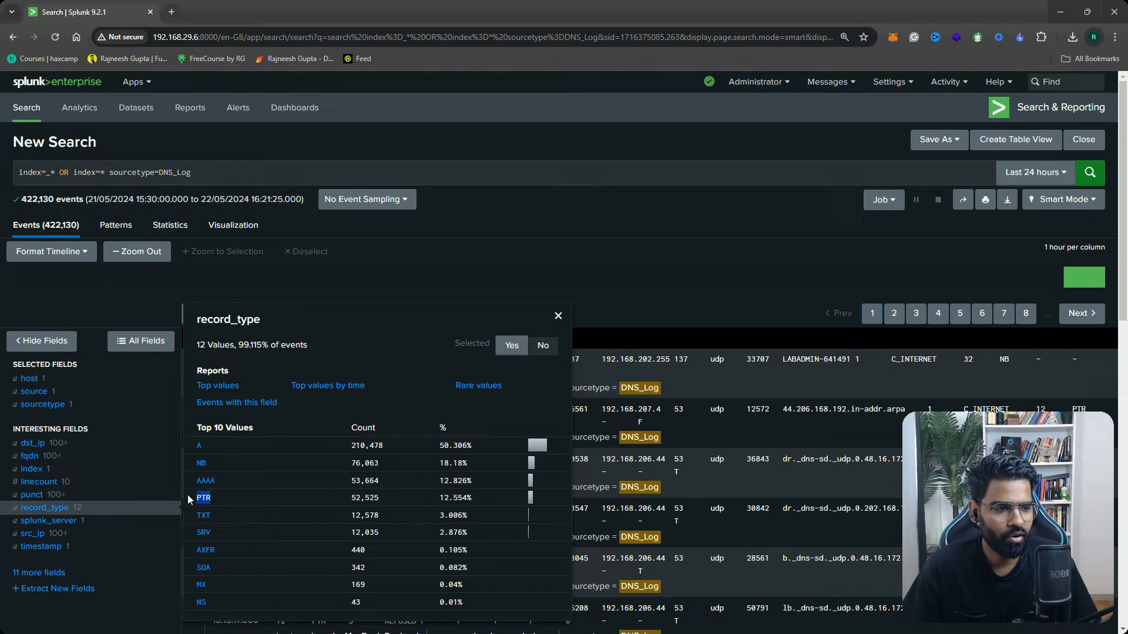
double_click(204, 481)
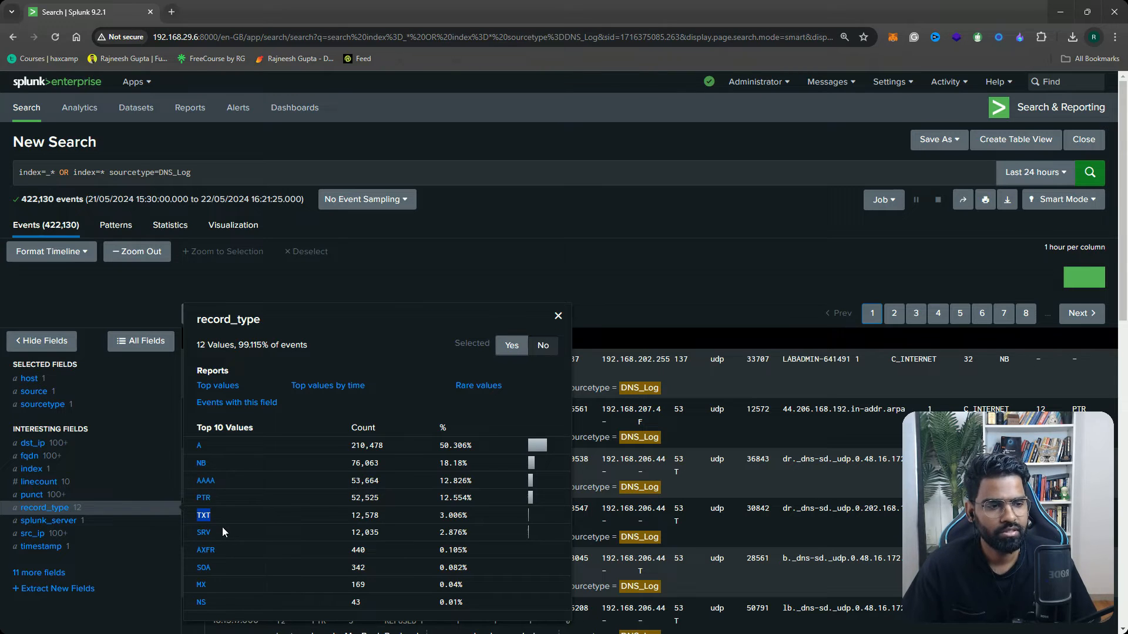
mouse_move(225, 575)
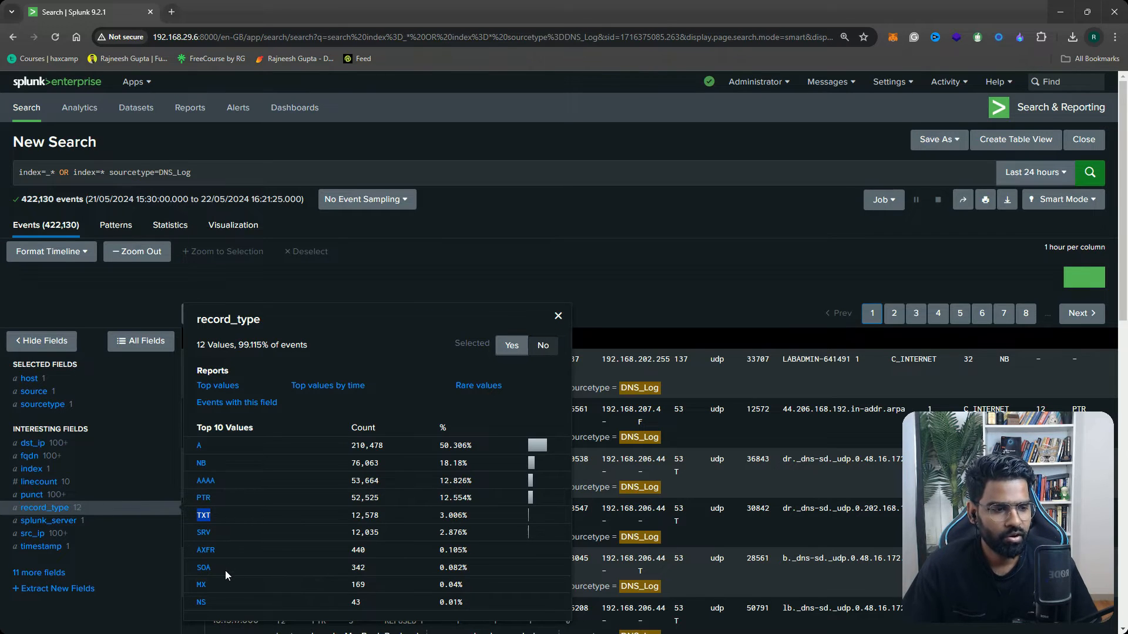
click(202, 568)
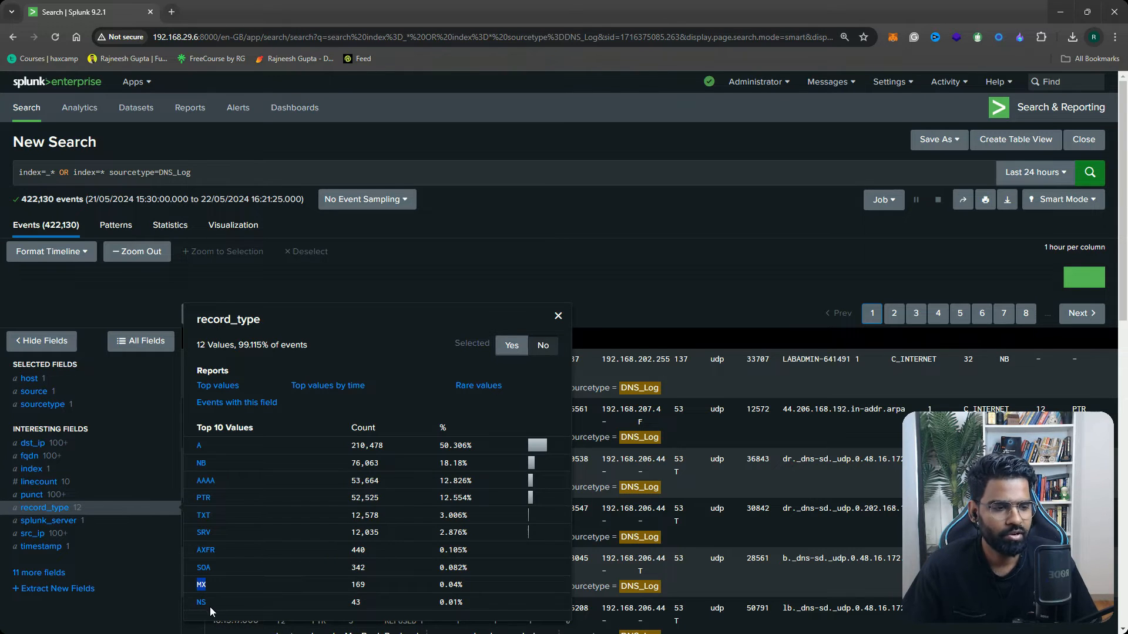
click(558, 315)
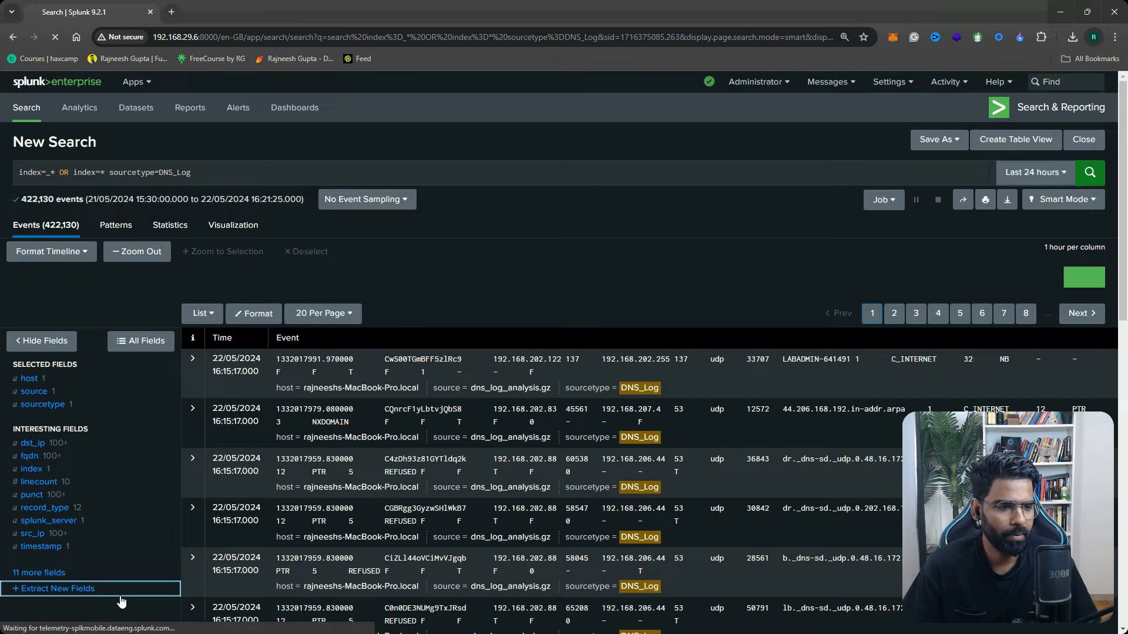
click(56, 589)
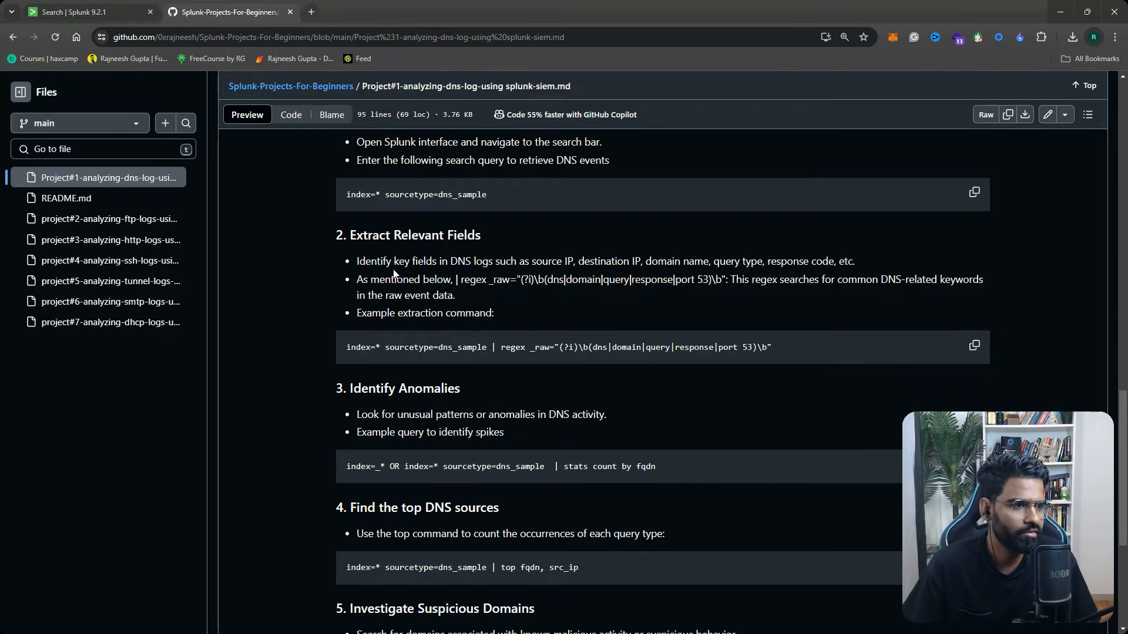
Copy the guide's DNS-keyword regex command and paste it into the Splunk search bar
drag(357, 261, 435, 261)
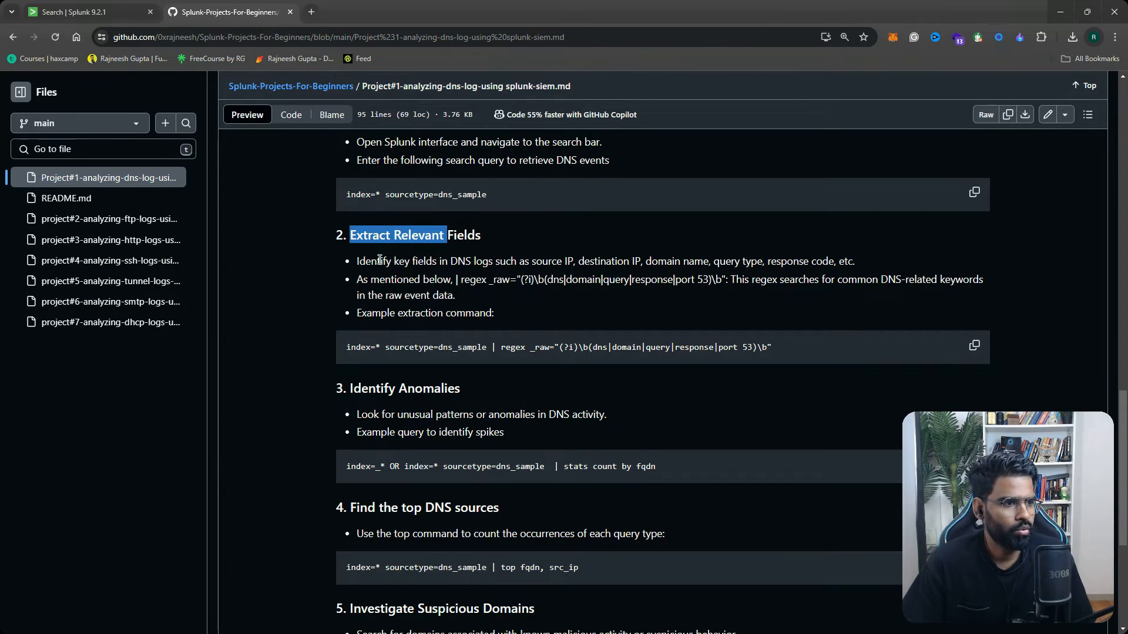
mouse_move(852, 340)
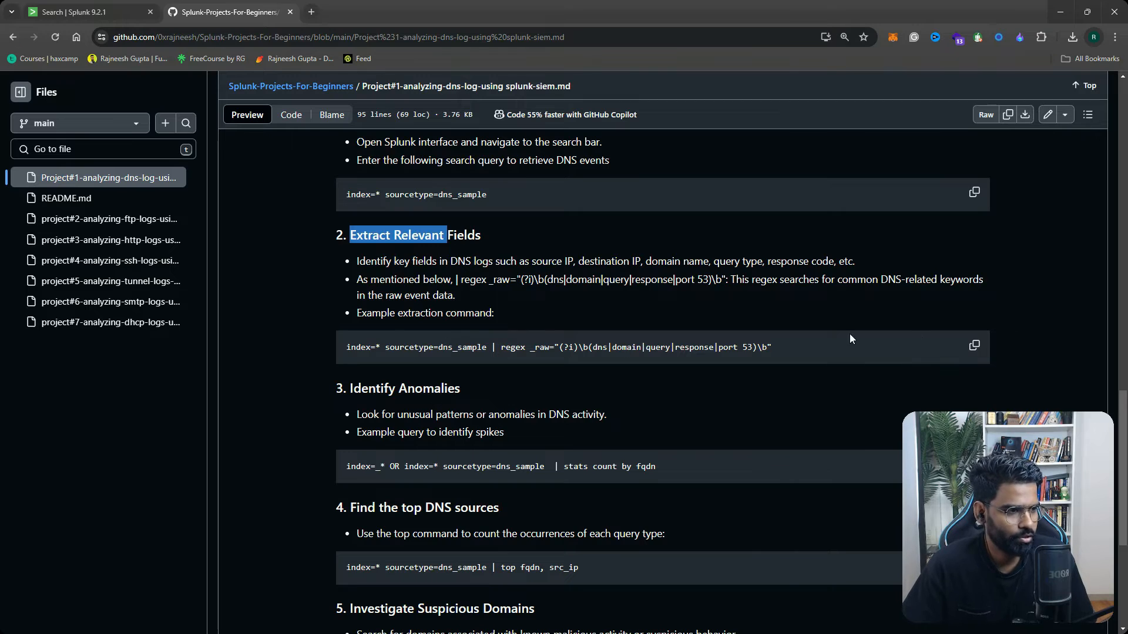
click(974, 345)
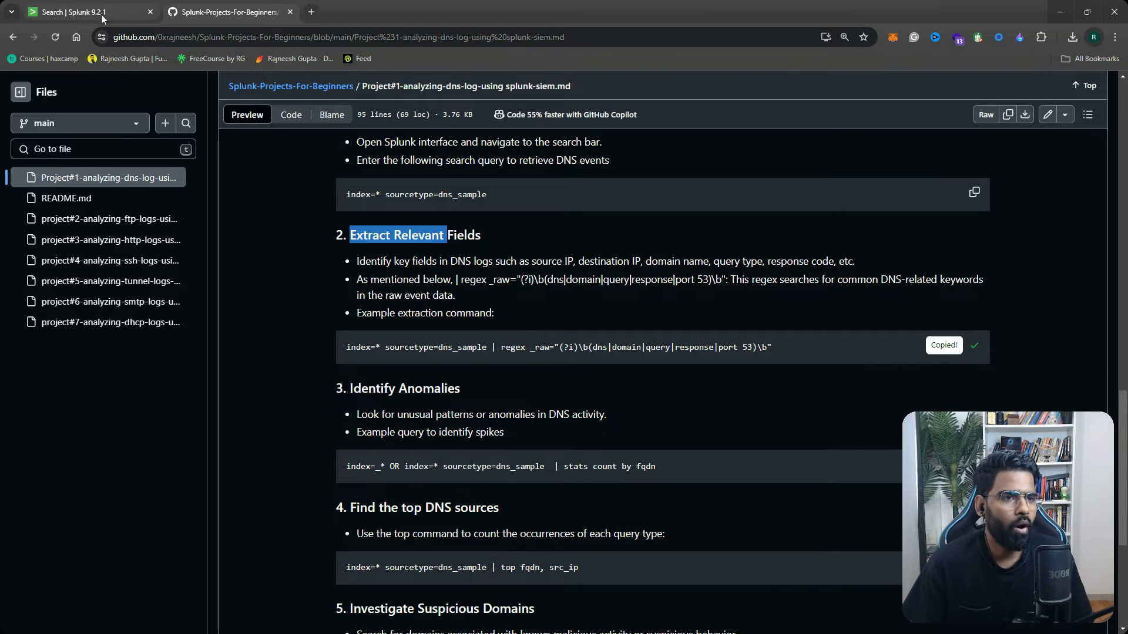
click(77, 12)
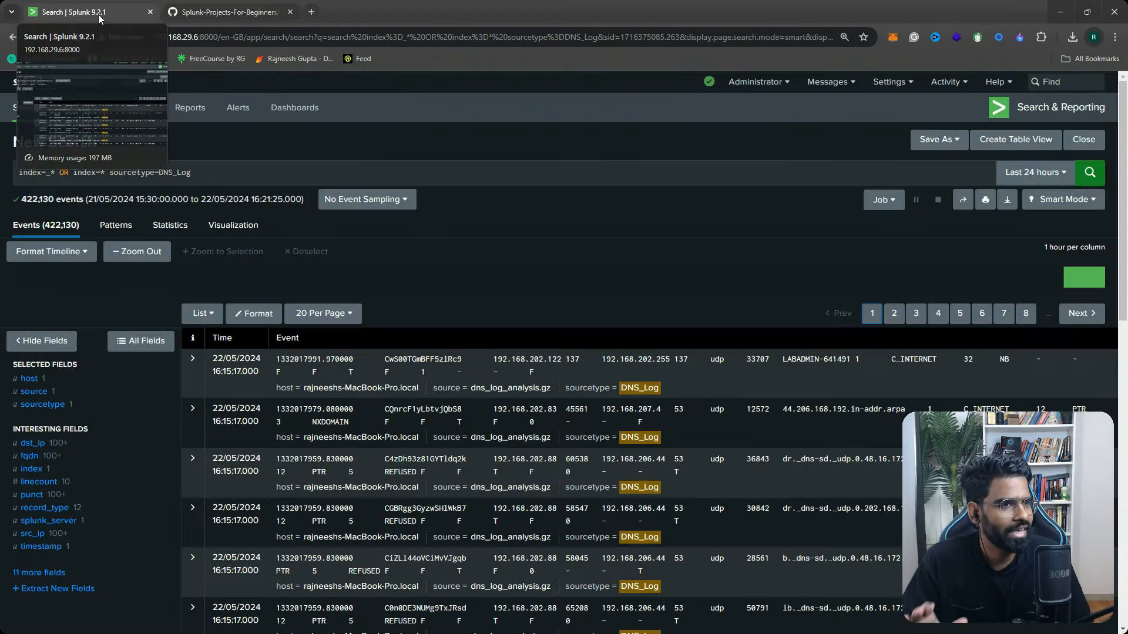
text(index=* sourcetype=dns_sample | regex _raw="(?i)\b(dns|domain|query|response|port 53)\b")
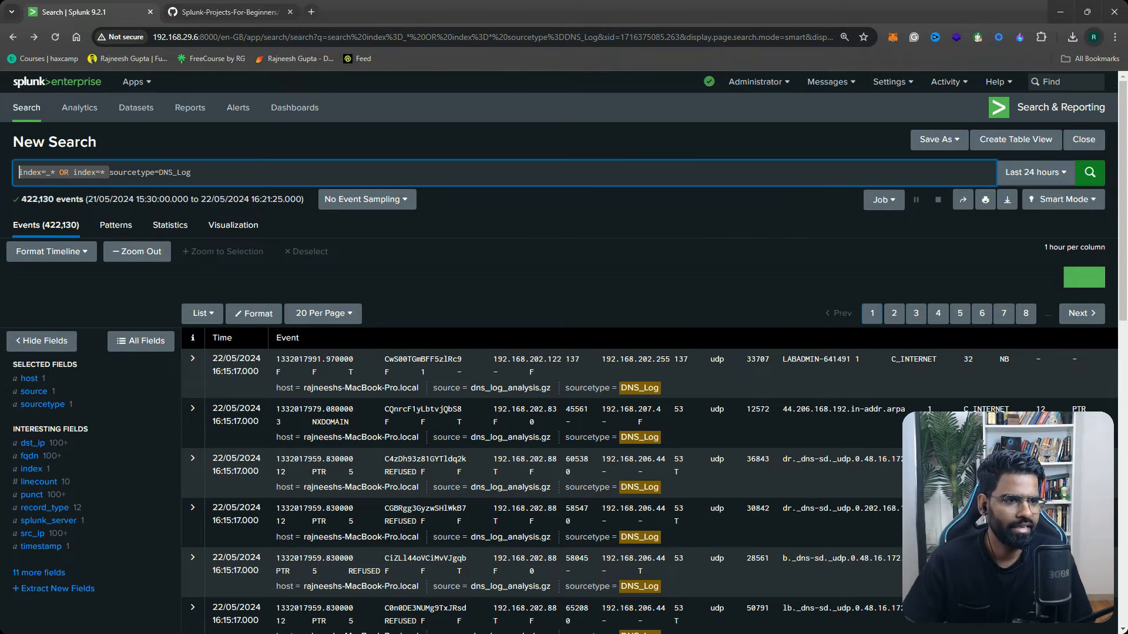
click(225, 13)
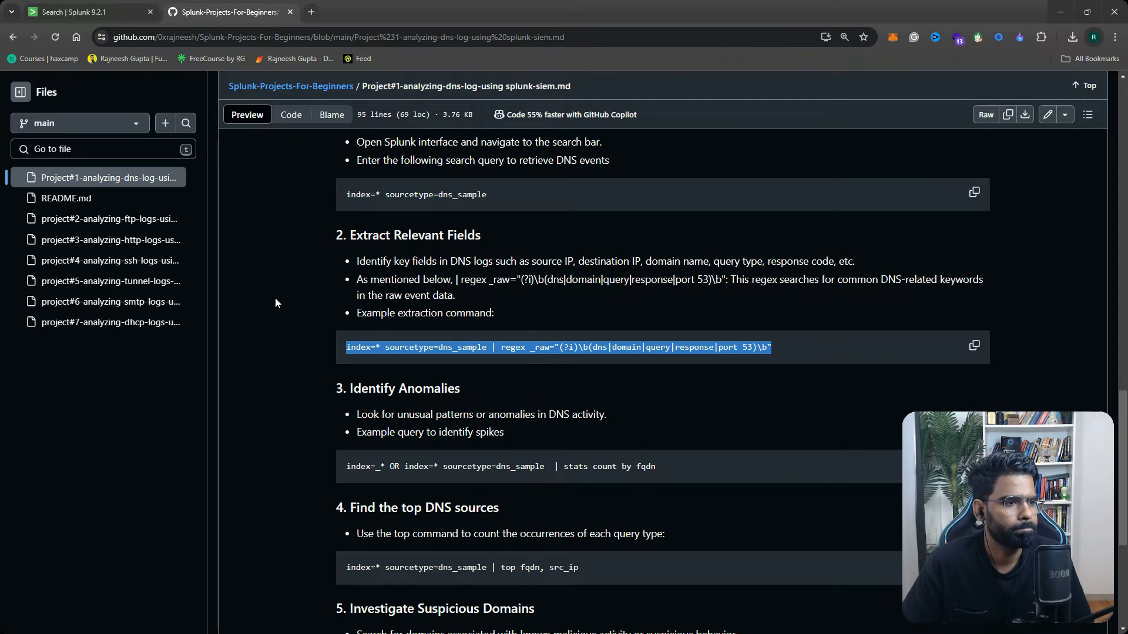
Run the regex DNS-keyword search on sourcetype=DNS_Log, returning 1,432 events
click(88, 13)
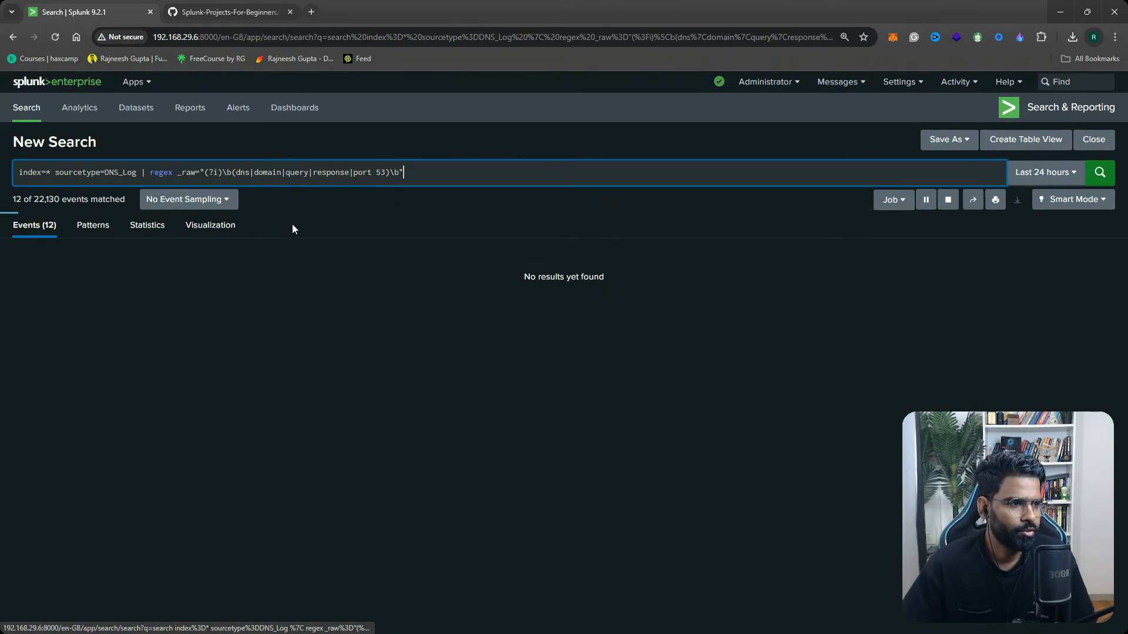
click(1099, 172)
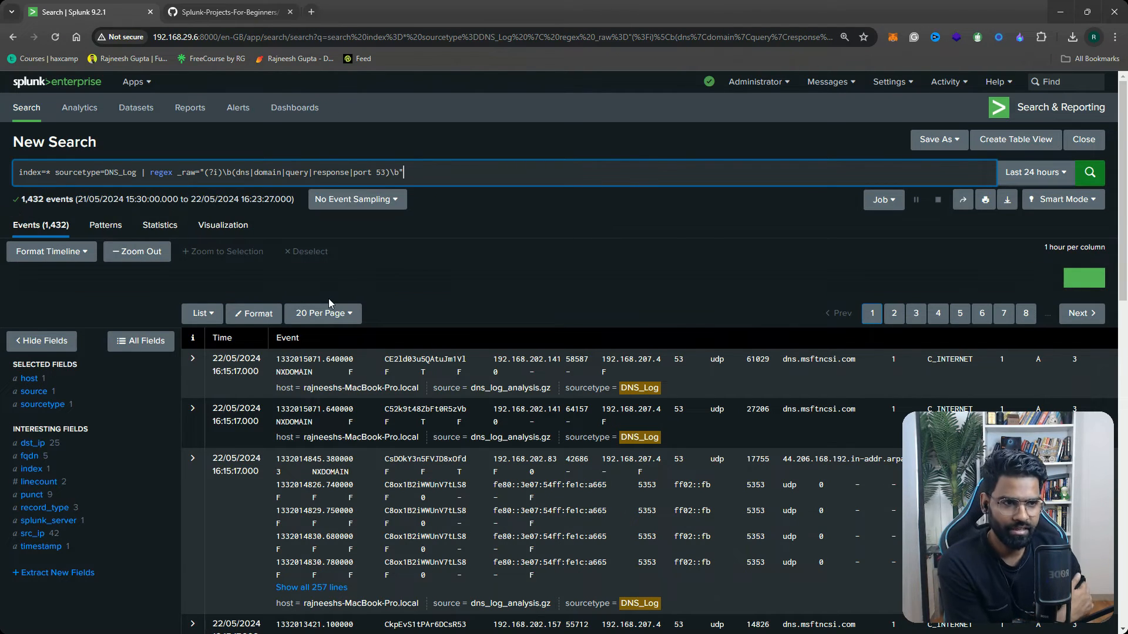
mouse_move(624, 310)
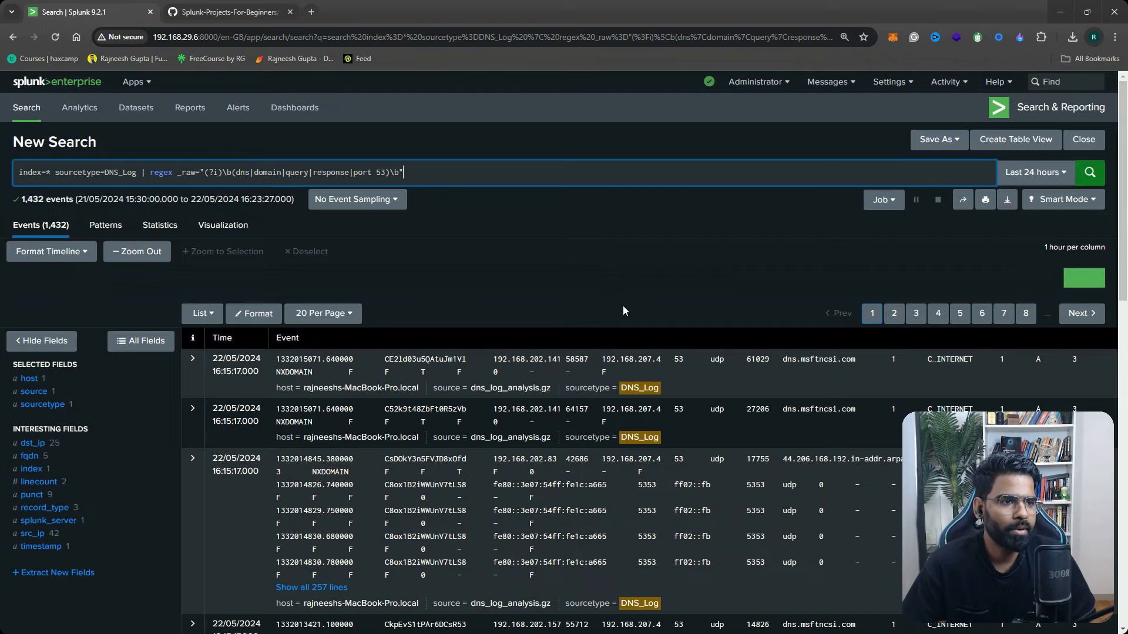
mouse_move(537, 299)
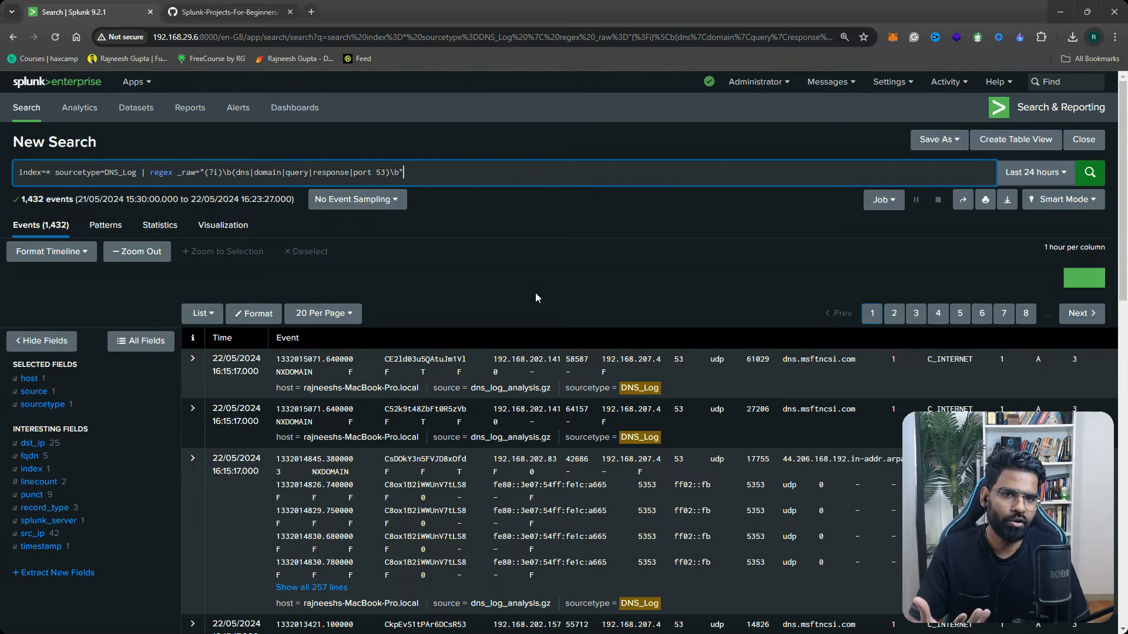
mouse_move(465, 221)
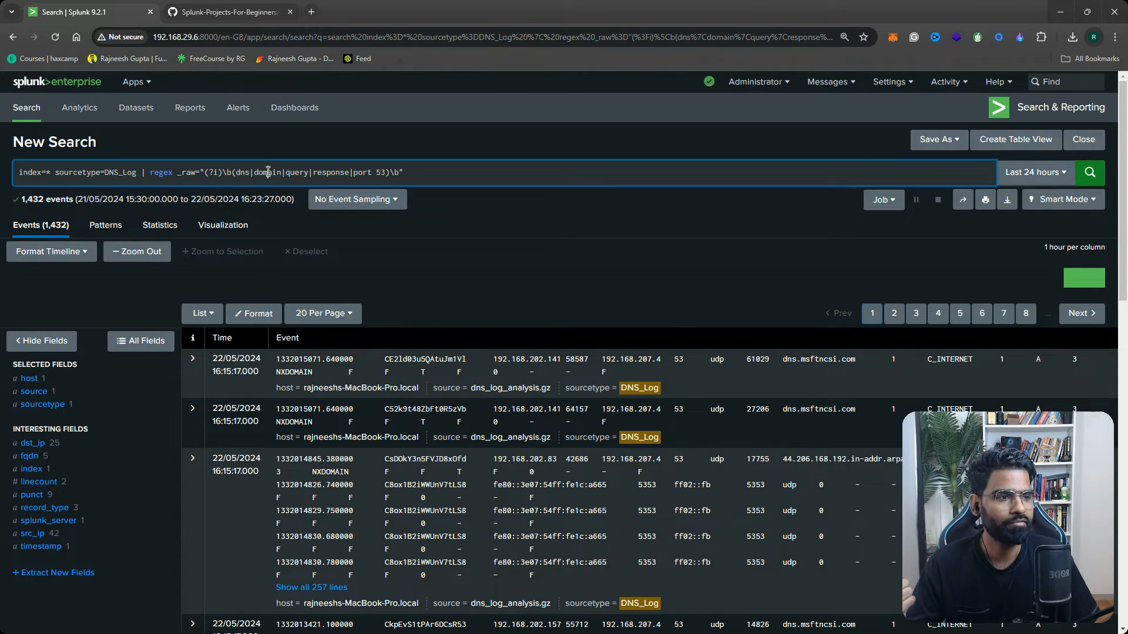
double_click(331, 172)
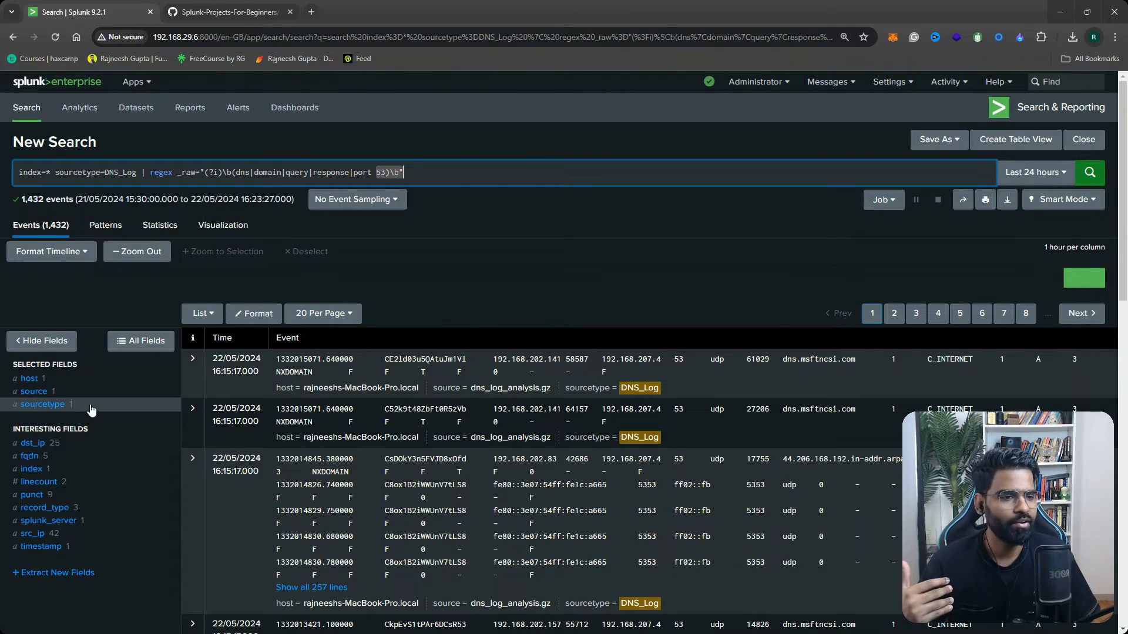
Review the fqdn field's five distinct values, then return to the GitHub guide
click(28, 456)
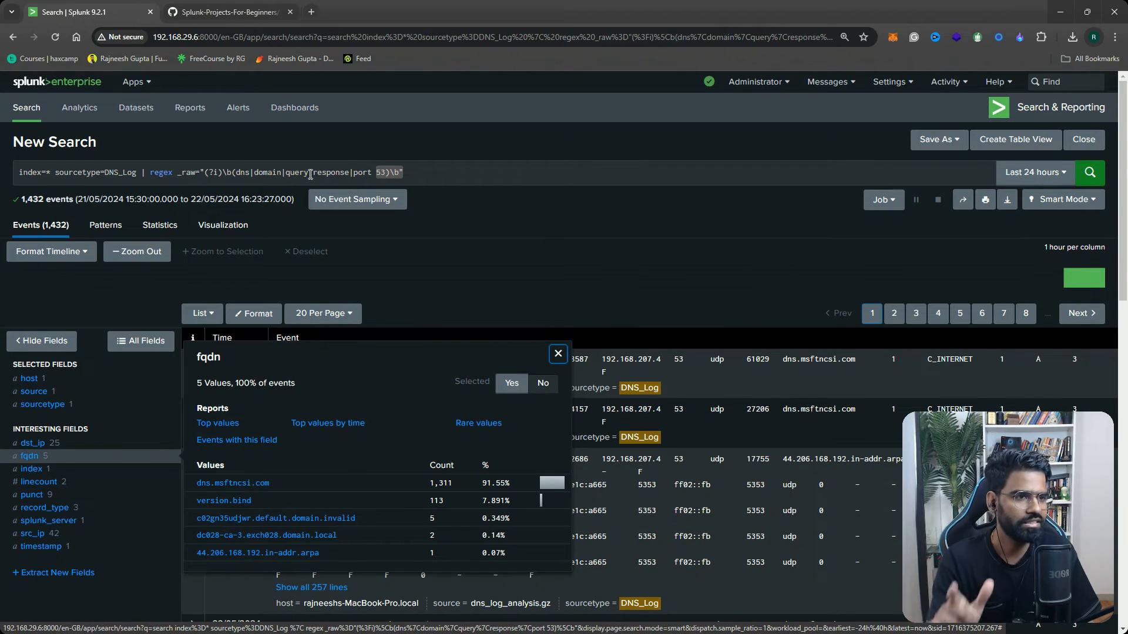
click(557, 354)
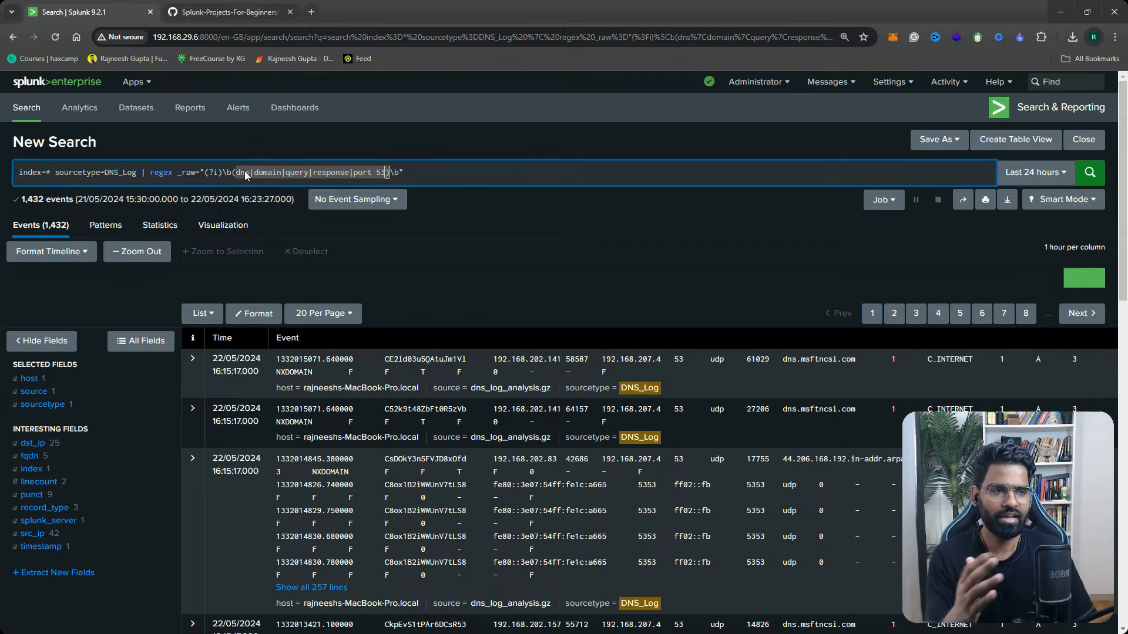
mouse_move(232, 158)
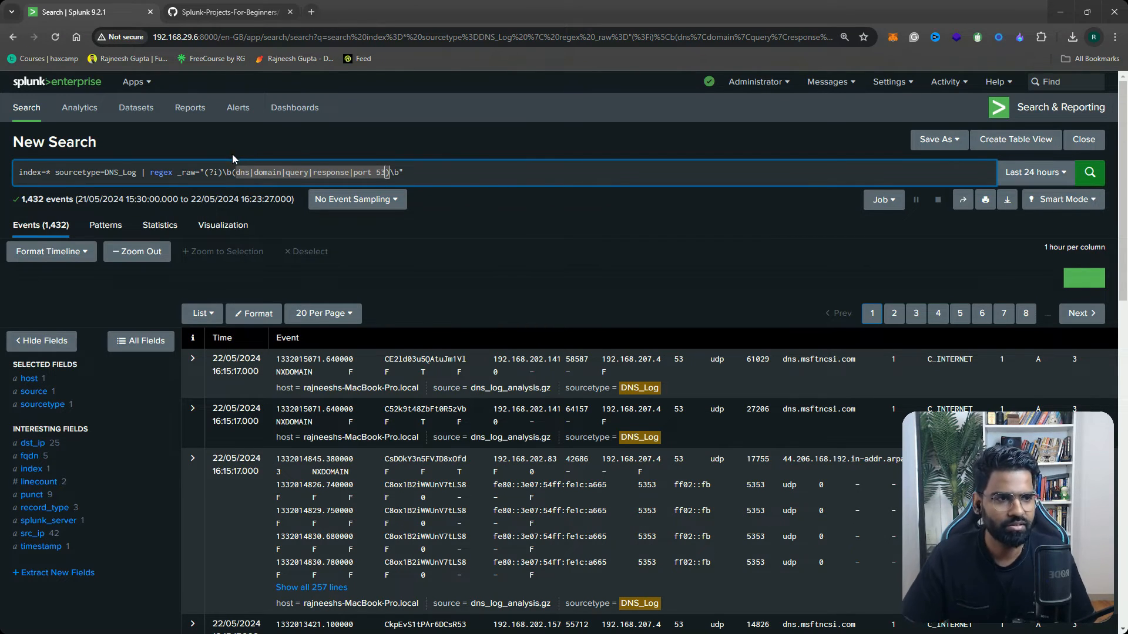
click(225, 11)
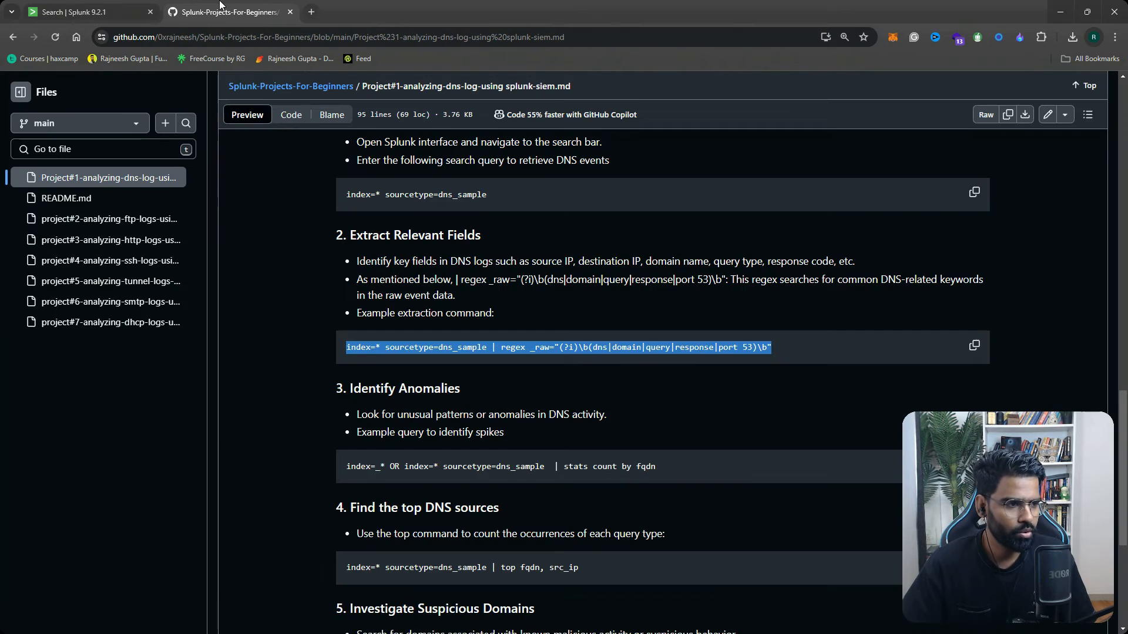
Rerun the plain index=* sourcetype=DNS_Log search without the regex filter, returning 422,130 events
click(77, 12)
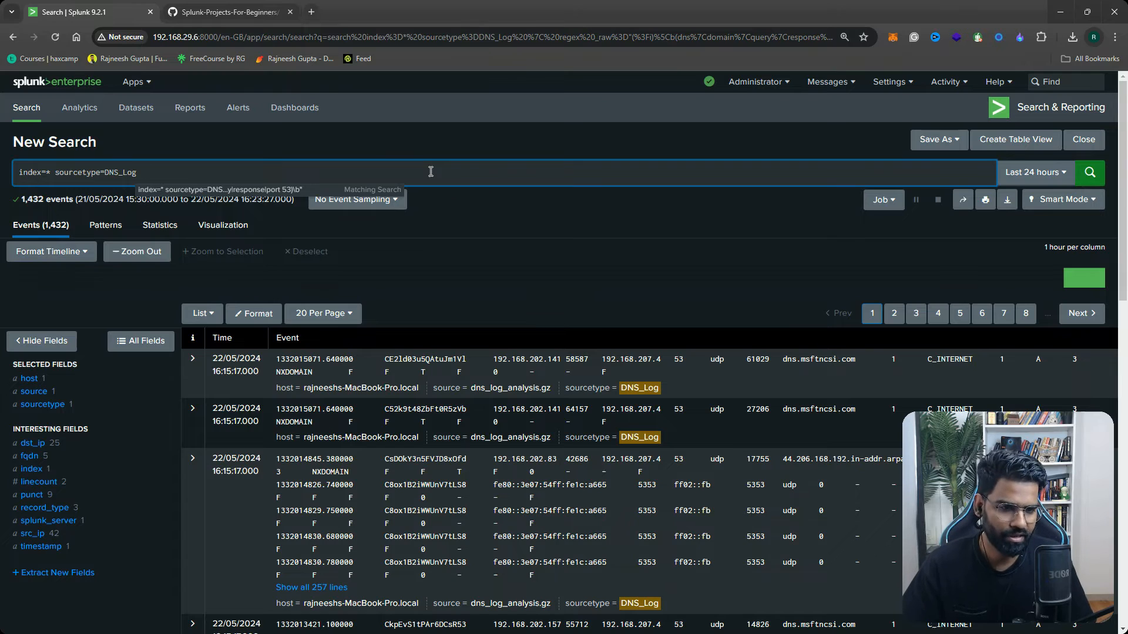
mouse_move(492, 154)
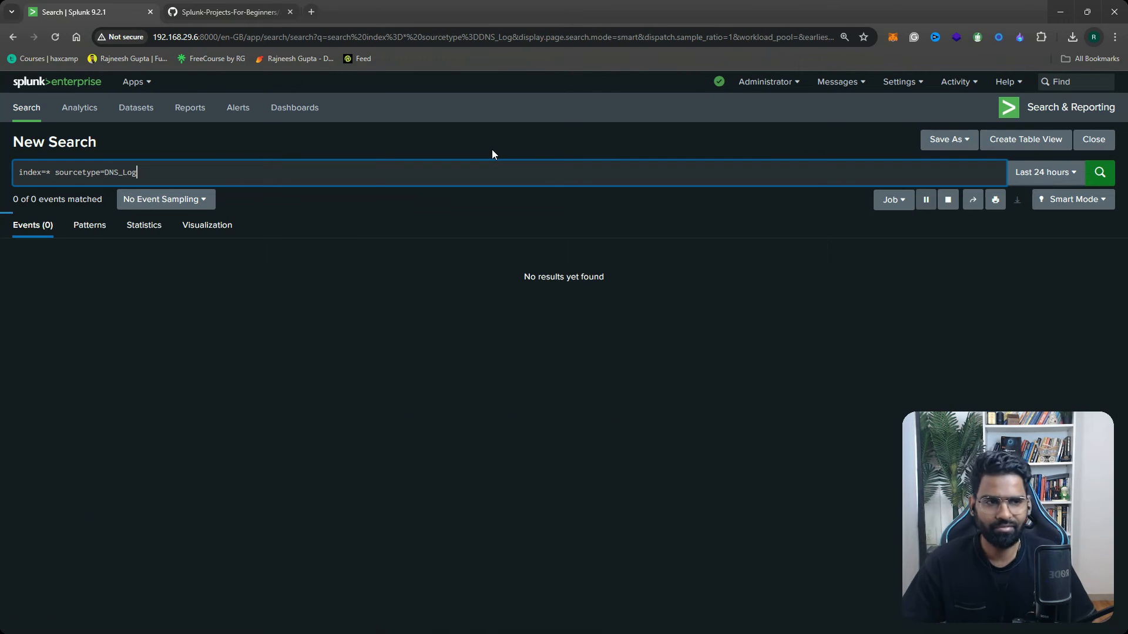
click(1099, 172)
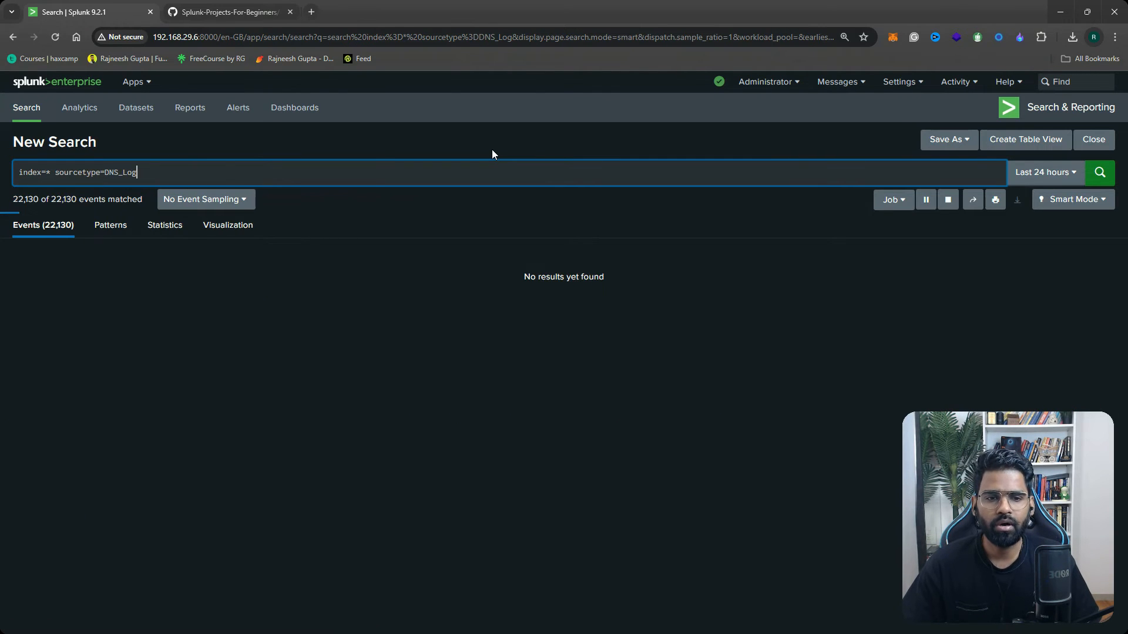
click(1099, 172)
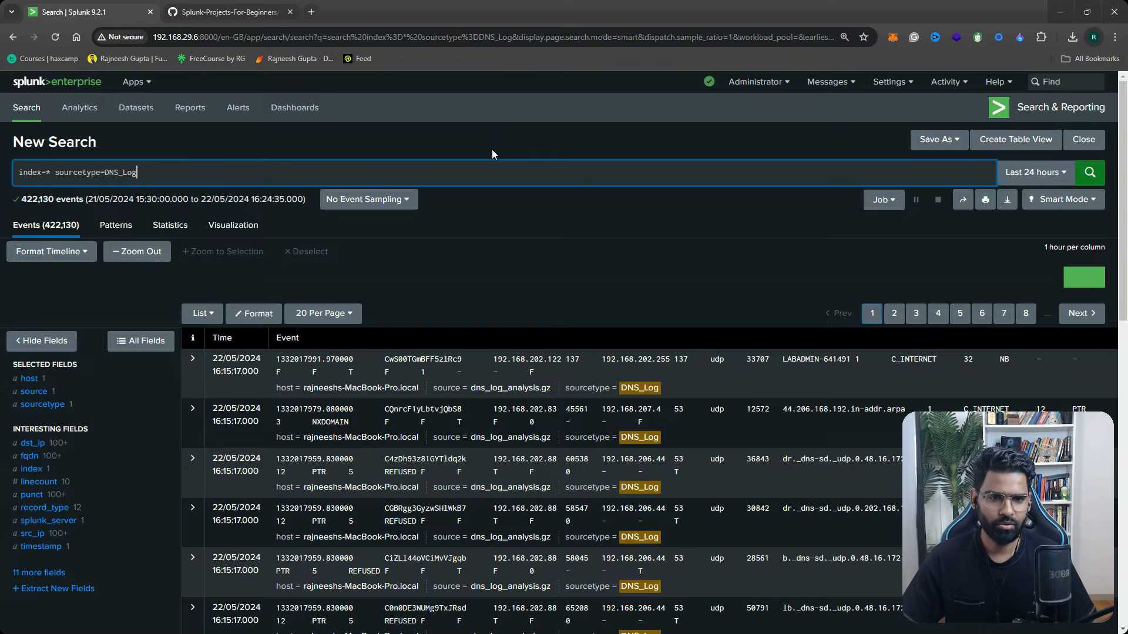
mouse_move(464, 171)
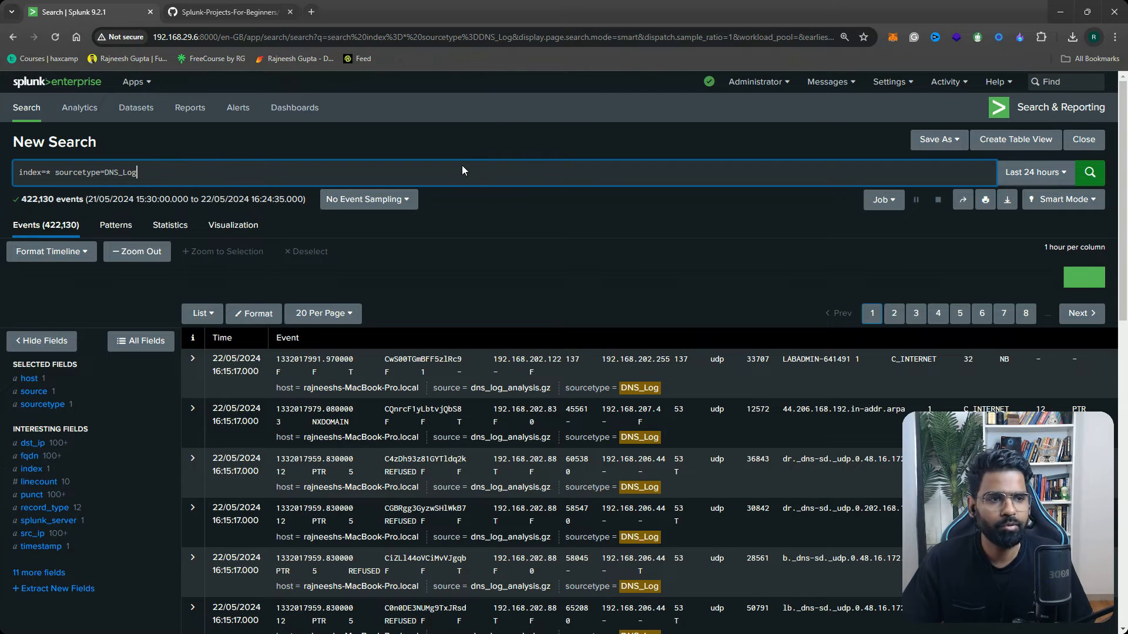
Append '| stats count by fqdn' and run it, listing 5,125 fqdn values with counts
text(" ")
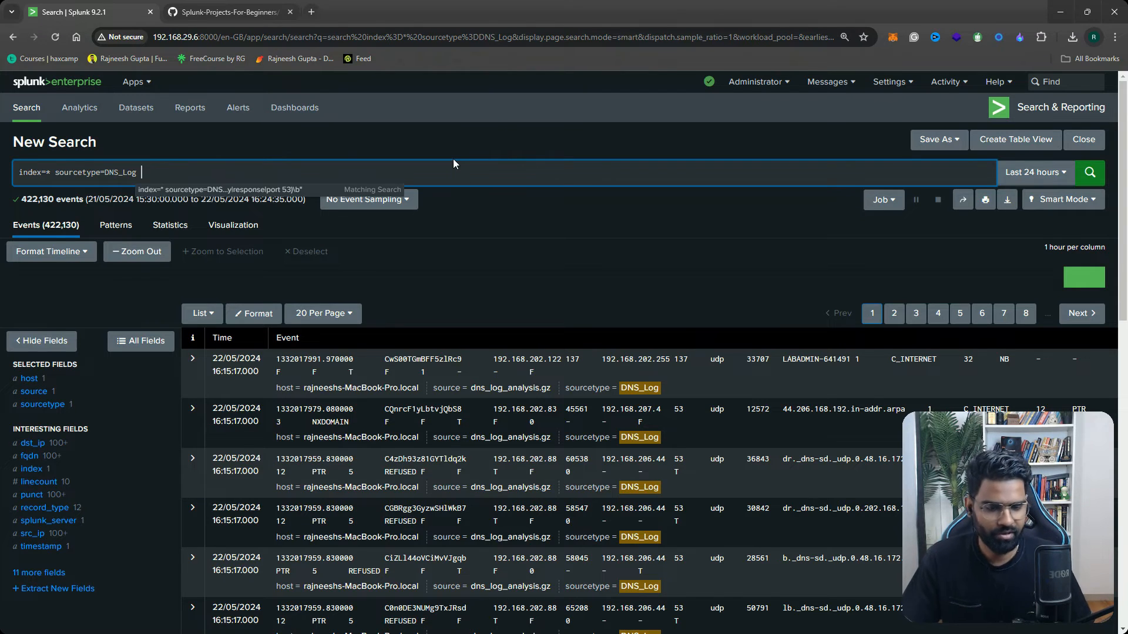
text(|)
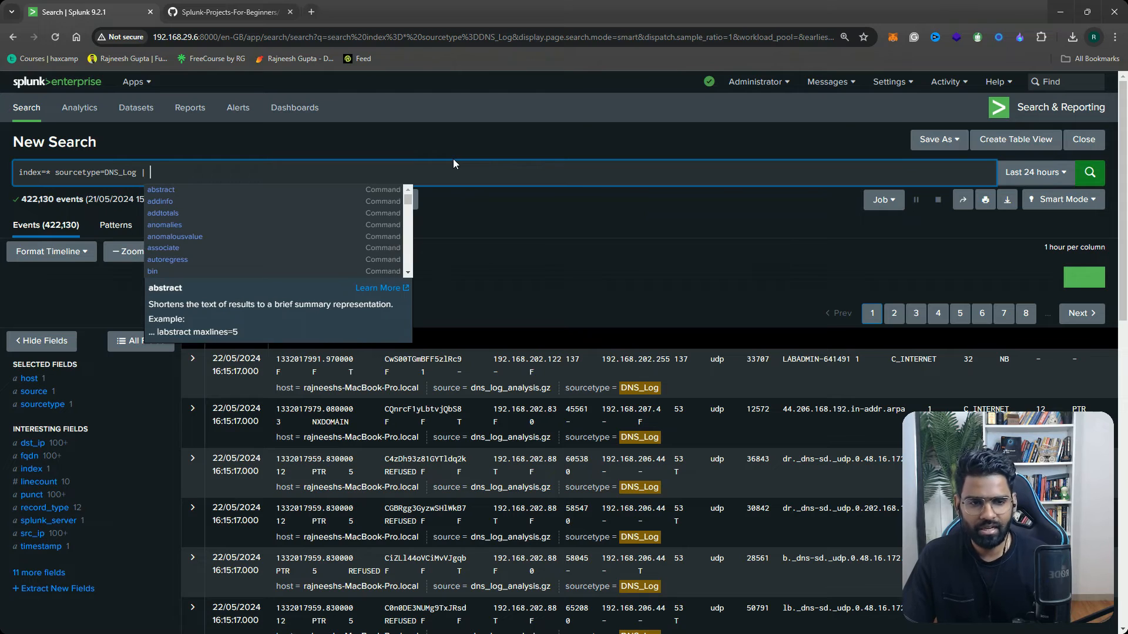
text(stats)
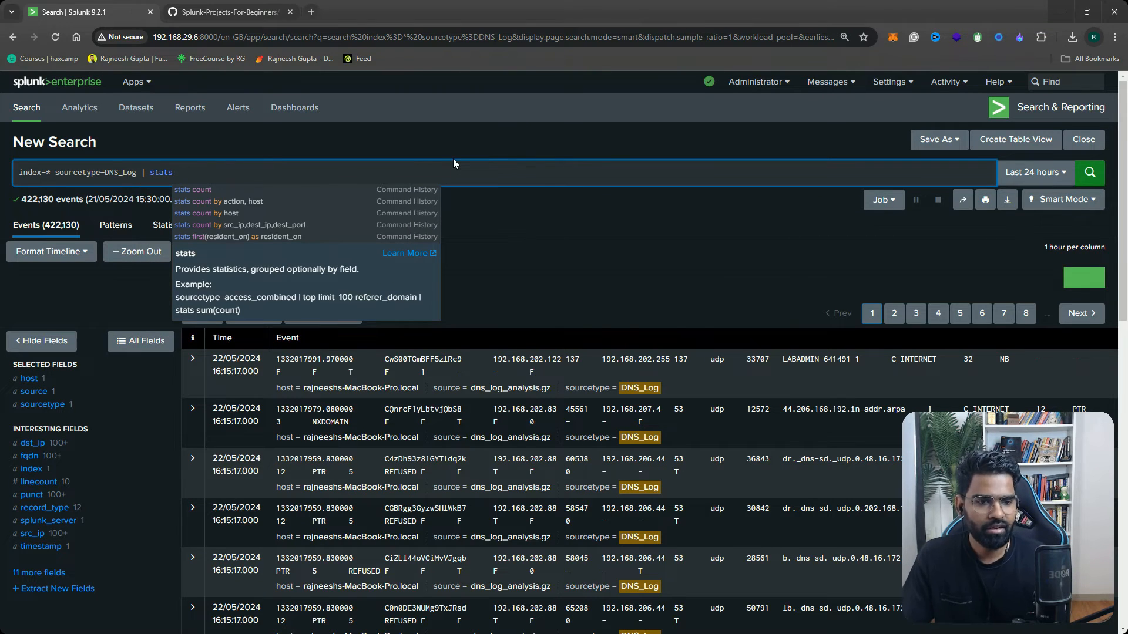
text(count)
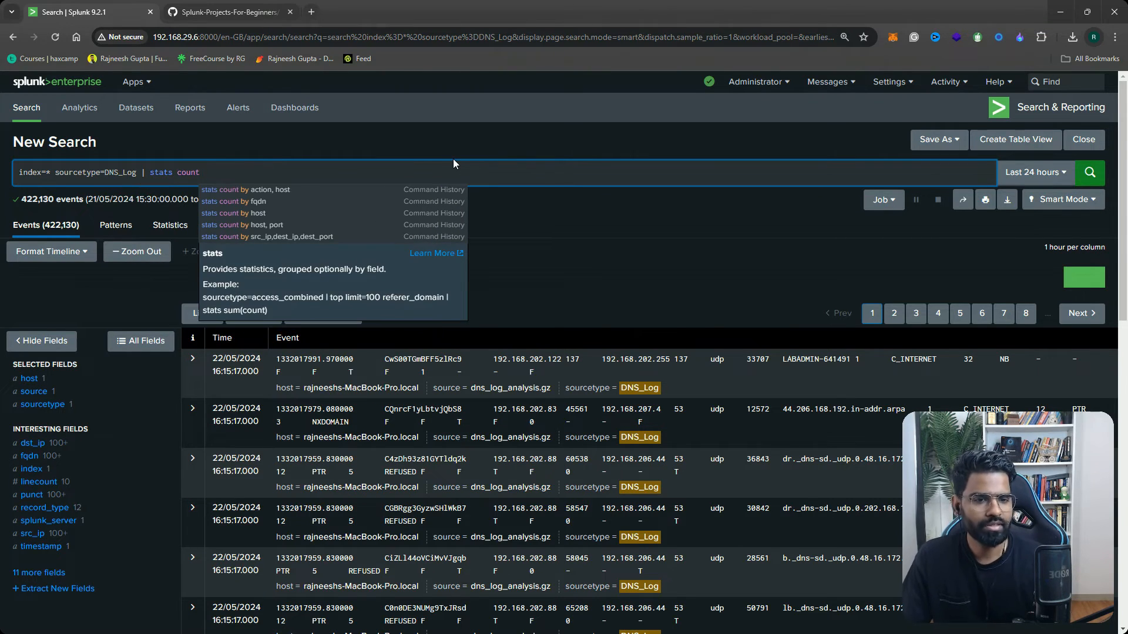
text(by f)
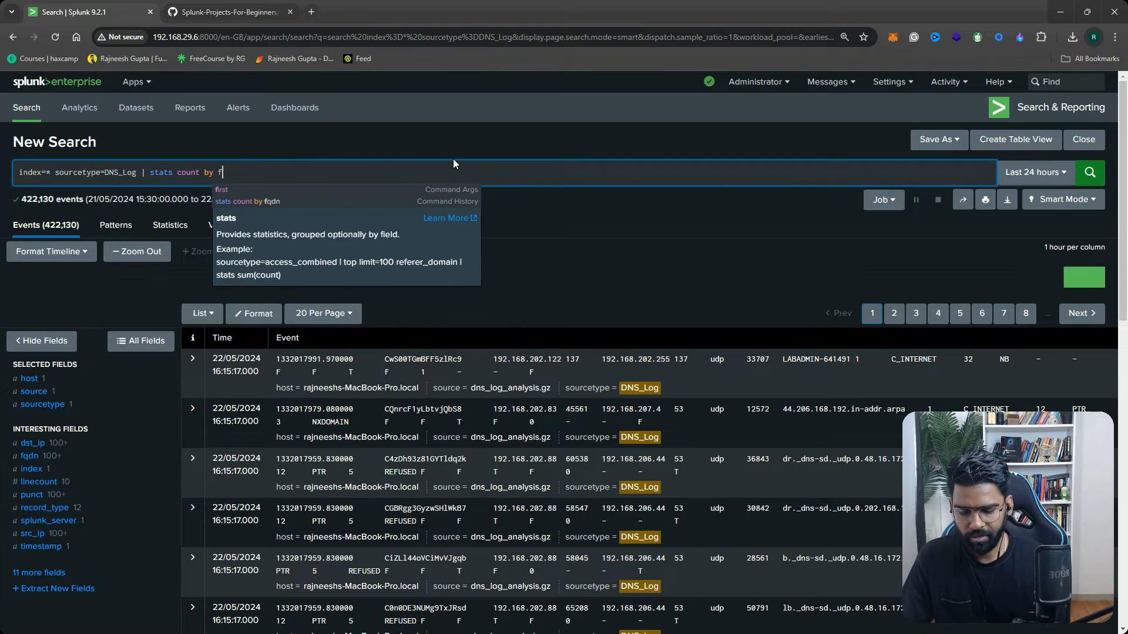
text(qdn)
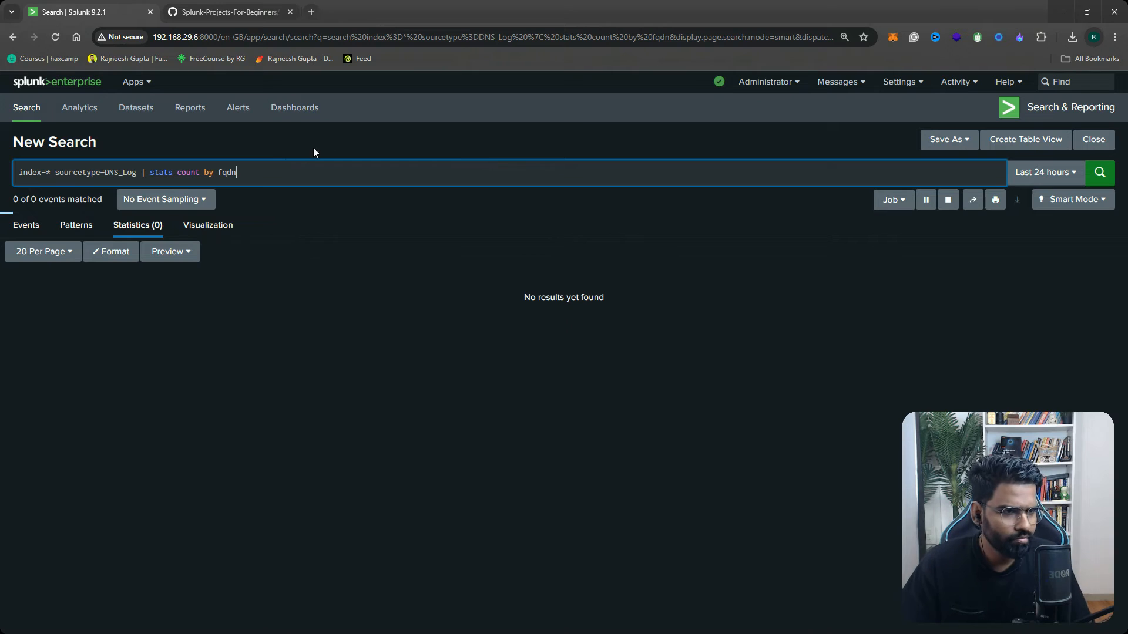
click(1099, 172)
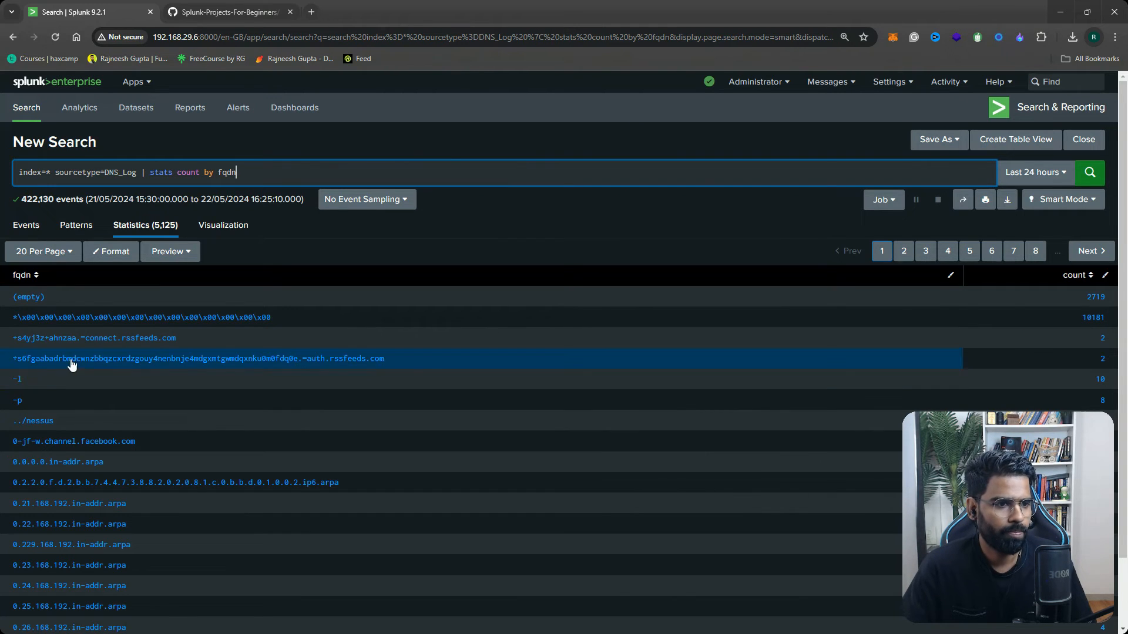
scroll(down, 3)
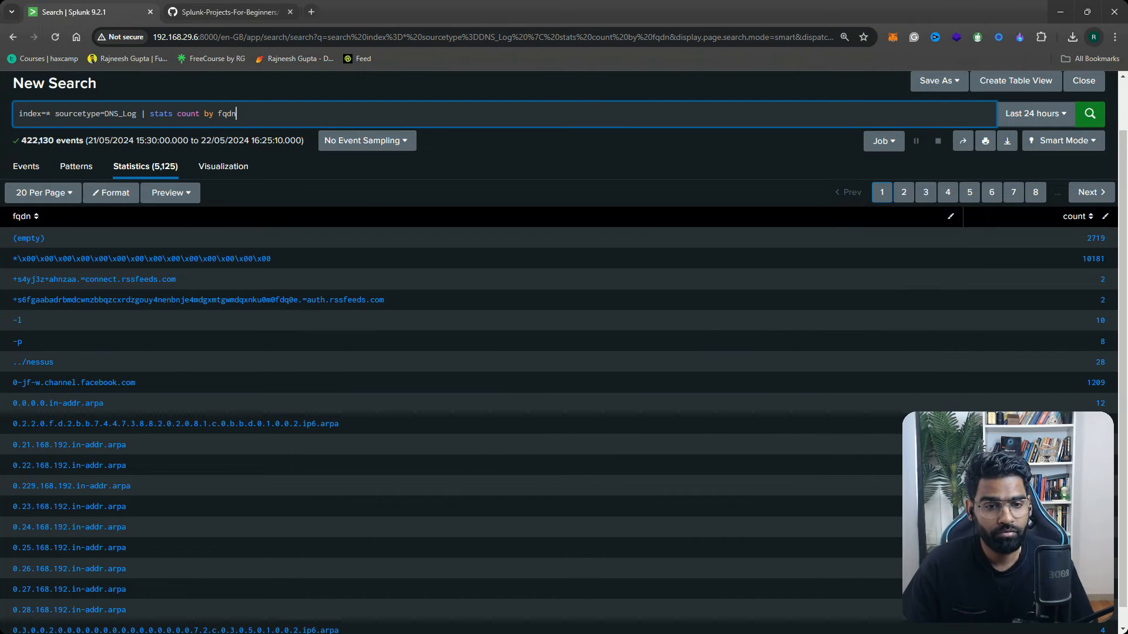
mouse_move(162, 473)
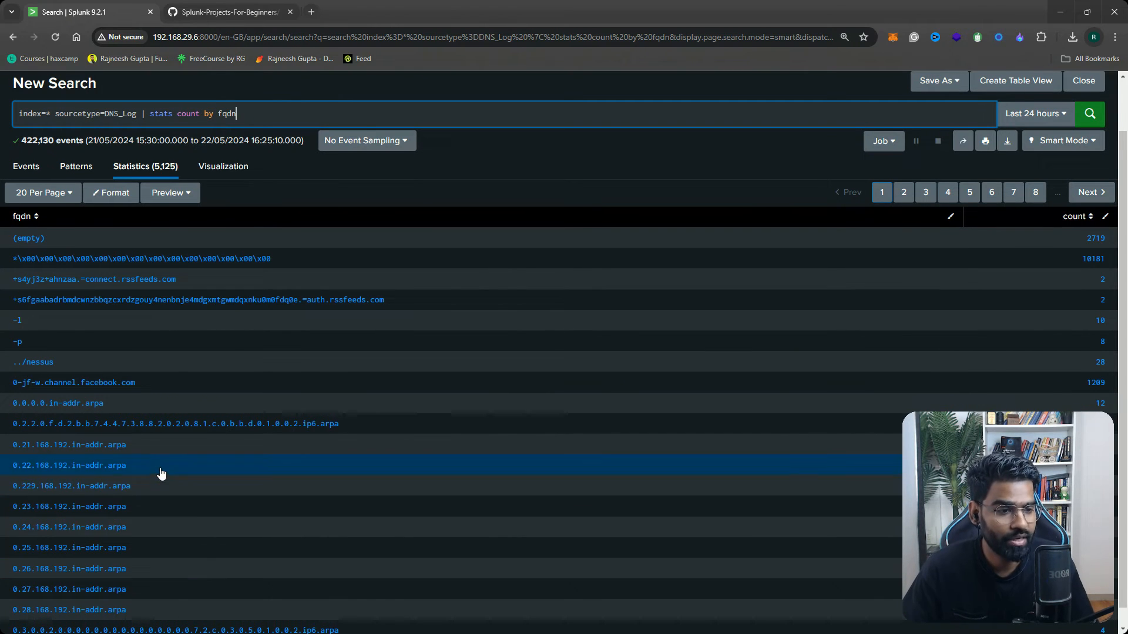
scroll(down, 3)
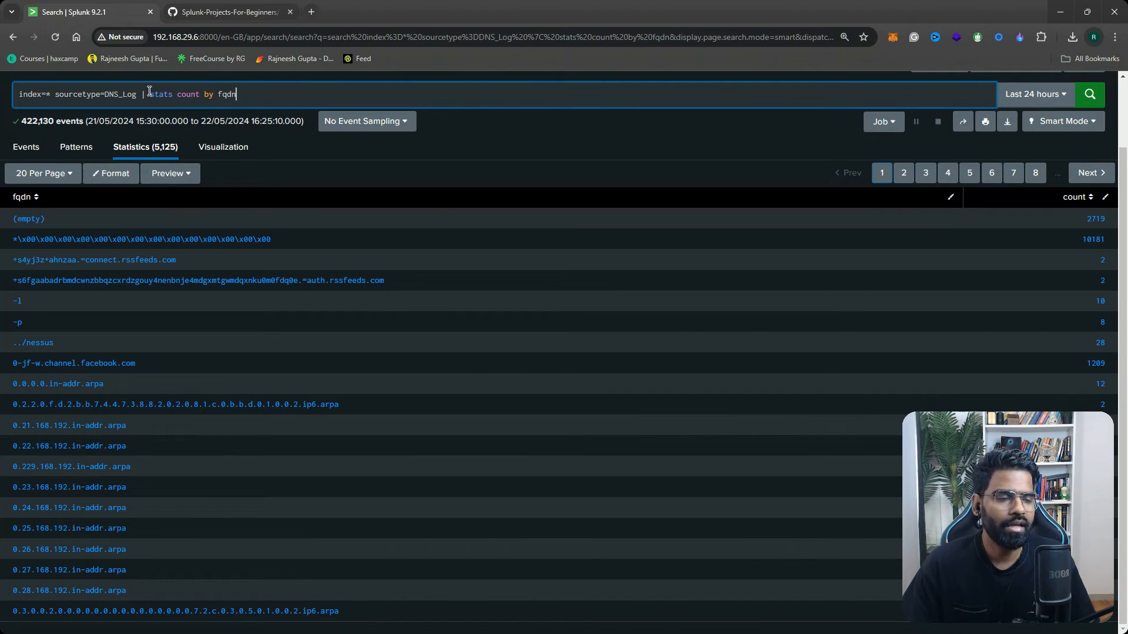
Replace the stats count by fqdn portion of the query with 'top'
drag(149, 94, 237, 94)
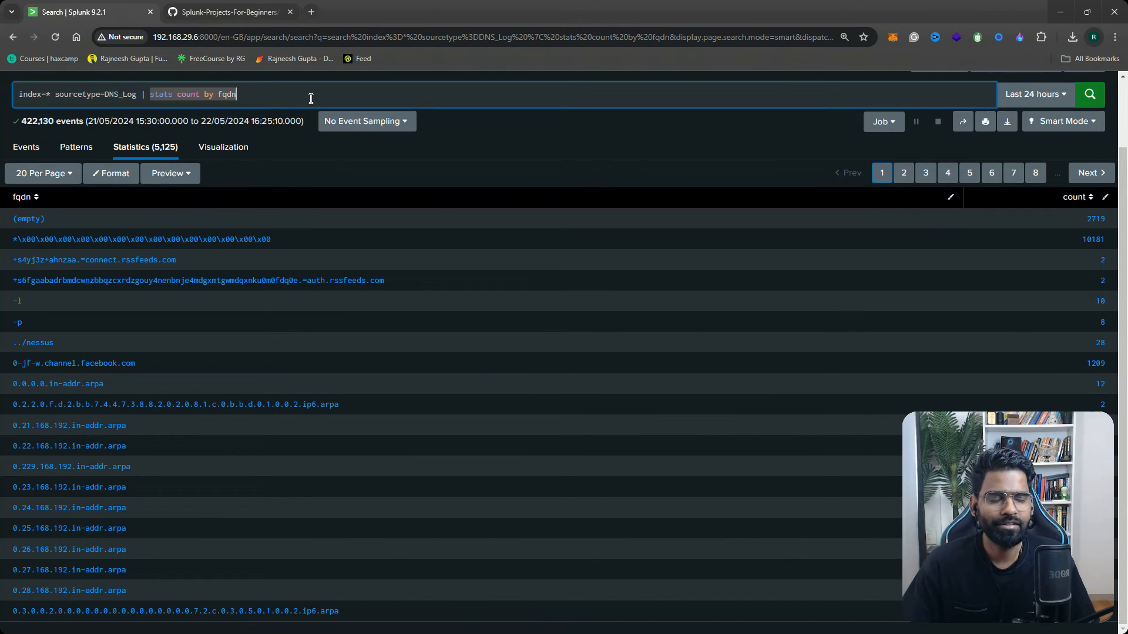
text(top)
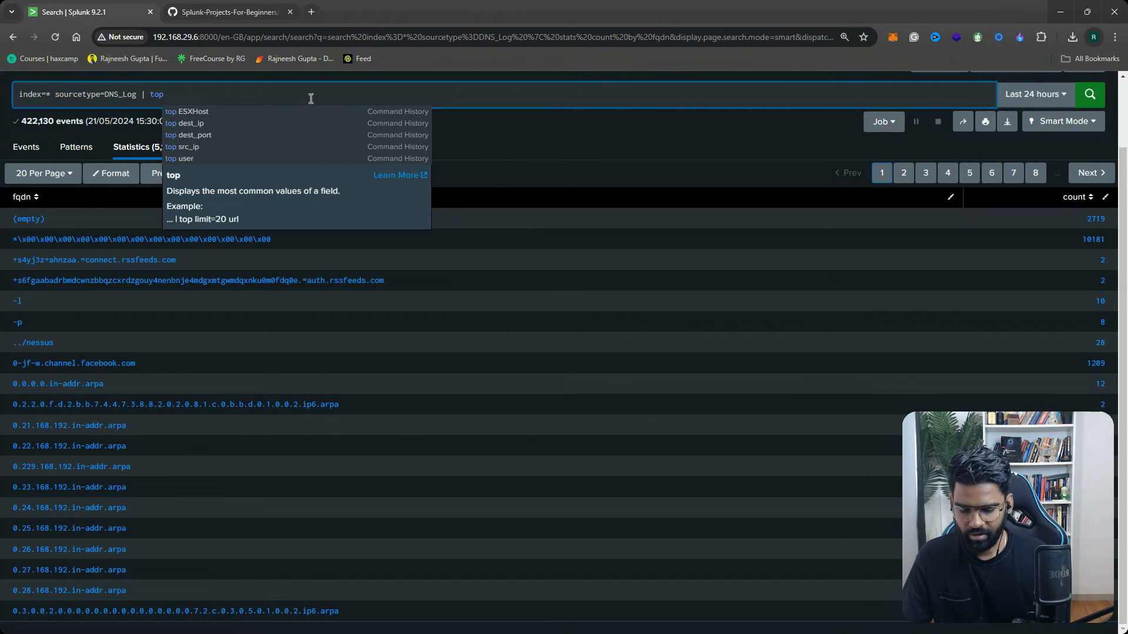
Complete '| top fqdn' to list the ten most common domains, led by teredo.ipv6.microsoft.com
text(fqdn)
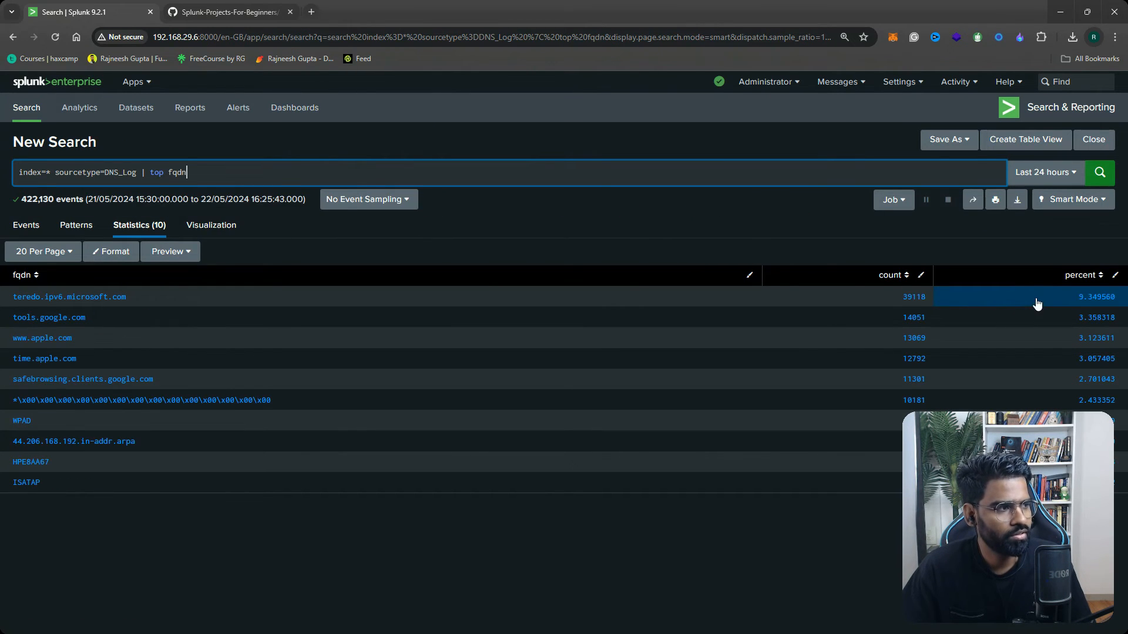
mouse_move(890, 329)
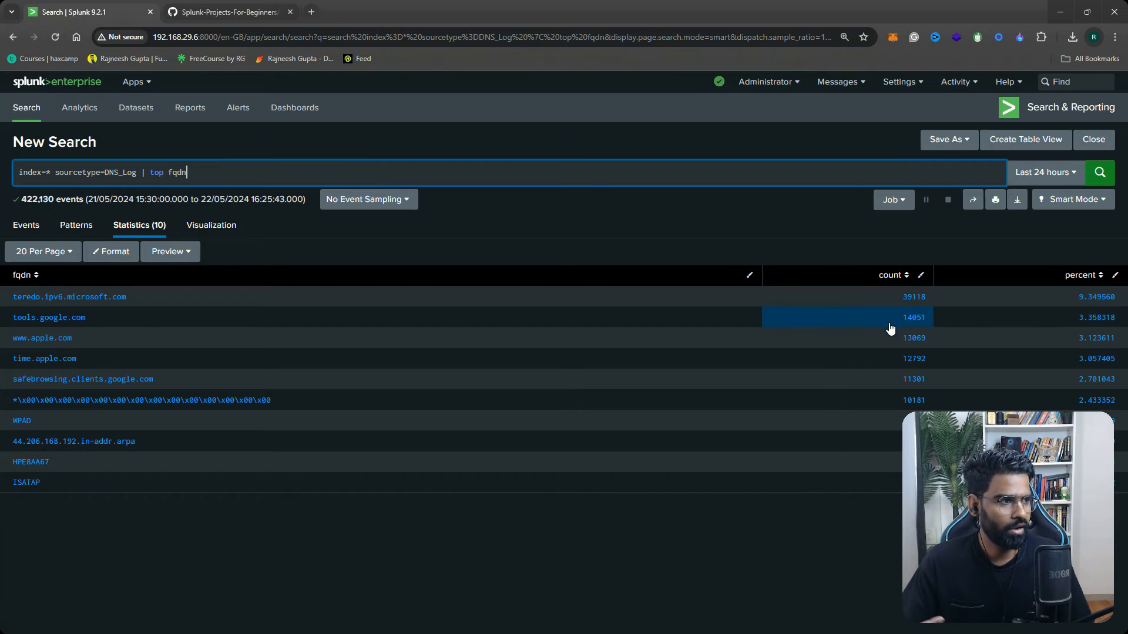
mouse_move(915, 308)
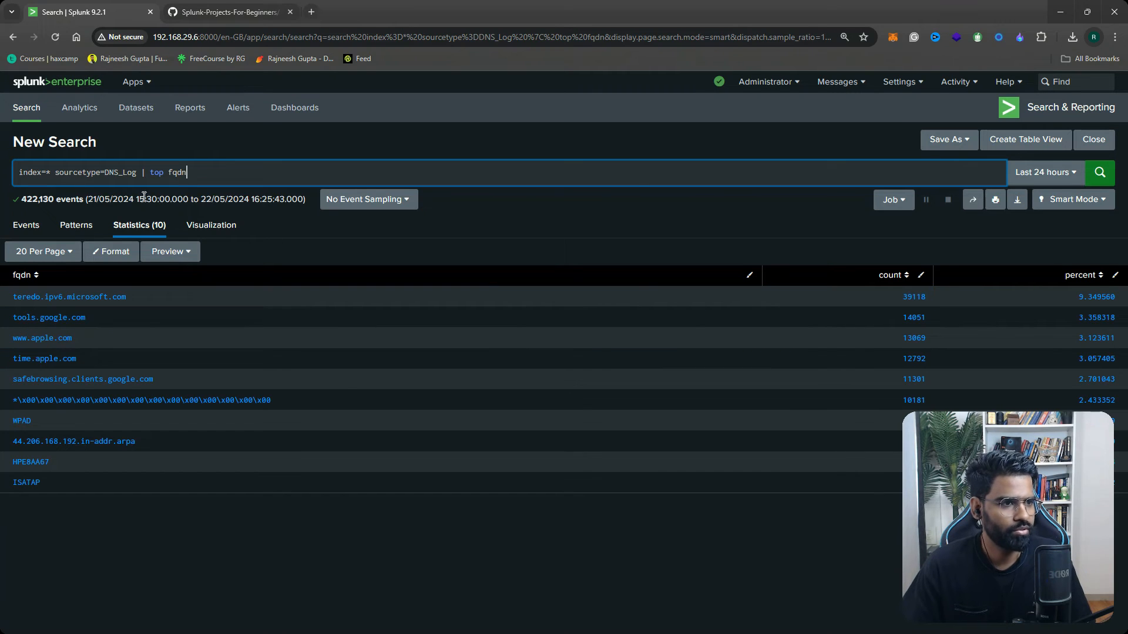
Run '| table fqdn, src_ip, dst_ip' across 422,130 events, then select the table command for removal
key(BackSpace)
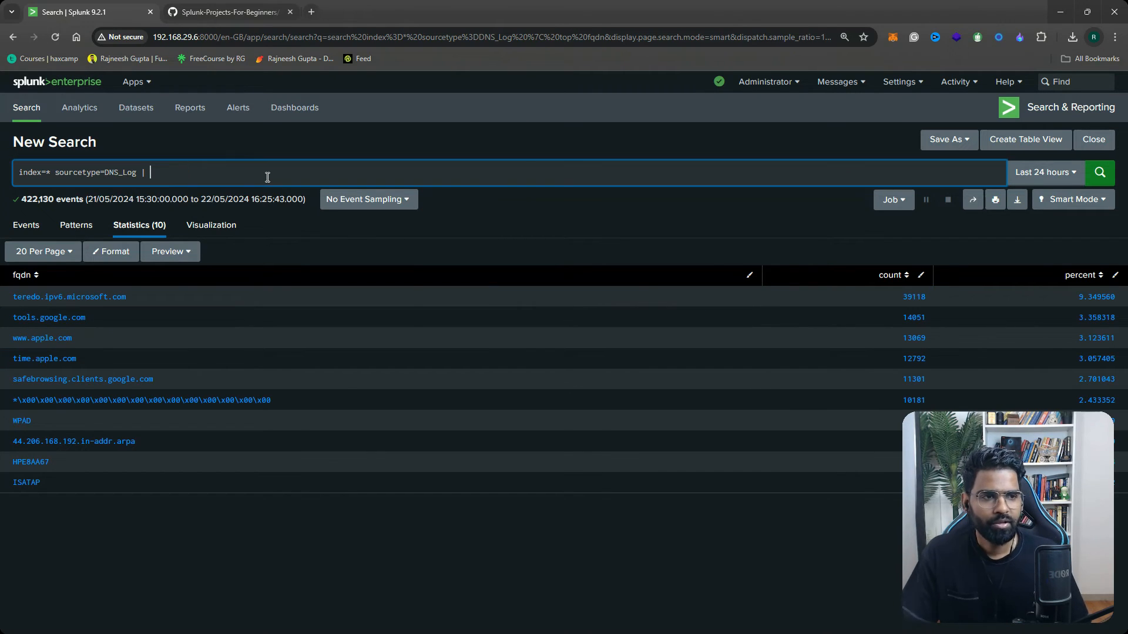
text(table)
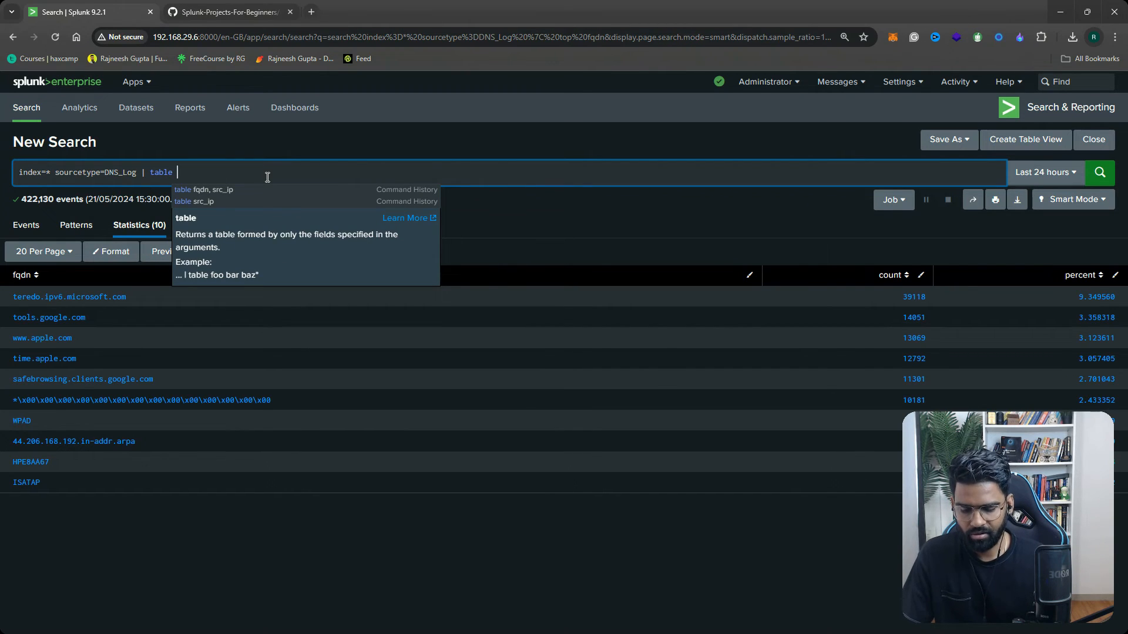
text(fqdn)
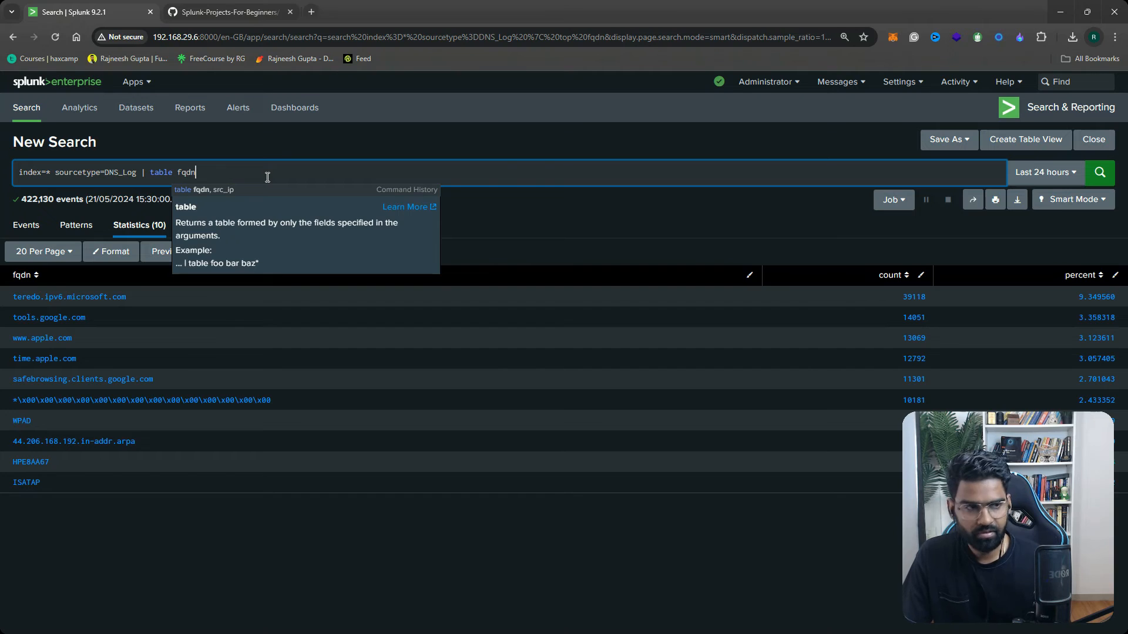
text(, src_ip)
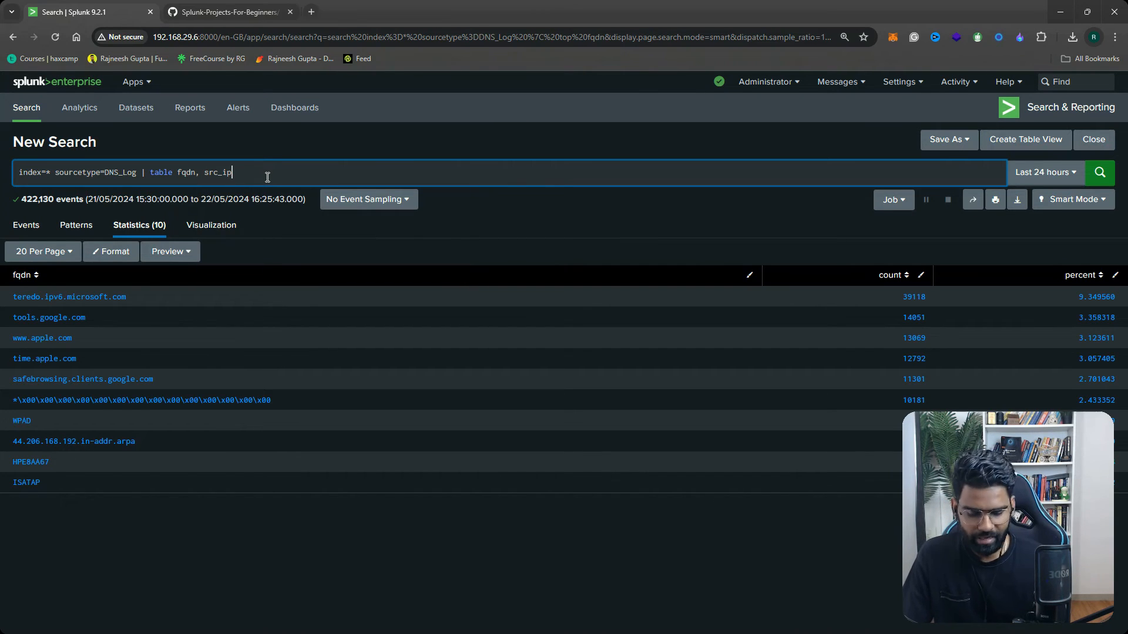
text(, dst_ip)
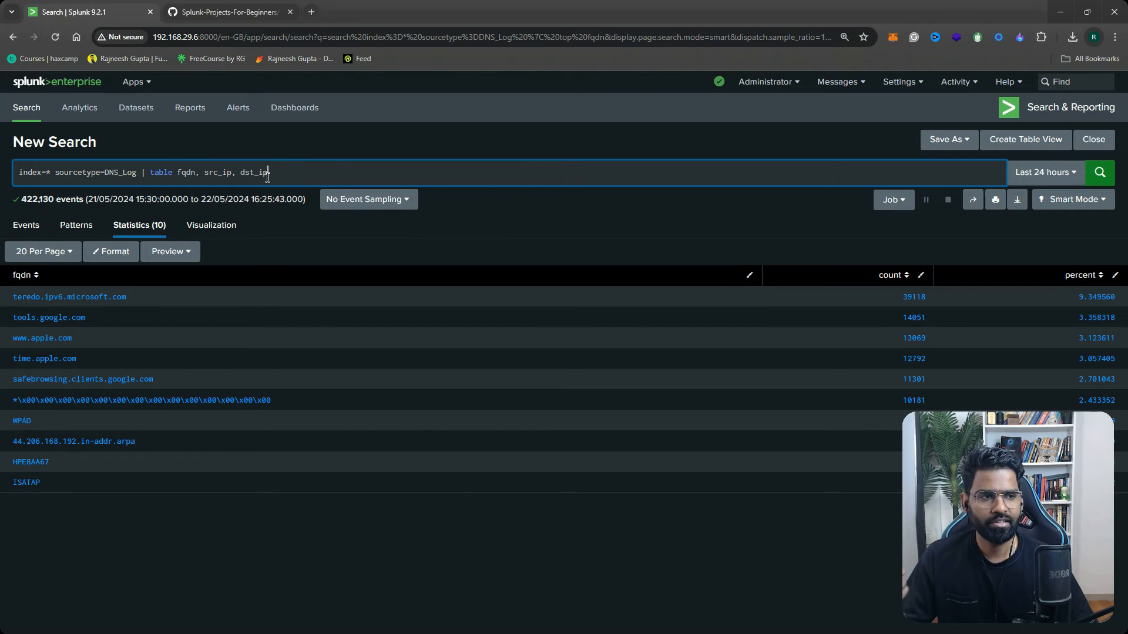
click(1100, 172)
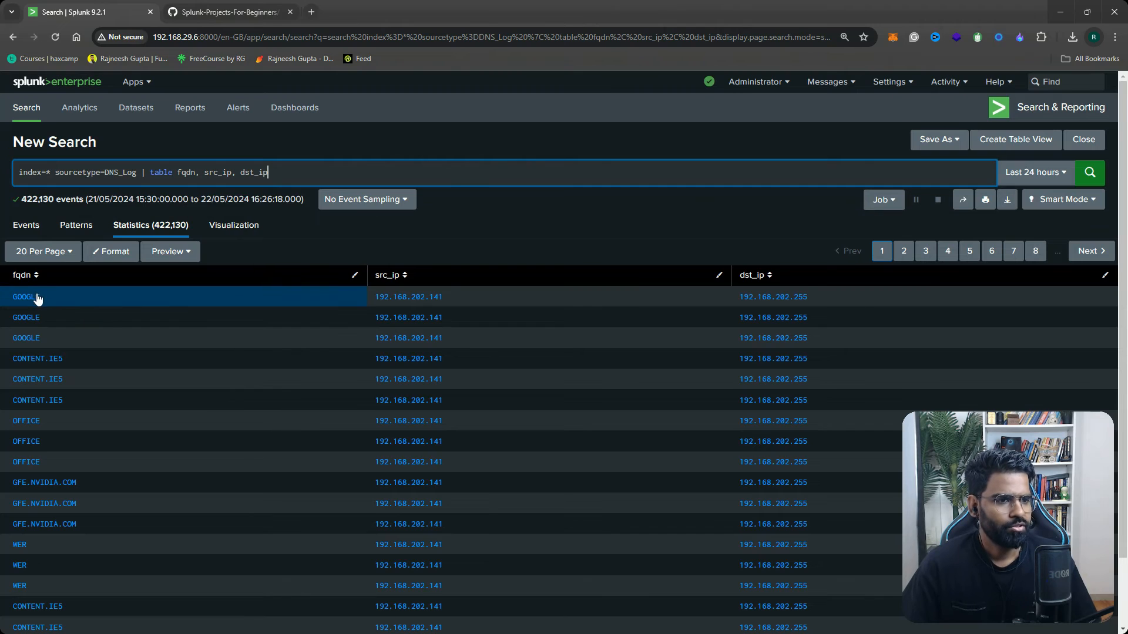
mouse_move(134, 303)
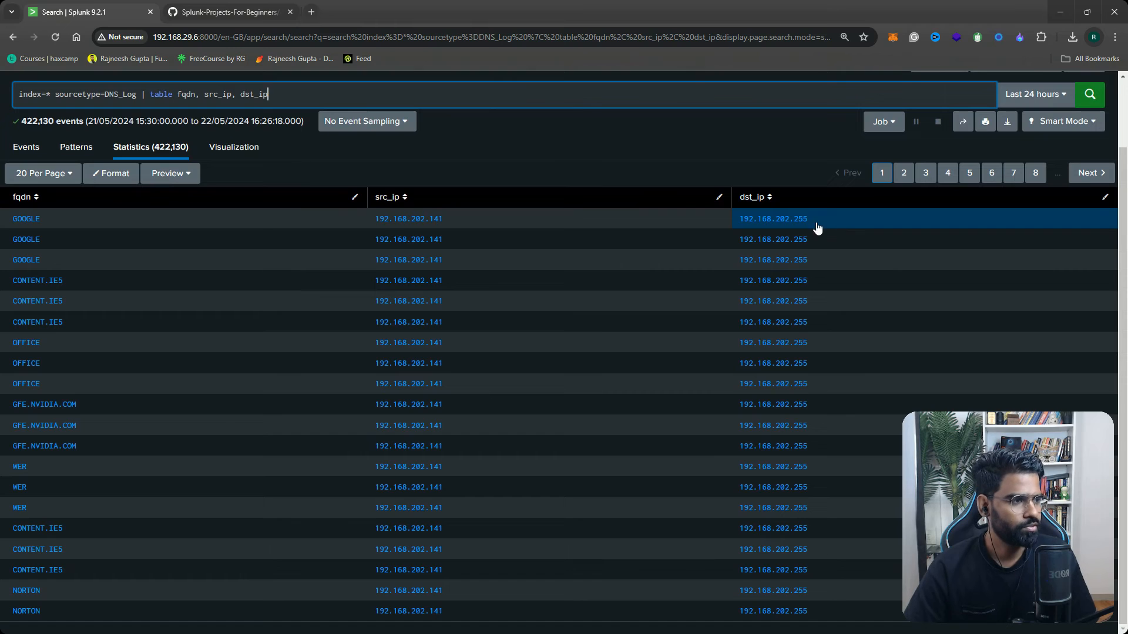
mouse_move(762, 314)
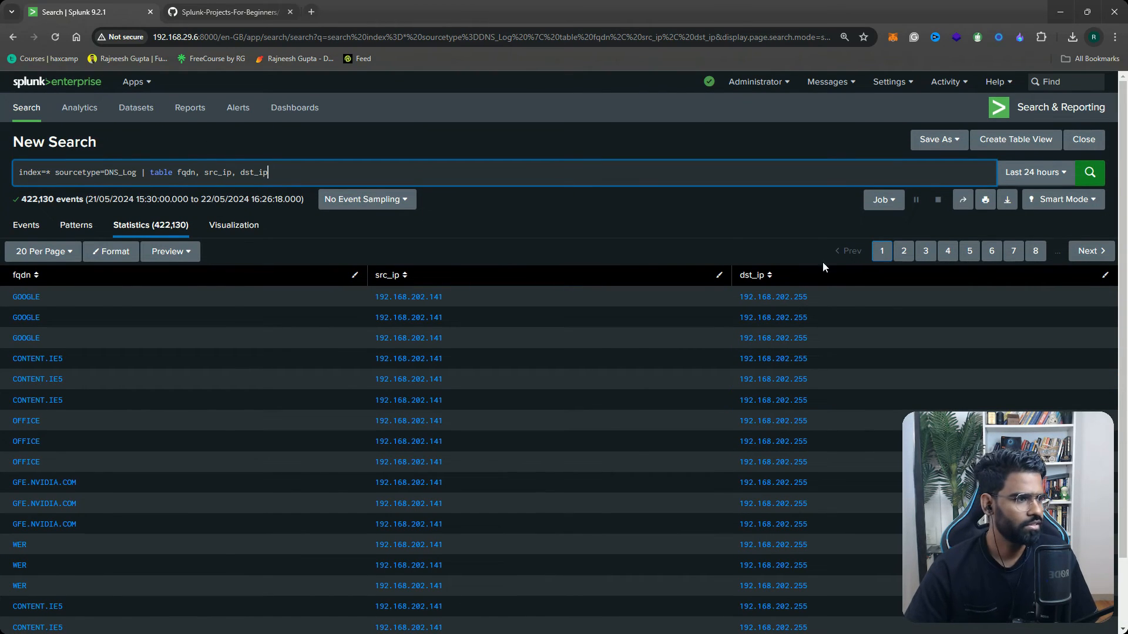
double_click(773, 296)
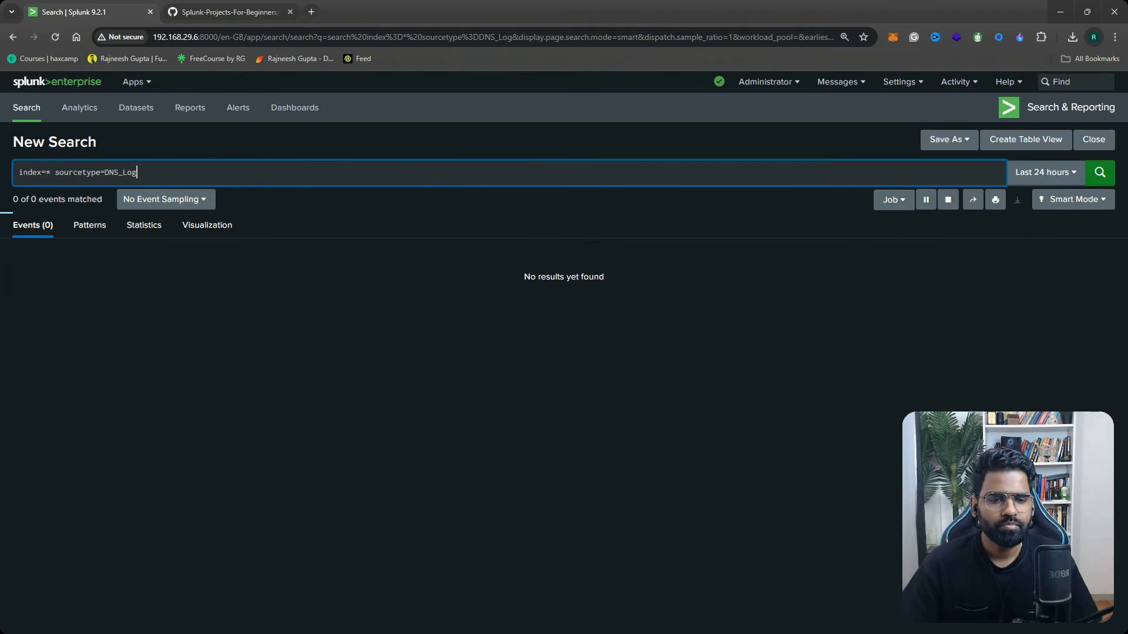
click(1100, 172)
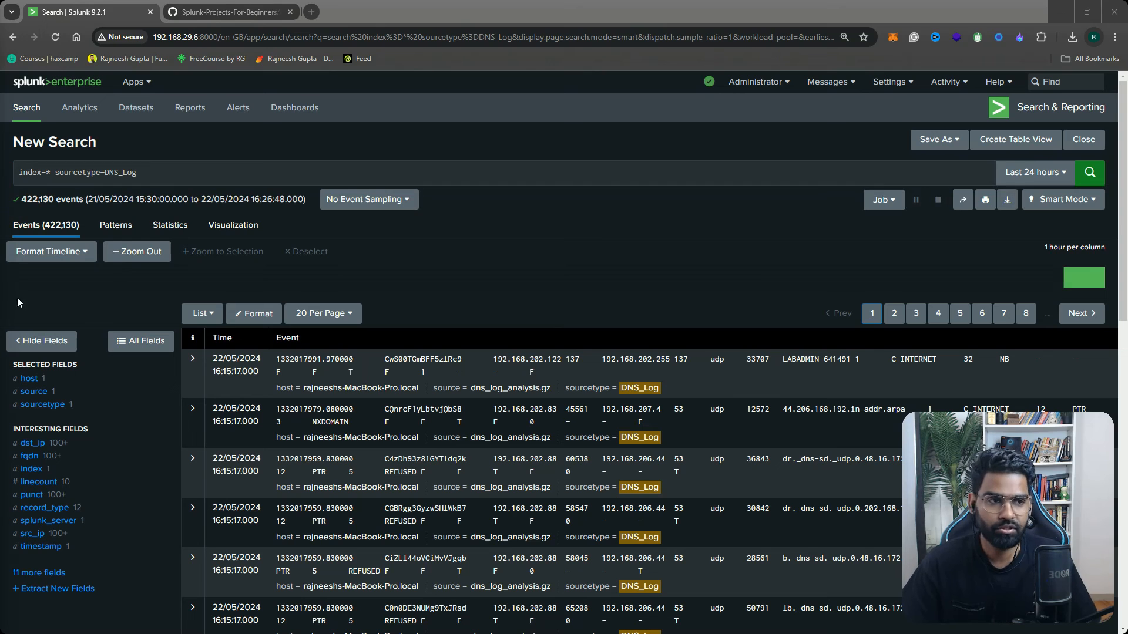
click(226, 13)
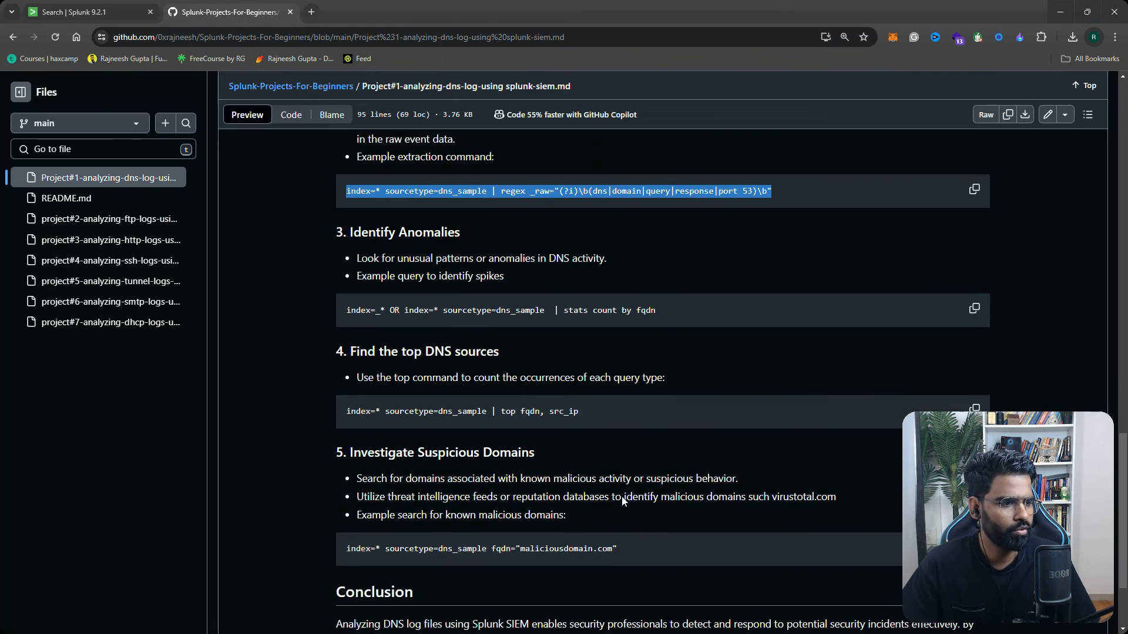
scroll(down, 3)
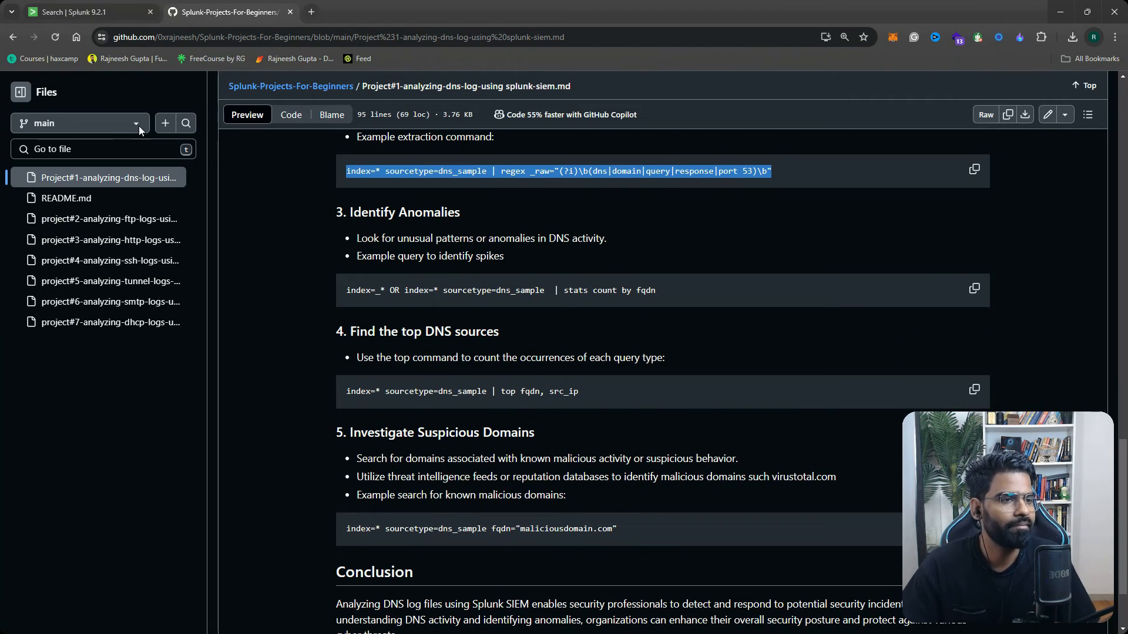
click(76, 11)
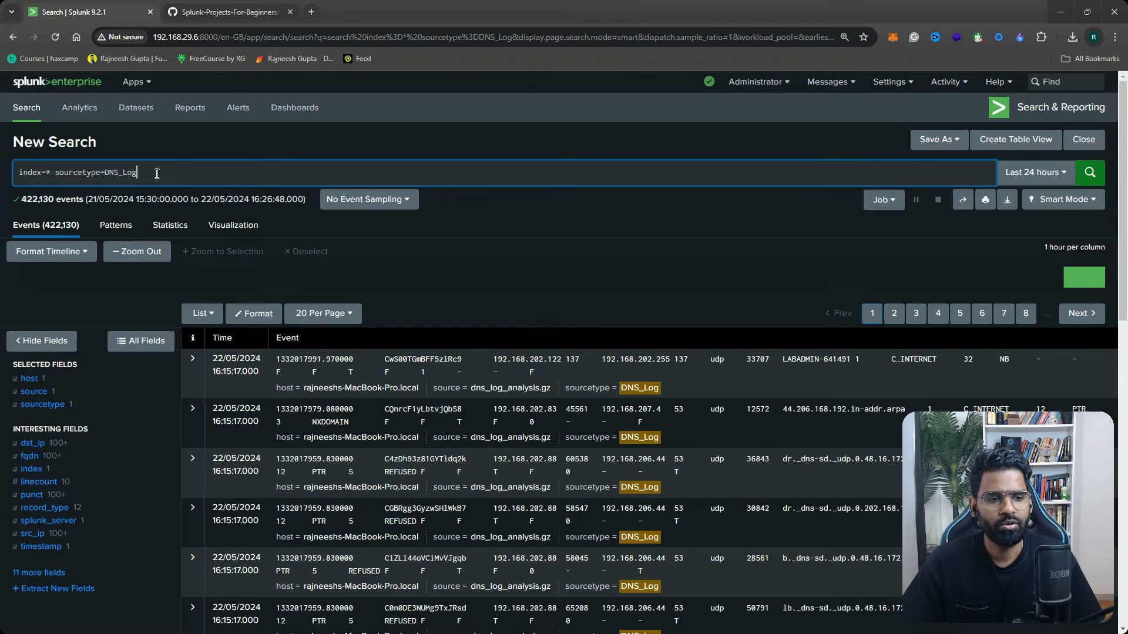
mouse_move(49, 520)
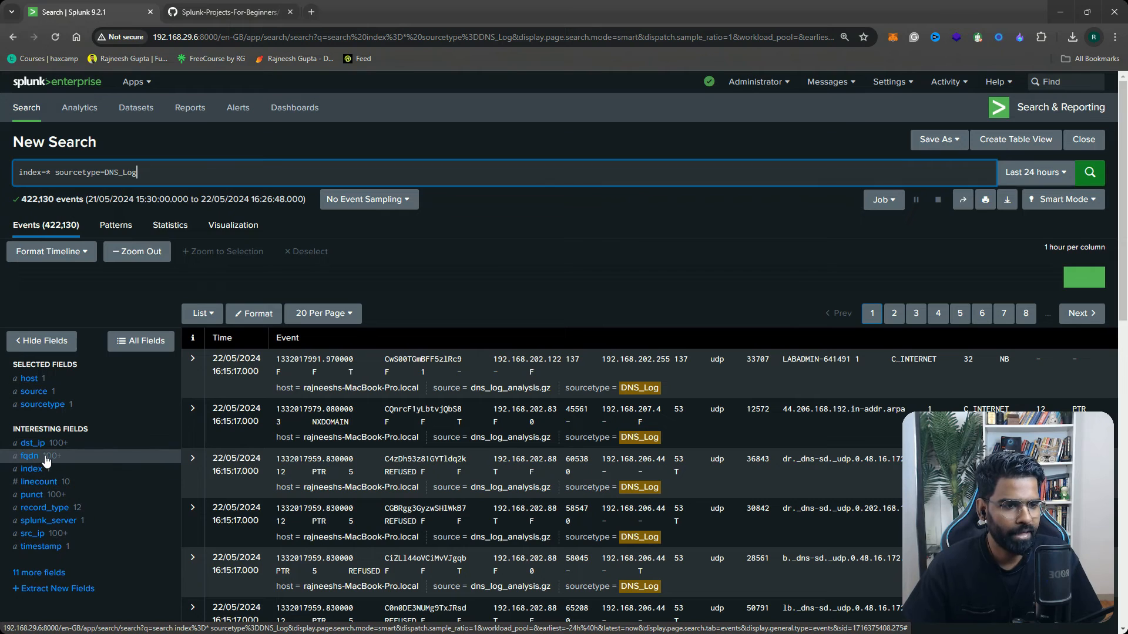
Filter DNS_Log to fqdn 44.206.168.192.in-addr.arpa from its top values, returning 7,156 events
click(28, 456)
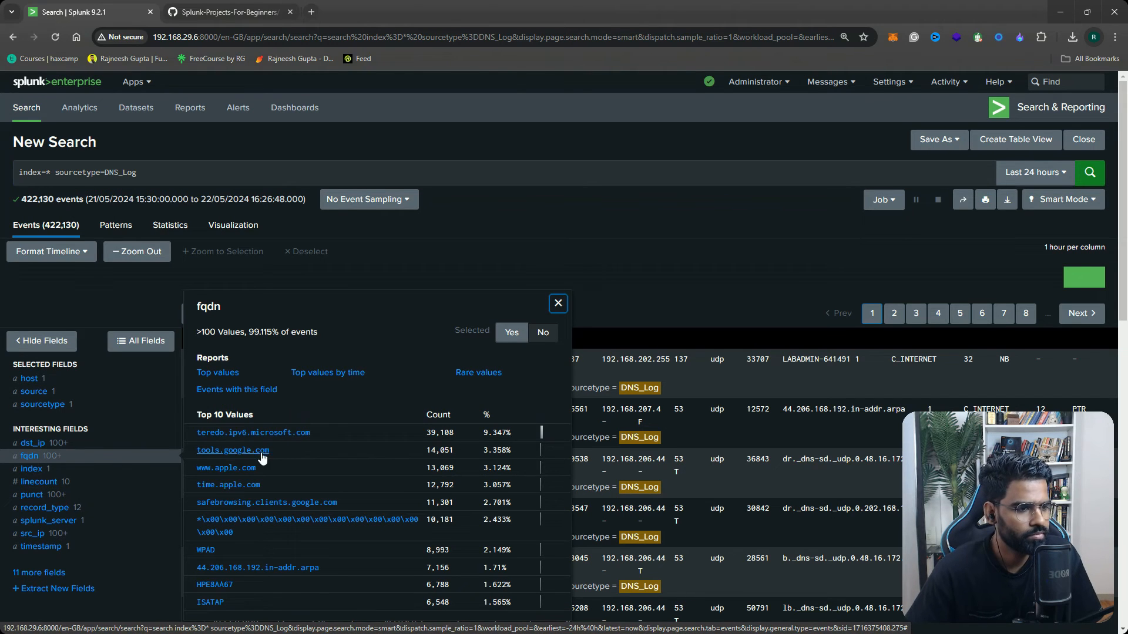
mouse_move(299, 509)
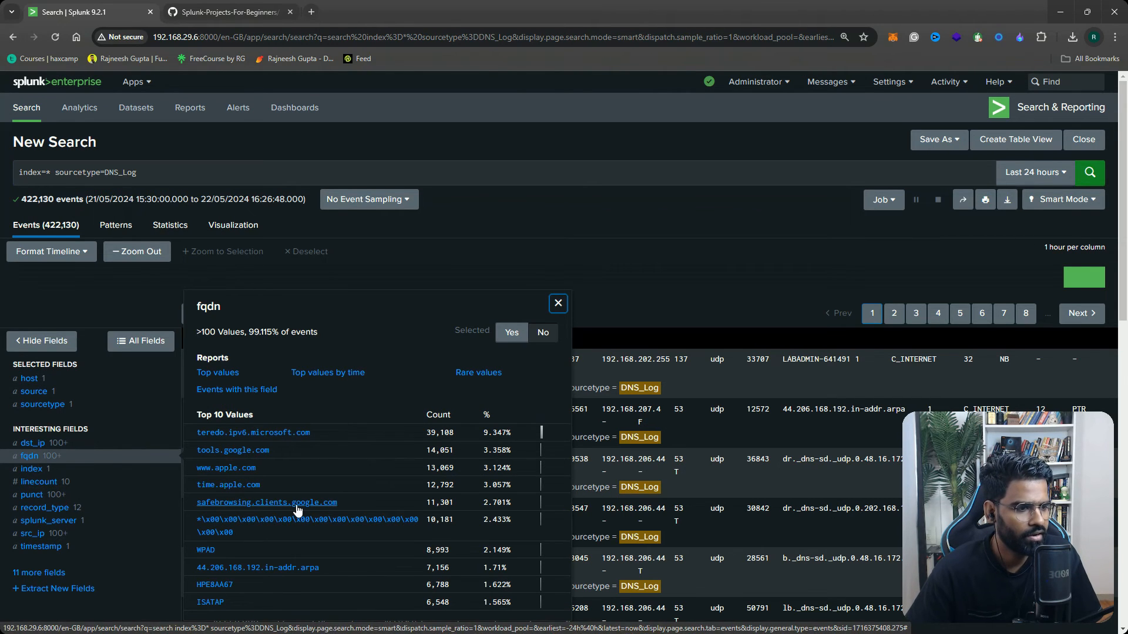
scroll(down, 3)
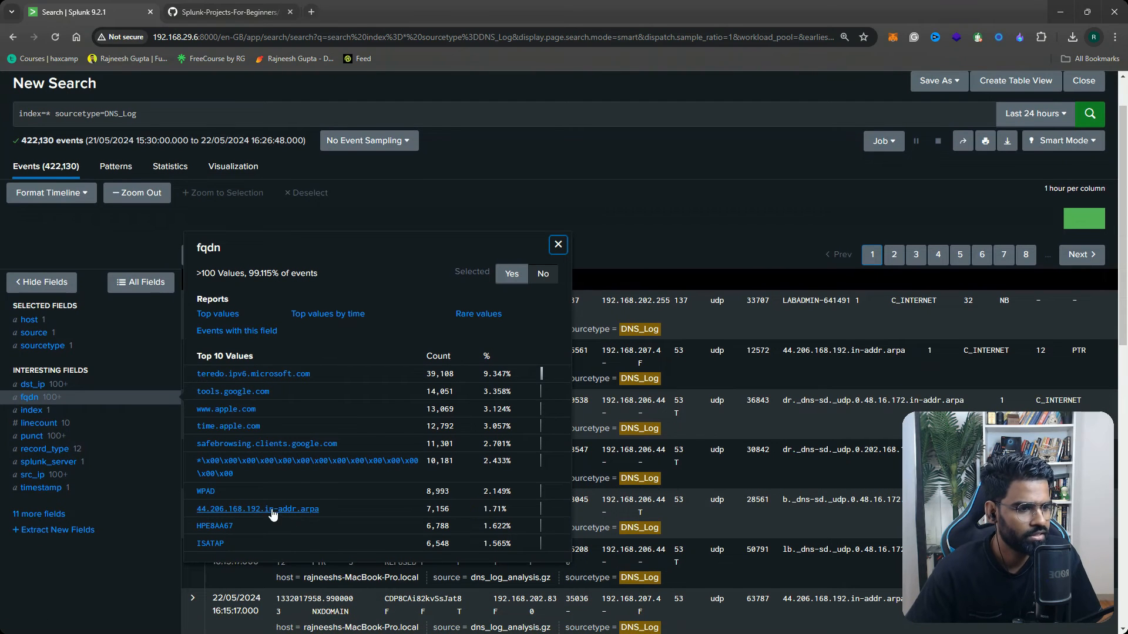
click(258, 509)
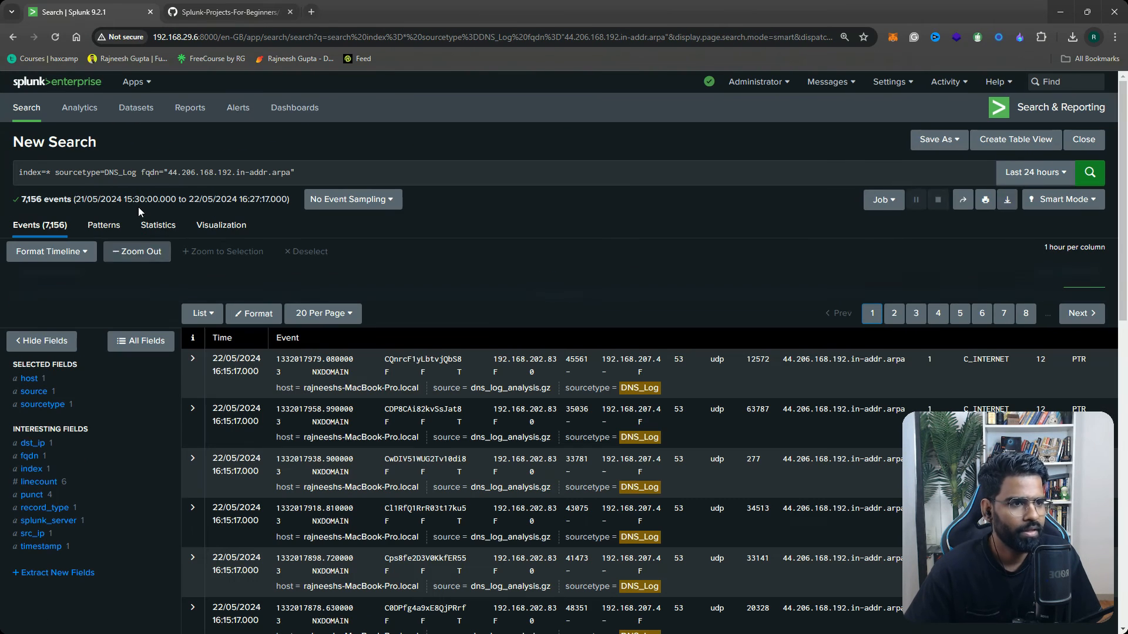
double_click(423, 360)
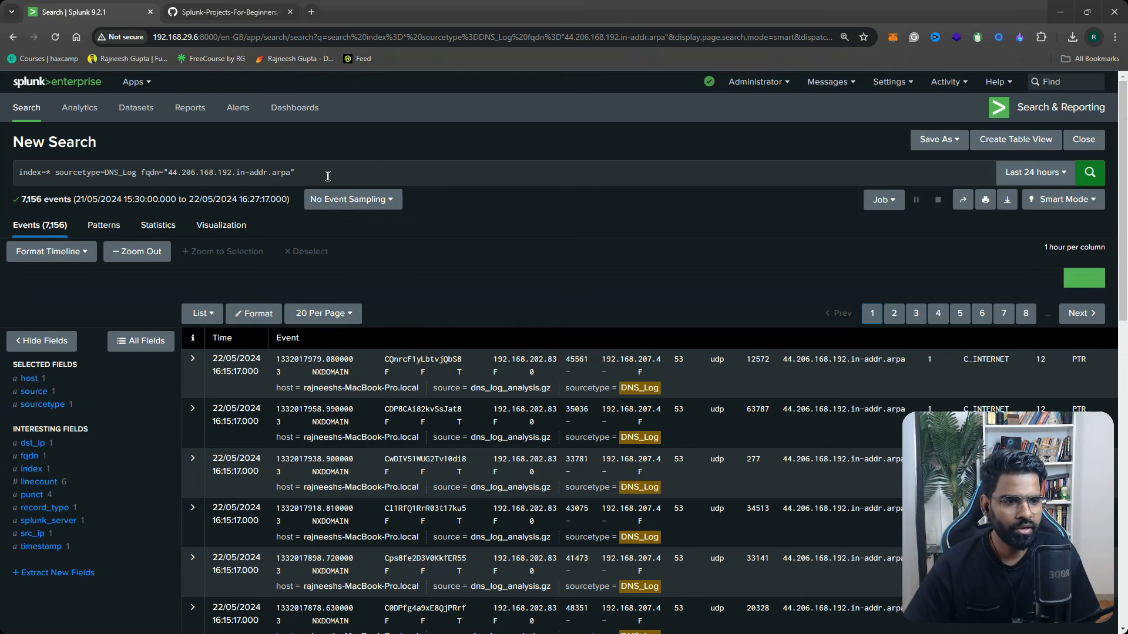
click(352, 170)
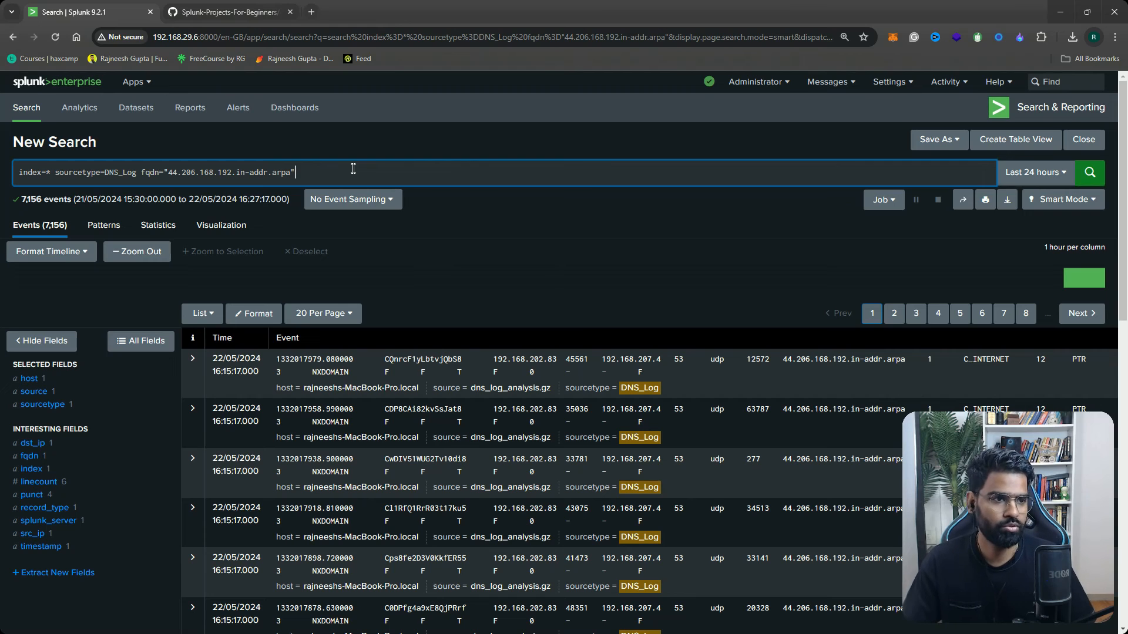
Run '| table src_ip' on the filtered domain, every row showing 192.168.202.83
text(|)
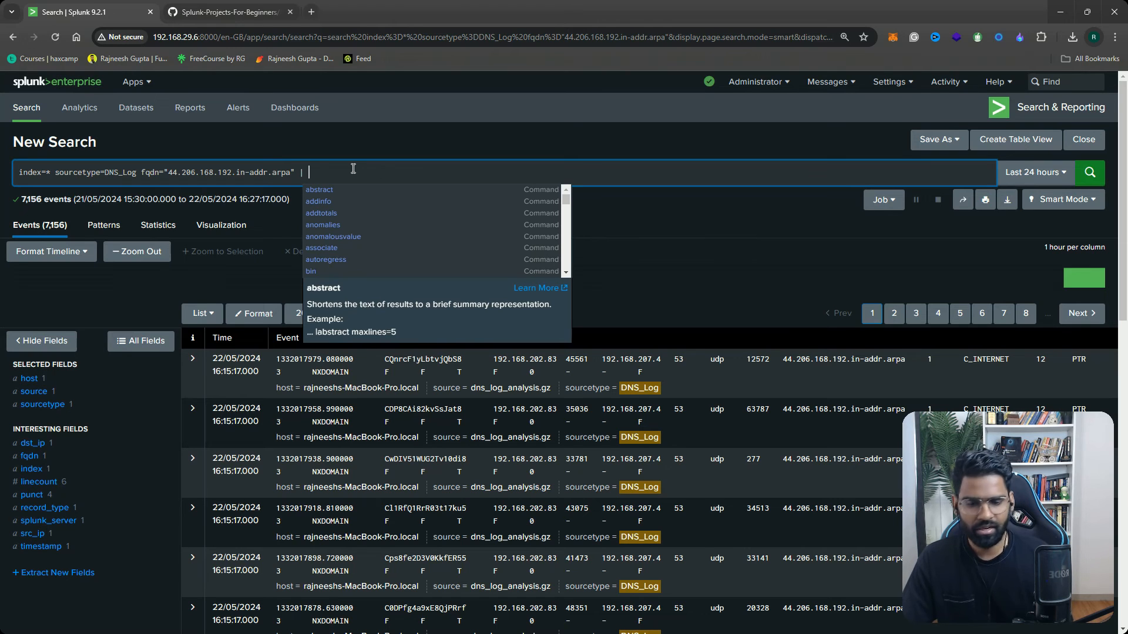
text(table src)
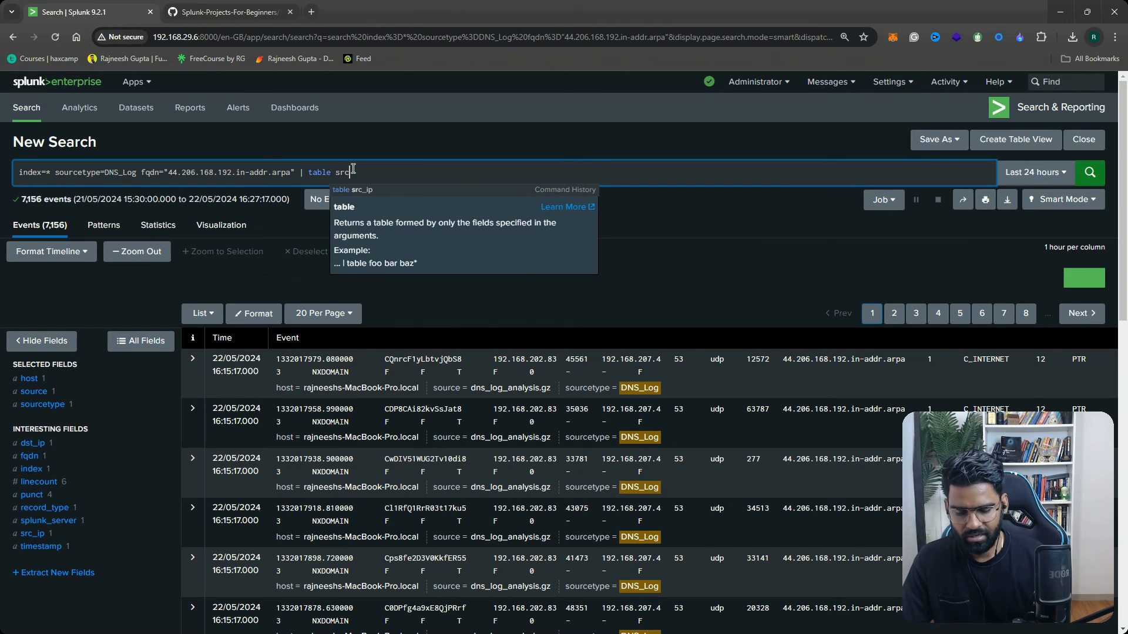
key(Enter)
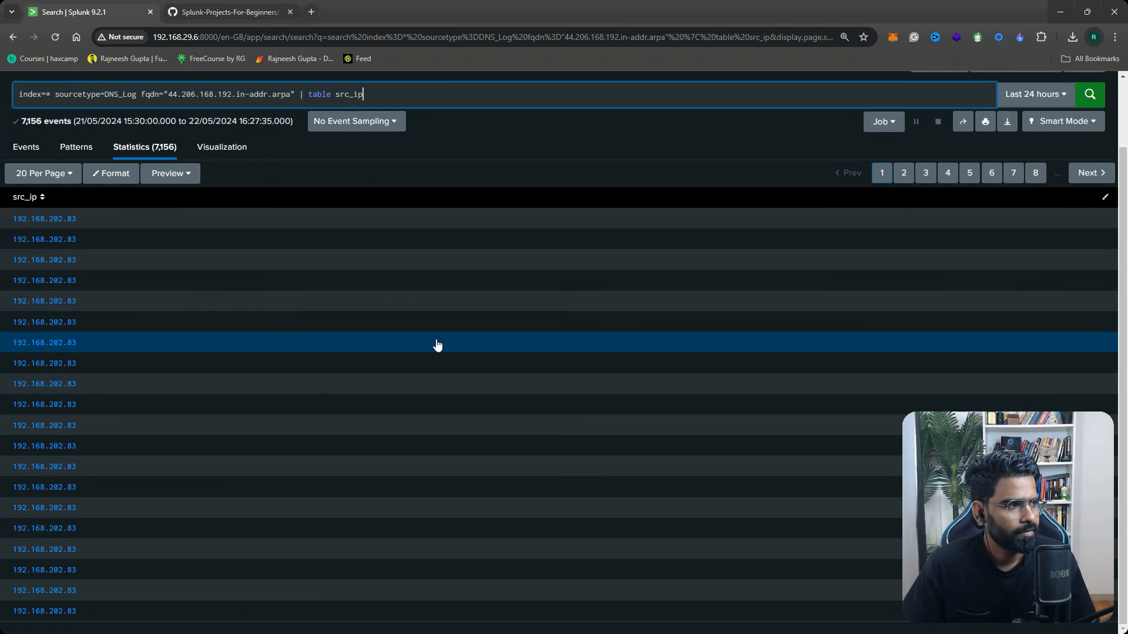
scroll(up, 3)
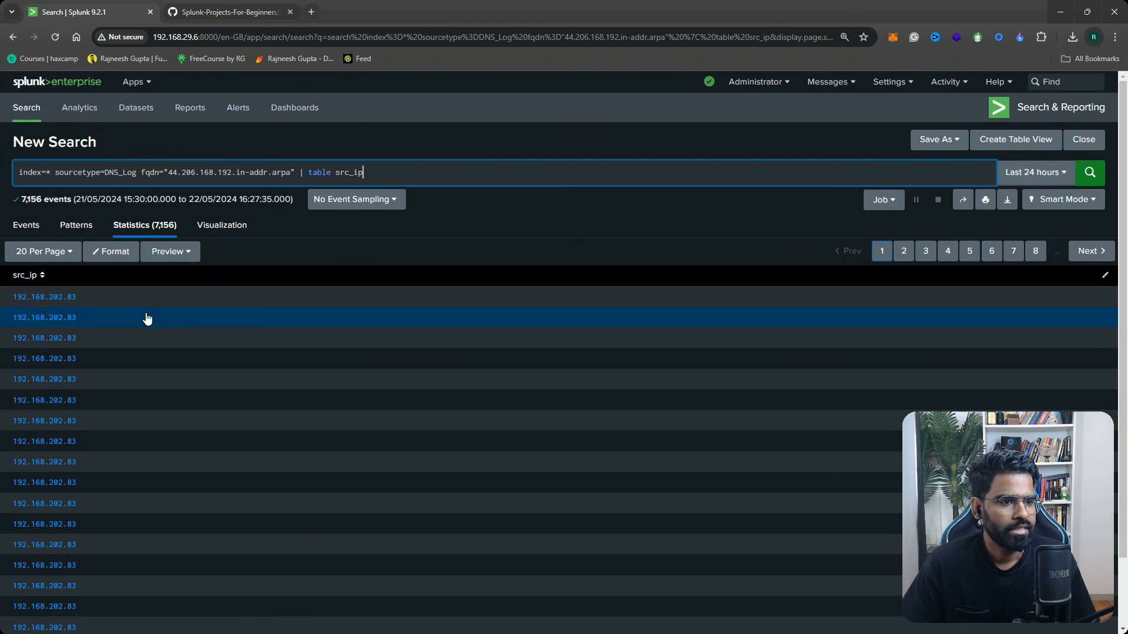
scroll(down, 3)
text( |)
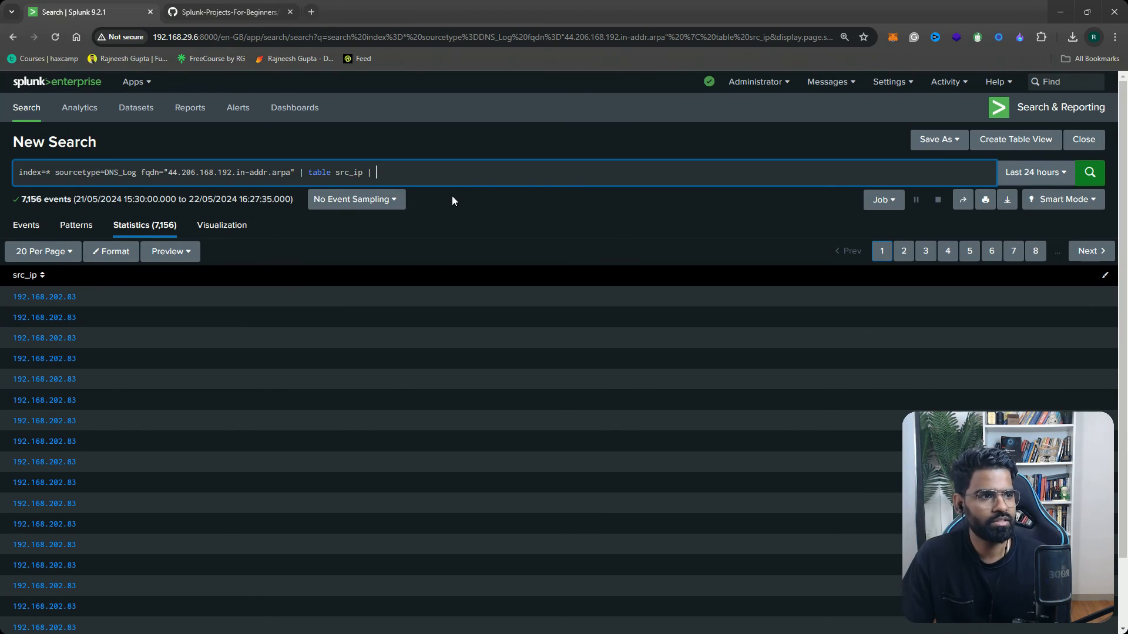
Start appending '| dedup src_ip' to the filtered query
text(dedup src)
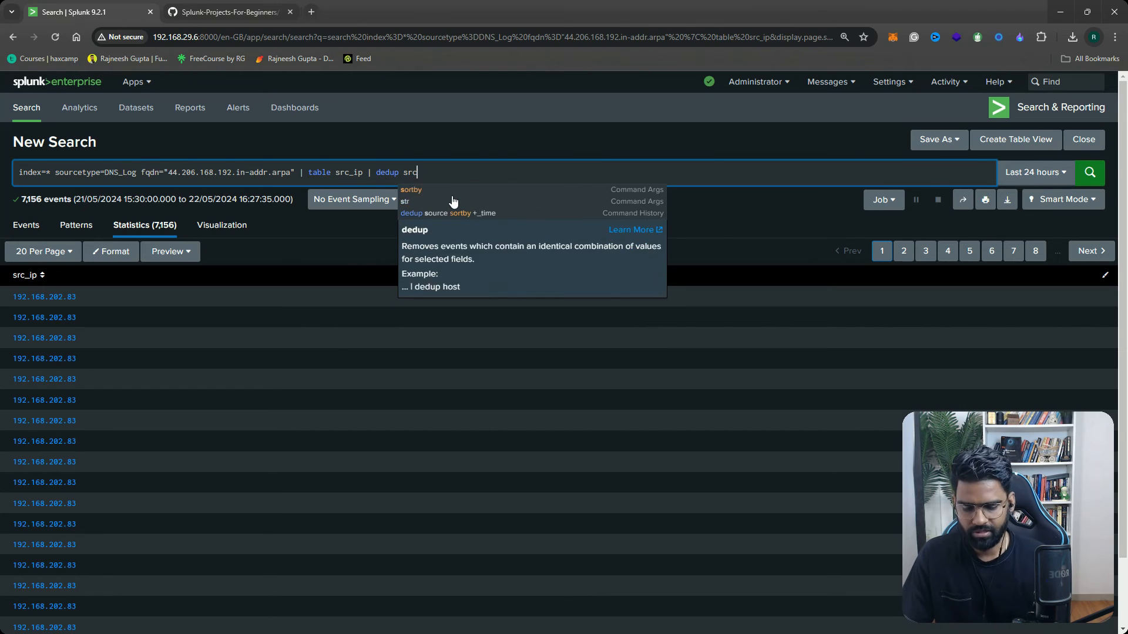
text(_ip)
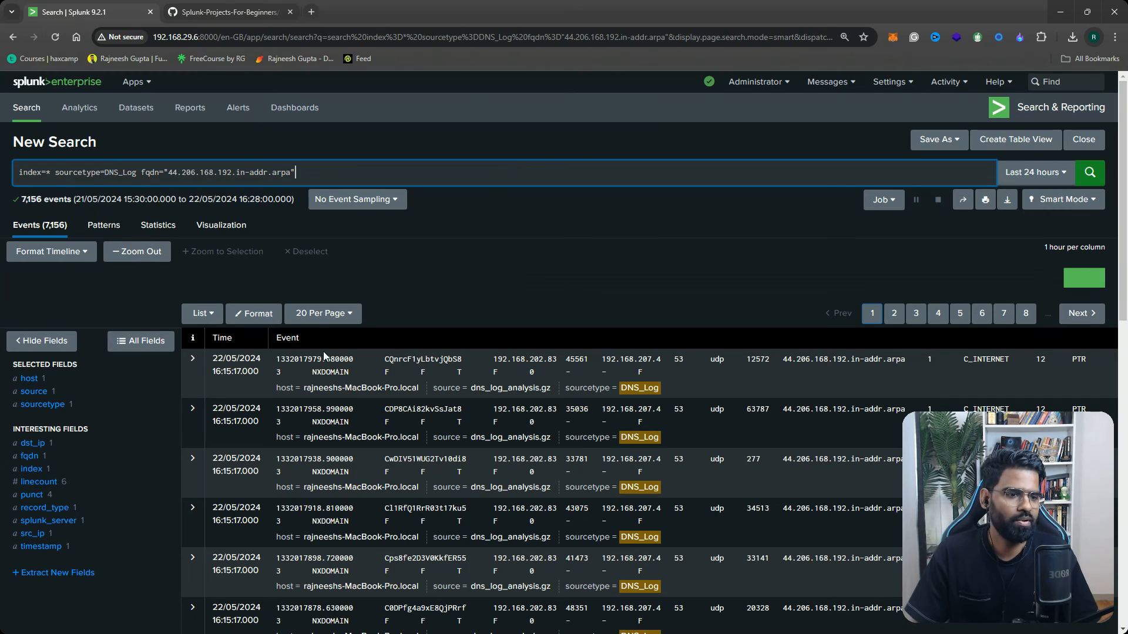
mouse_move(329, 216)
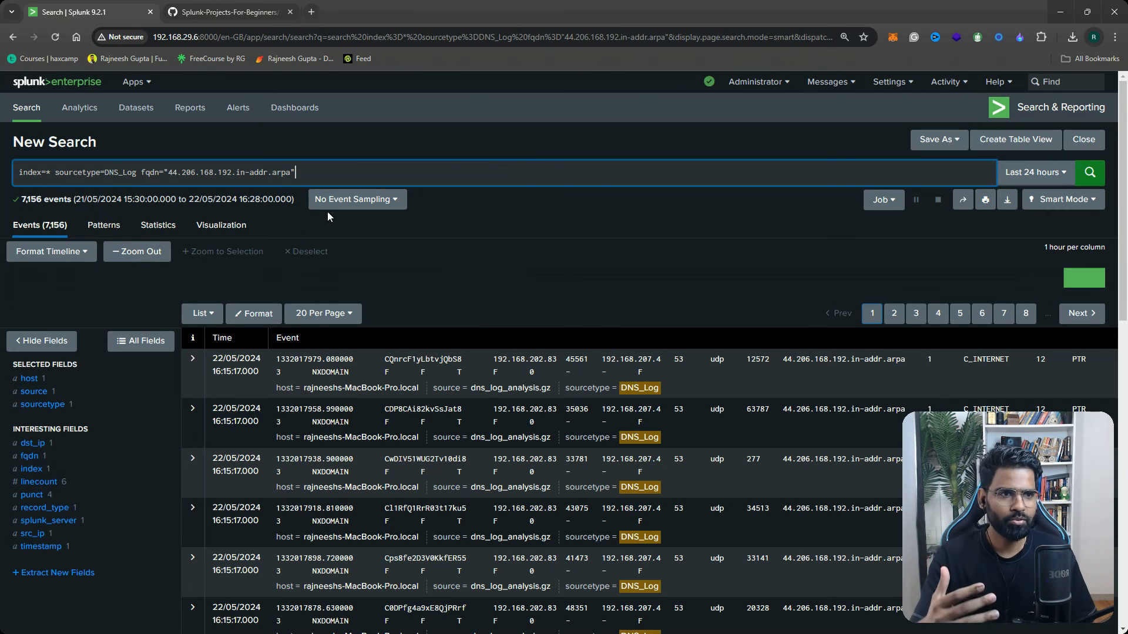
View the src_ip summary showing 192.168.202.83 as the single source for all 7,156 events
click(28, 533)
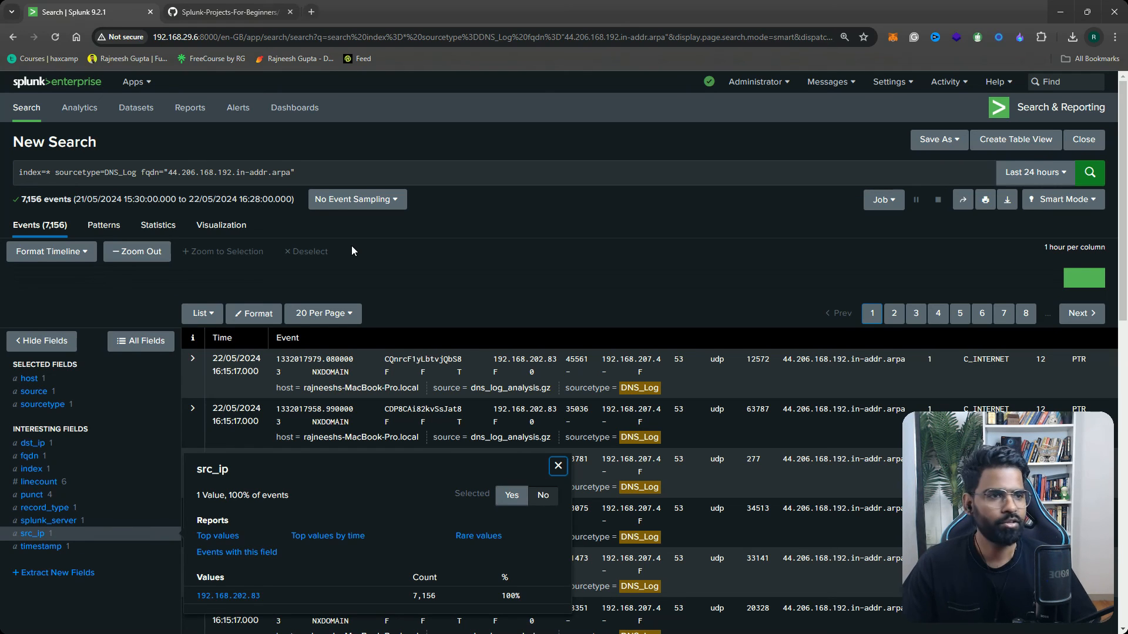
mouse_move(411, 128)
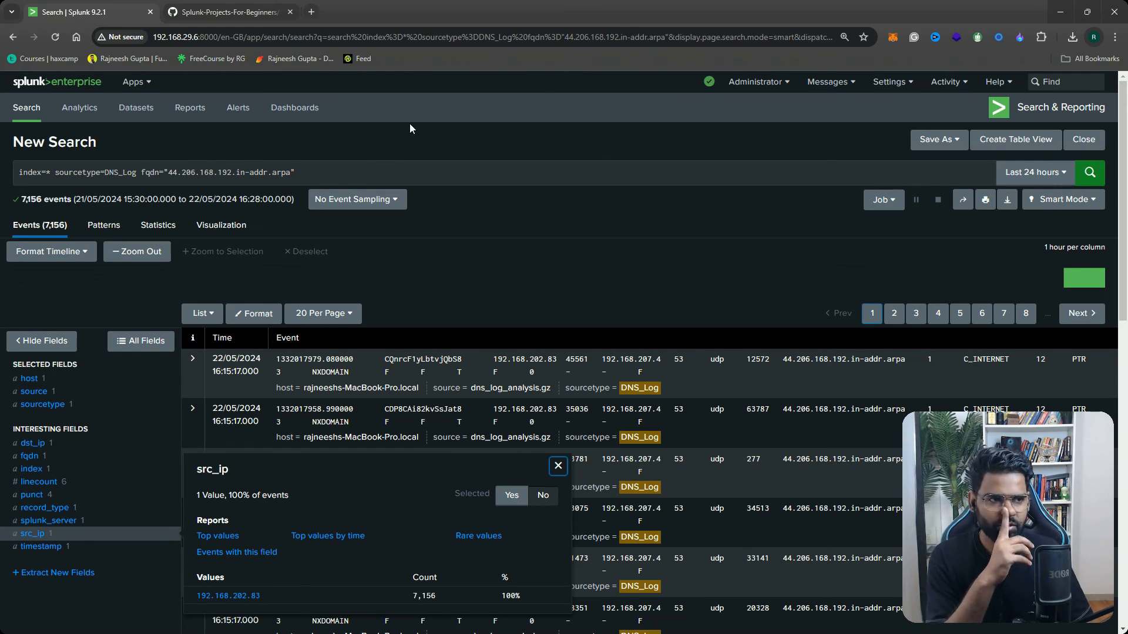